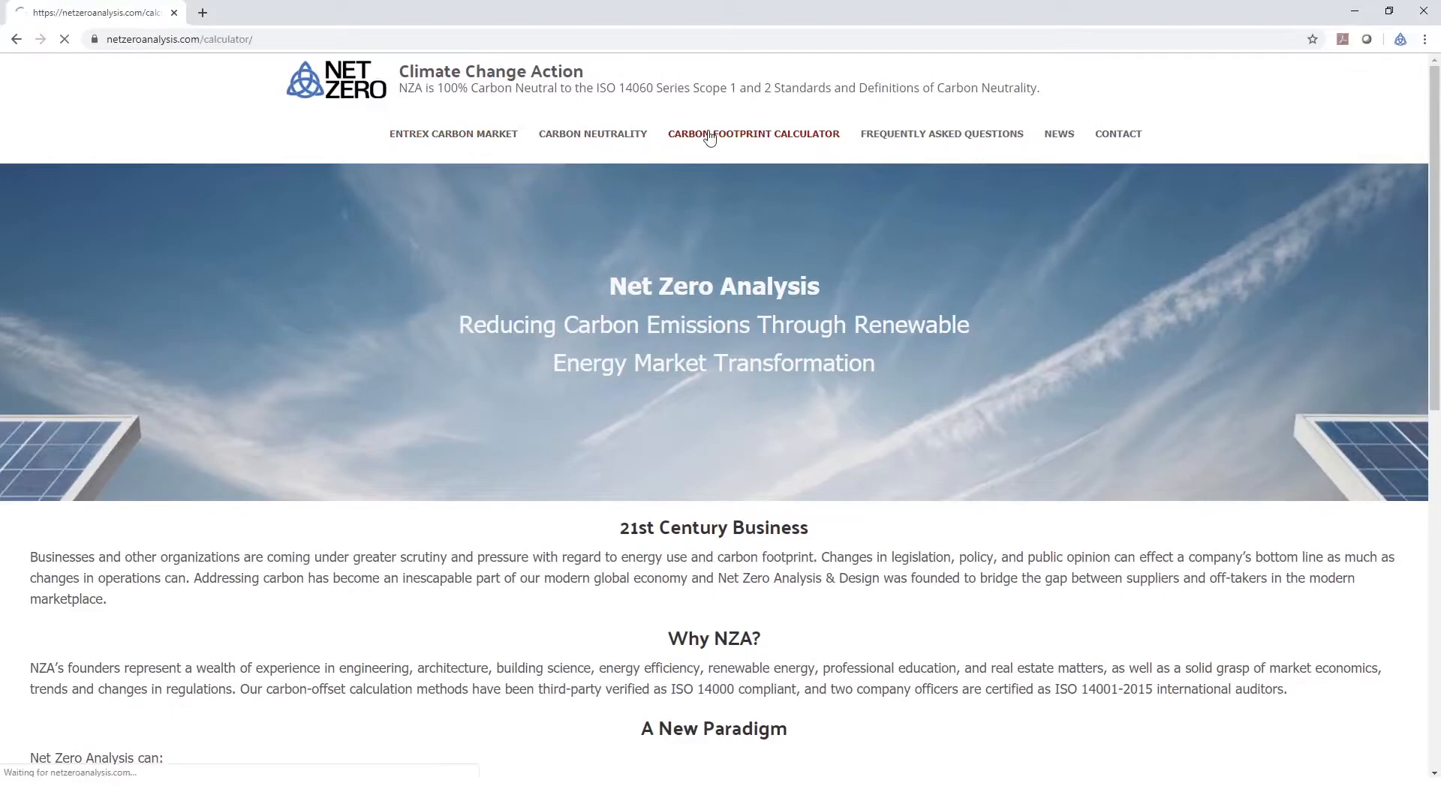
Go to the Carbon Footprint Calculator page from the site menu.
left_click(752, 134)
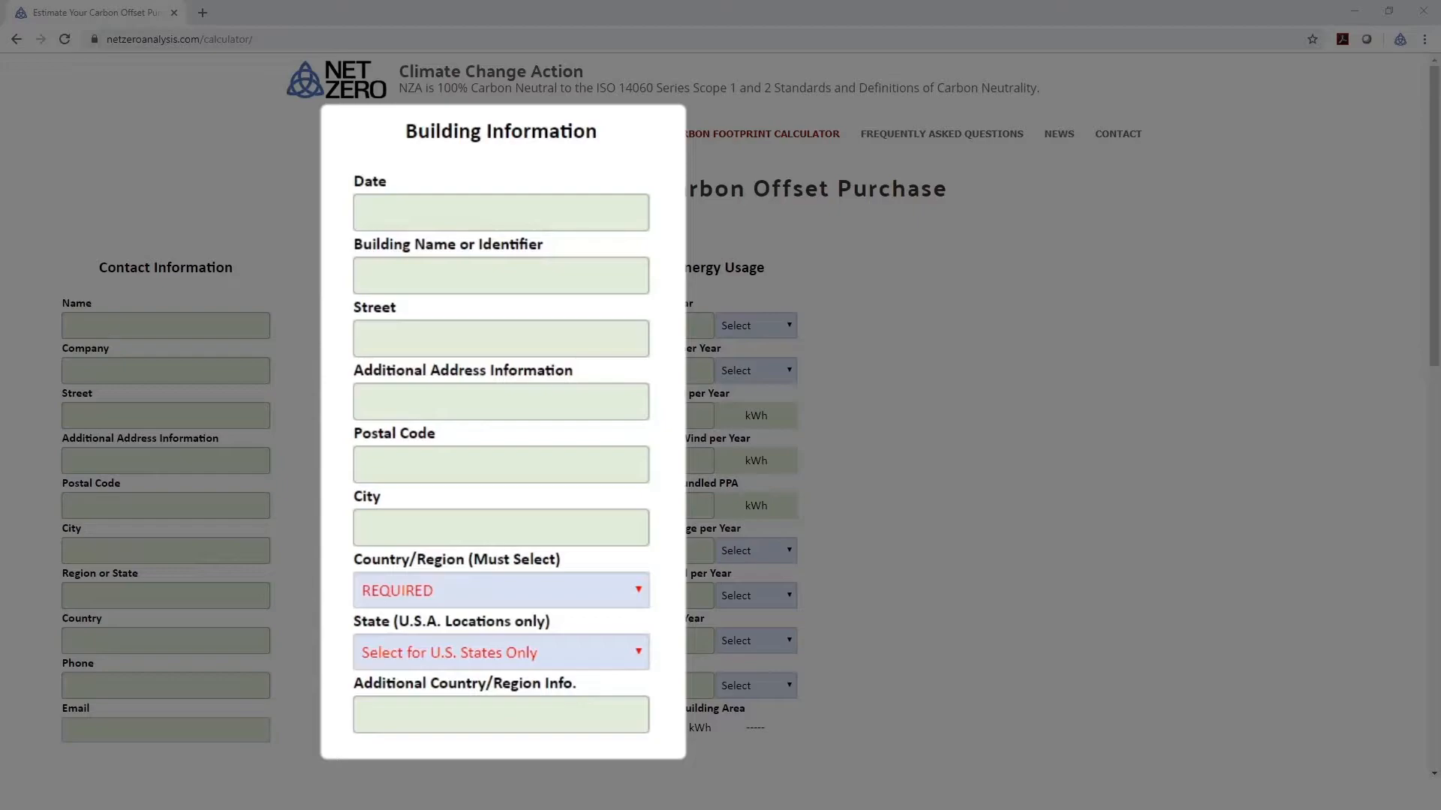
Set the building's country to United_States and its state to Illinois.
left_click(500, 590)
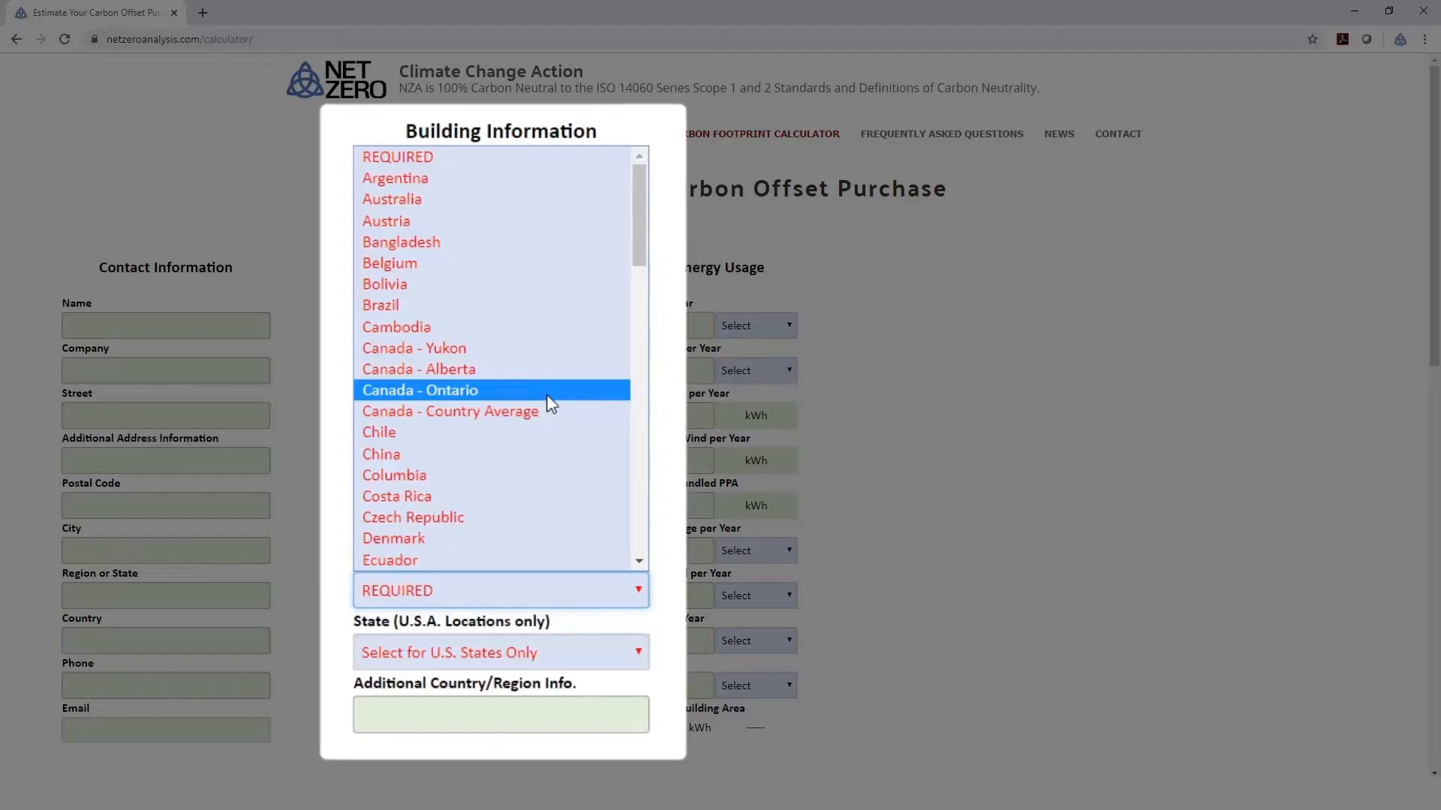
scroll("down", 3)
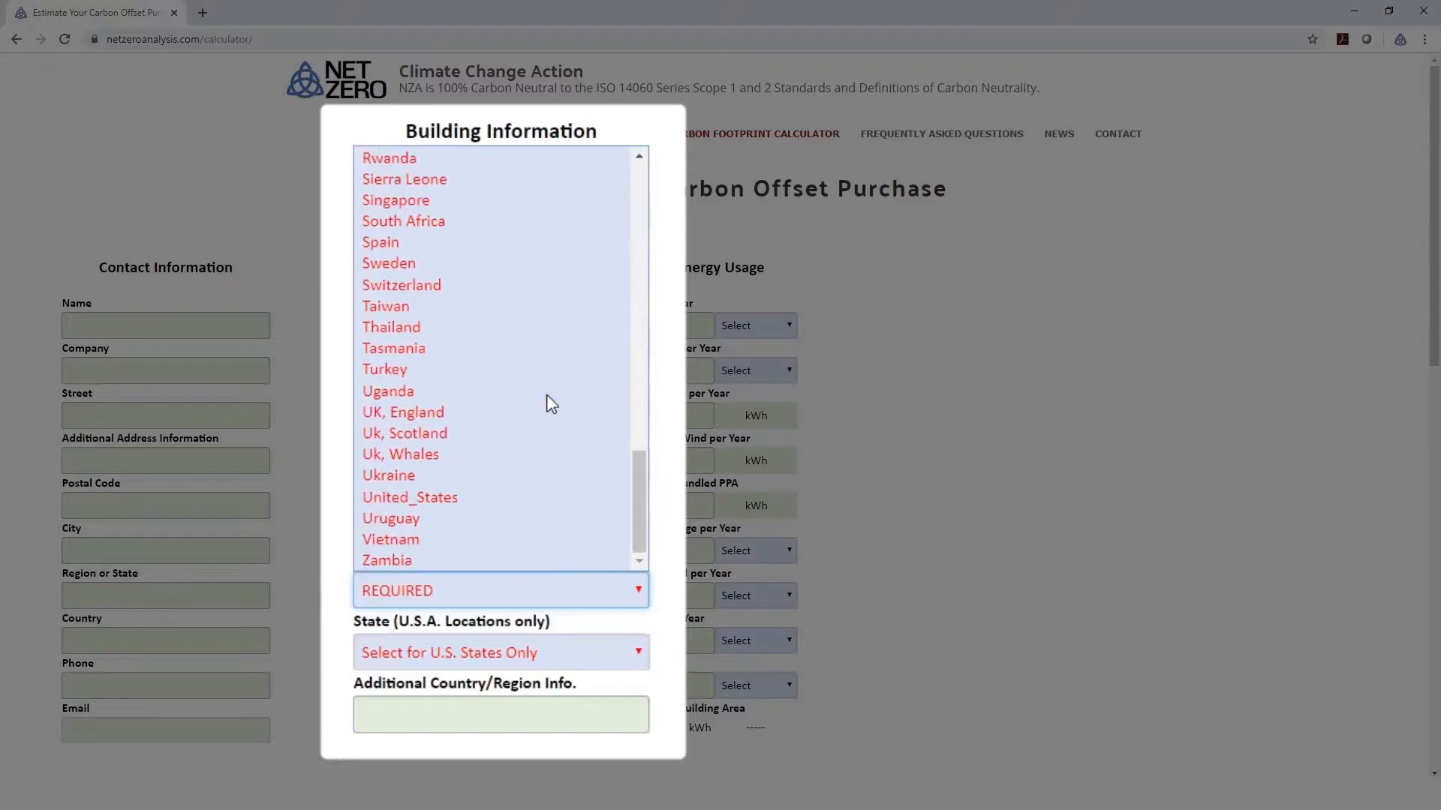
left_click(410, 497)
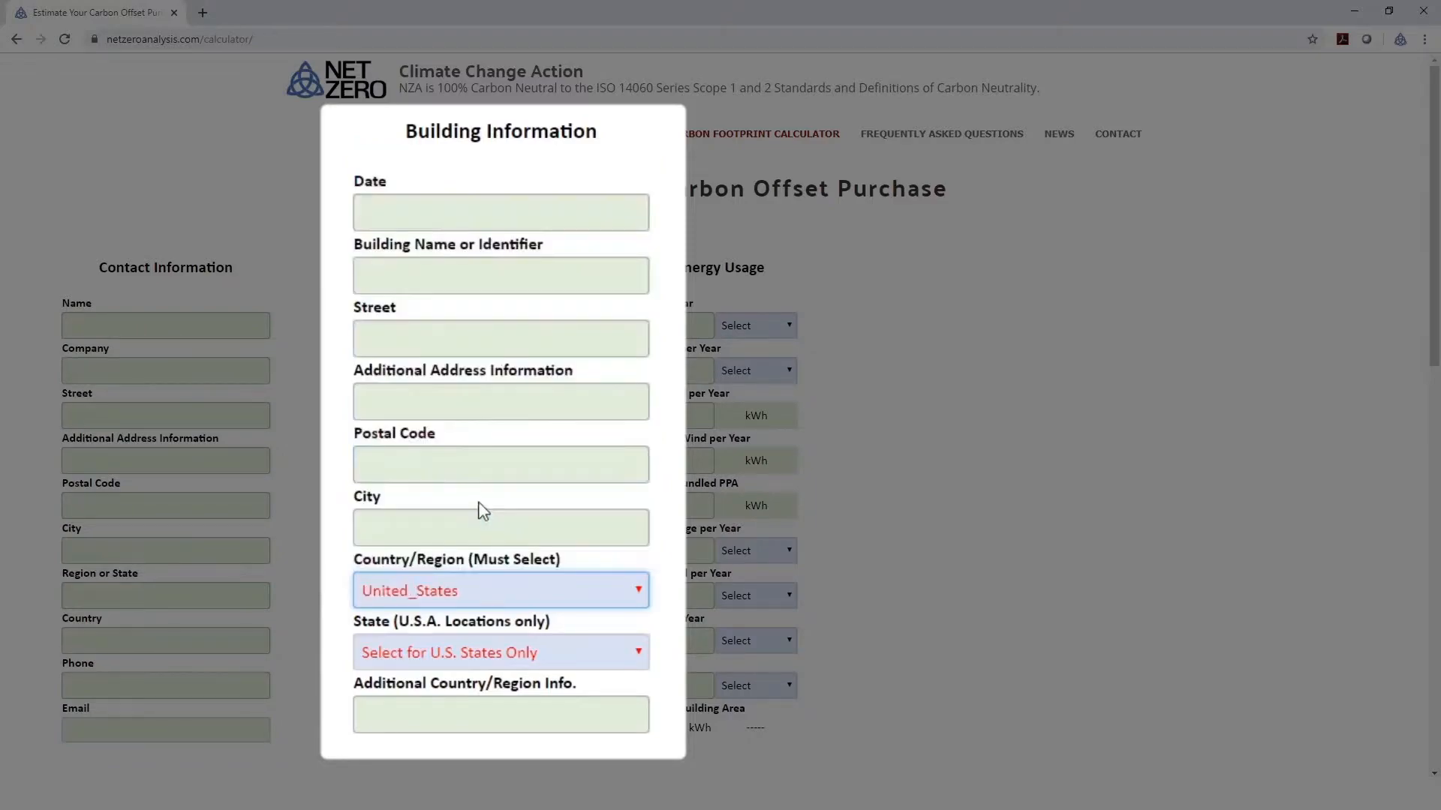
mouse_move(505, 663)
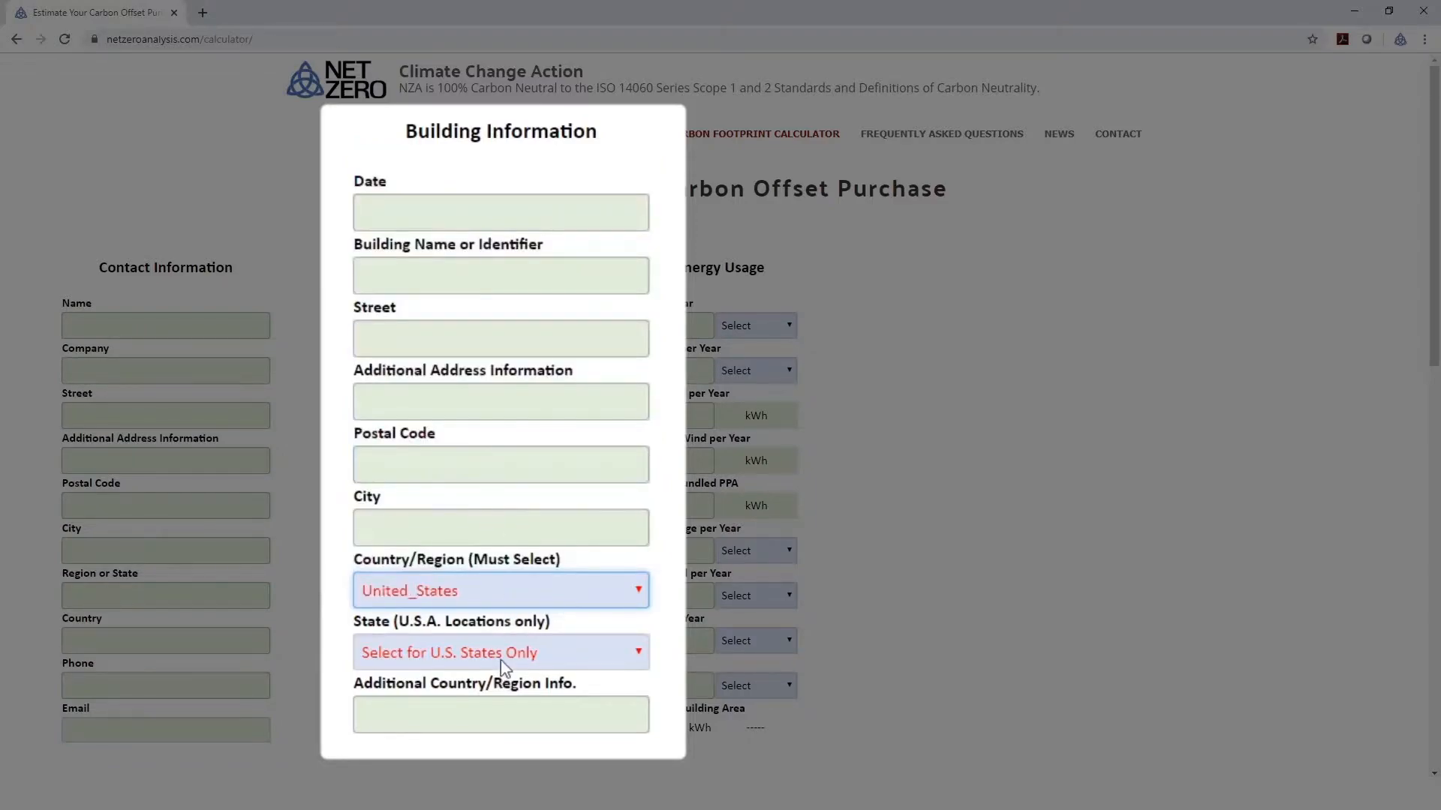
left_click(501, 652)
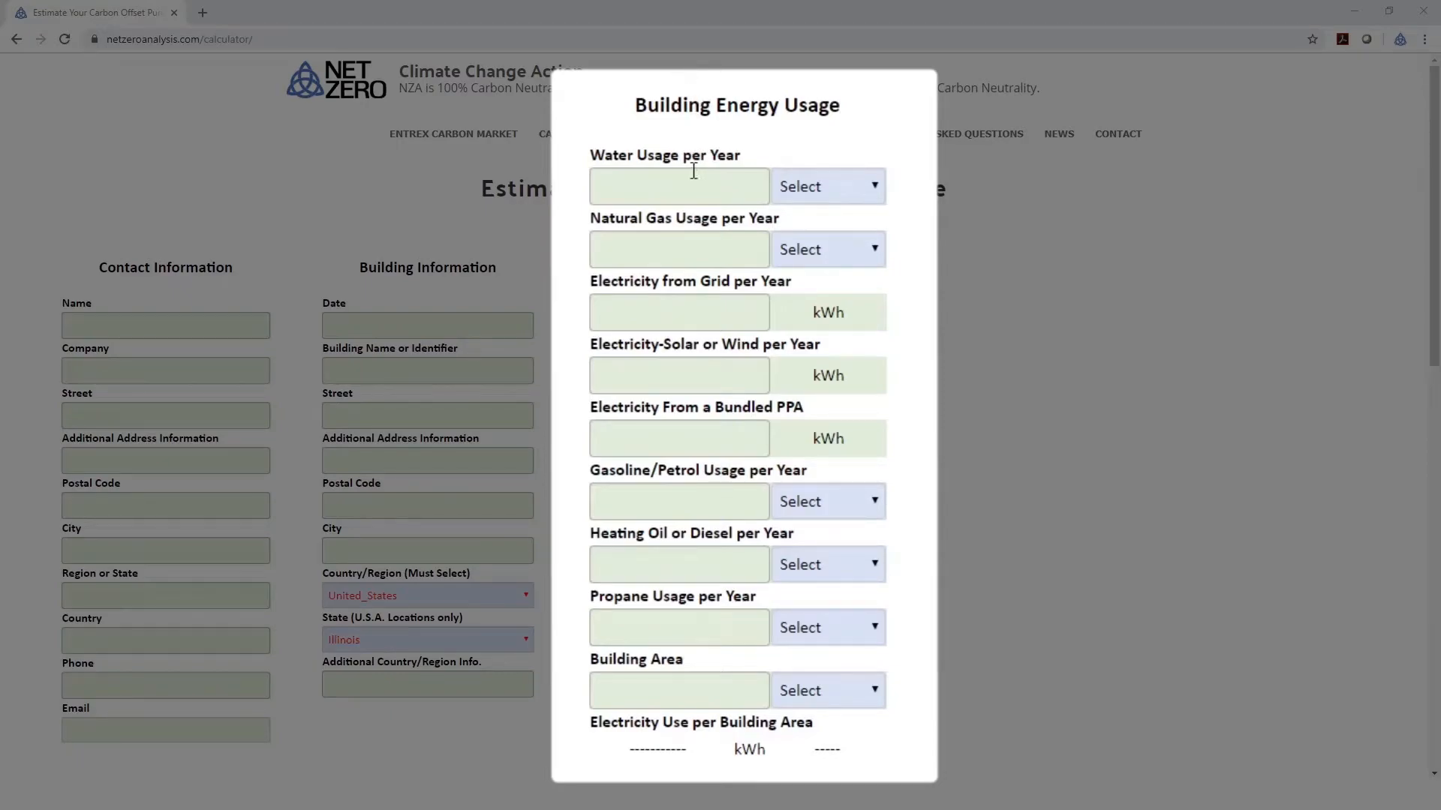
Enter yearly water usage 10,000 M3 and natural gas usage 100,000 M3.
left_click(678, 186)
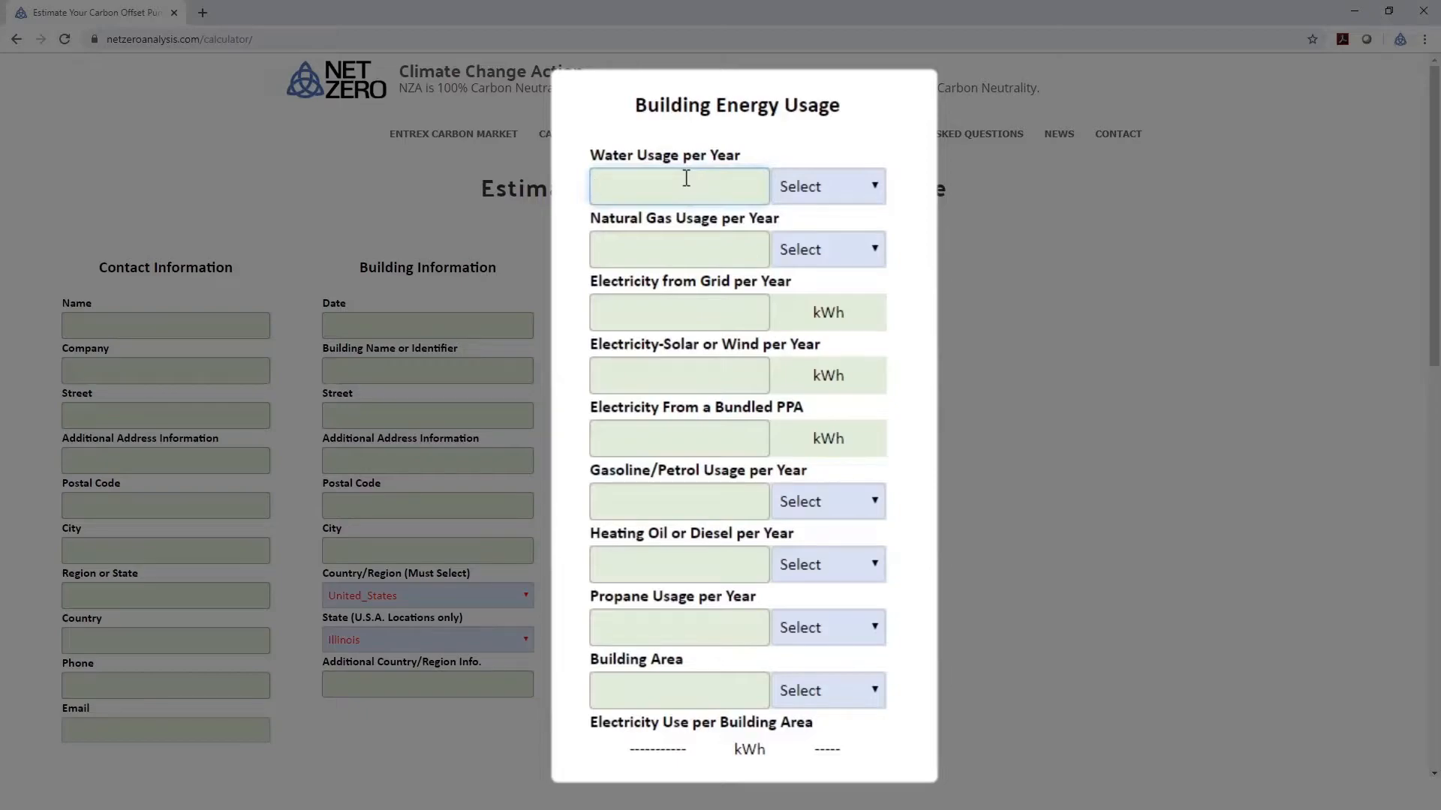
type("10000")
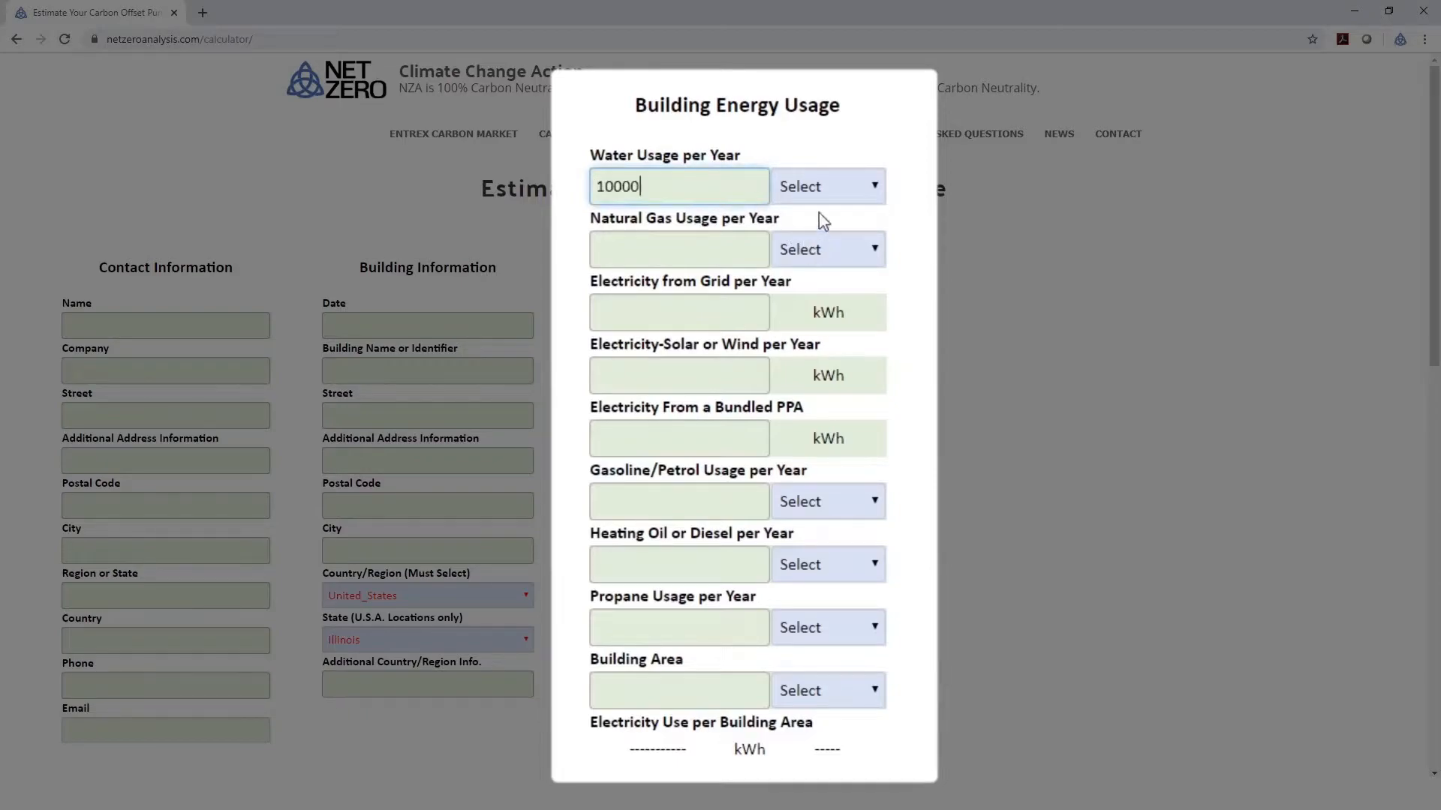
left_click(825, 186)
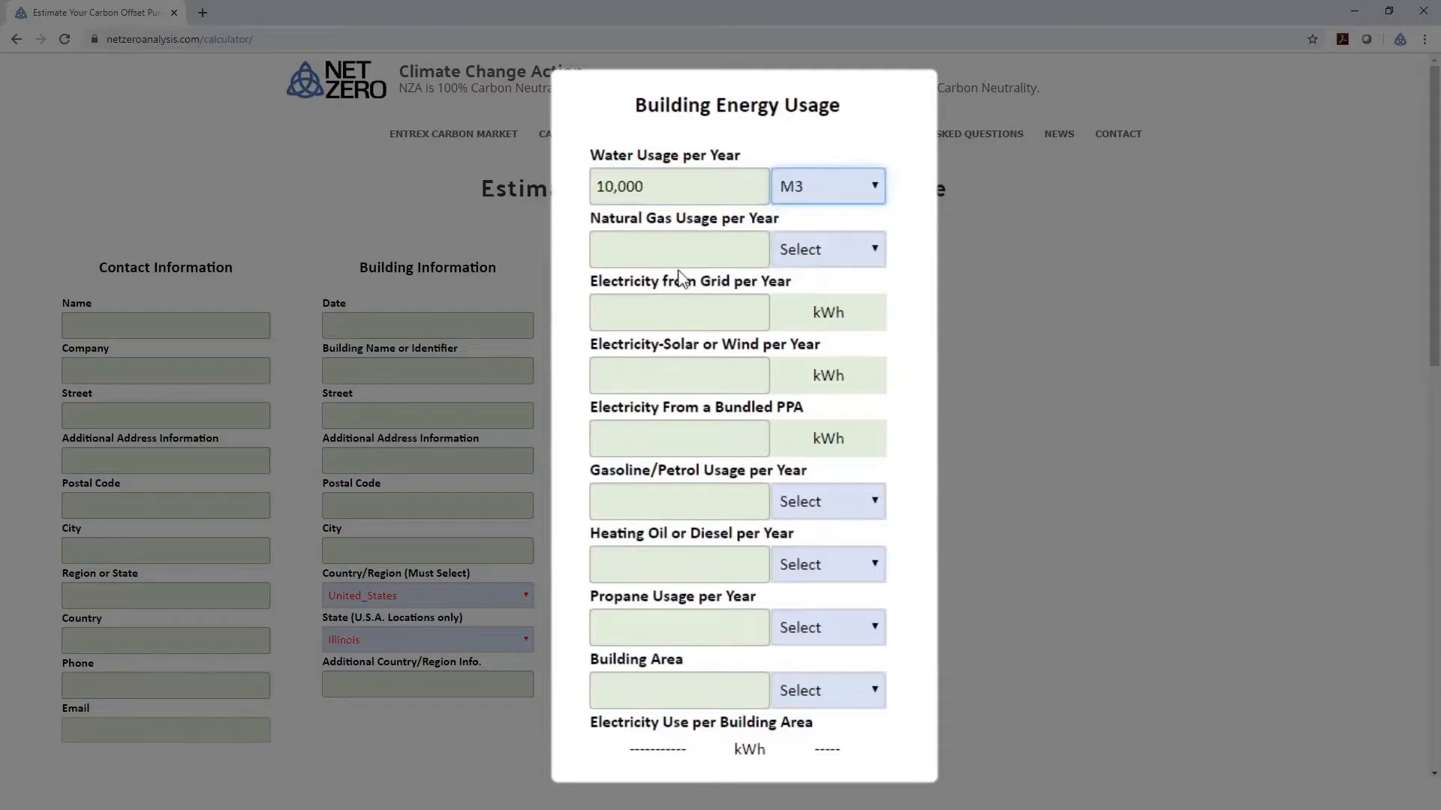
left_click(679, 249)
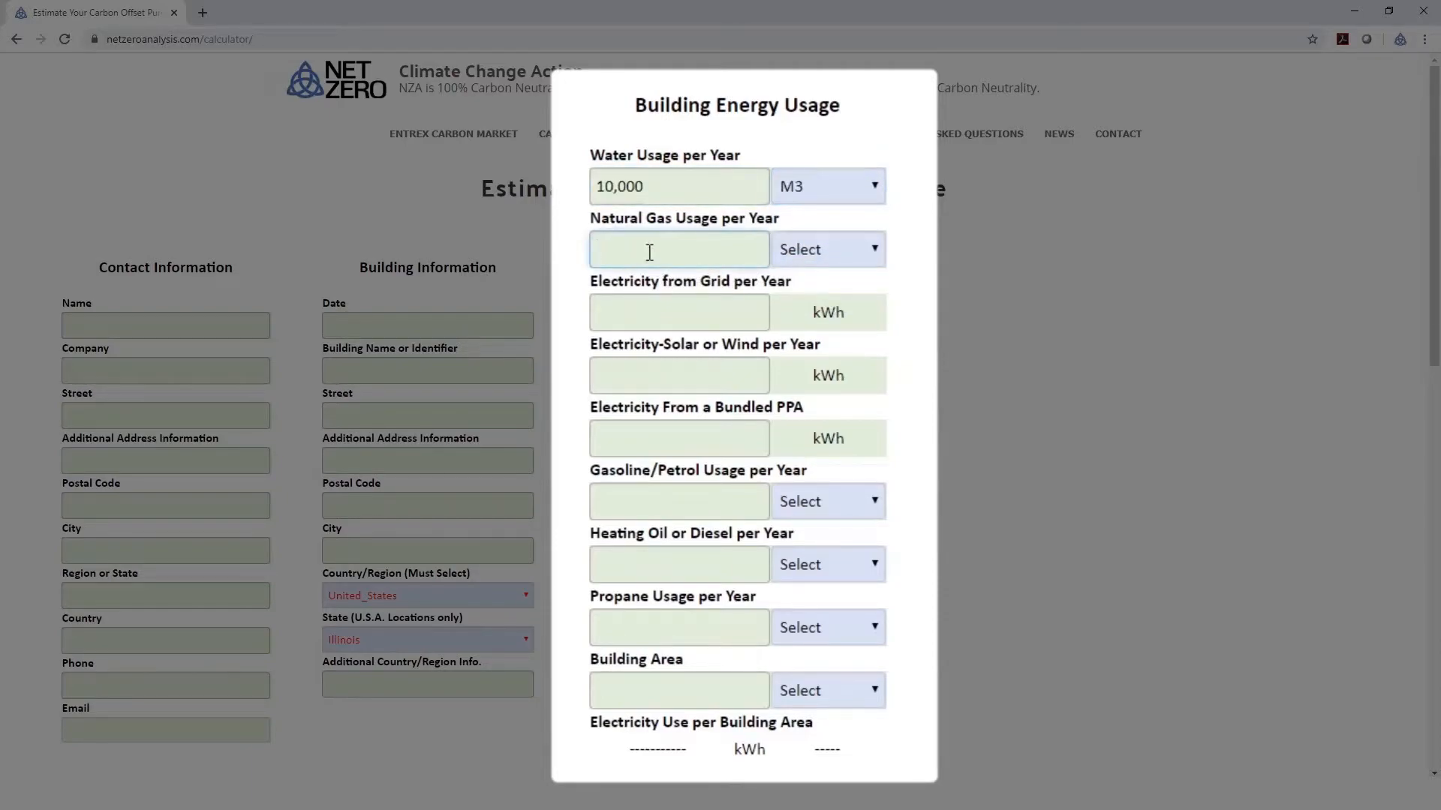
type("100000")
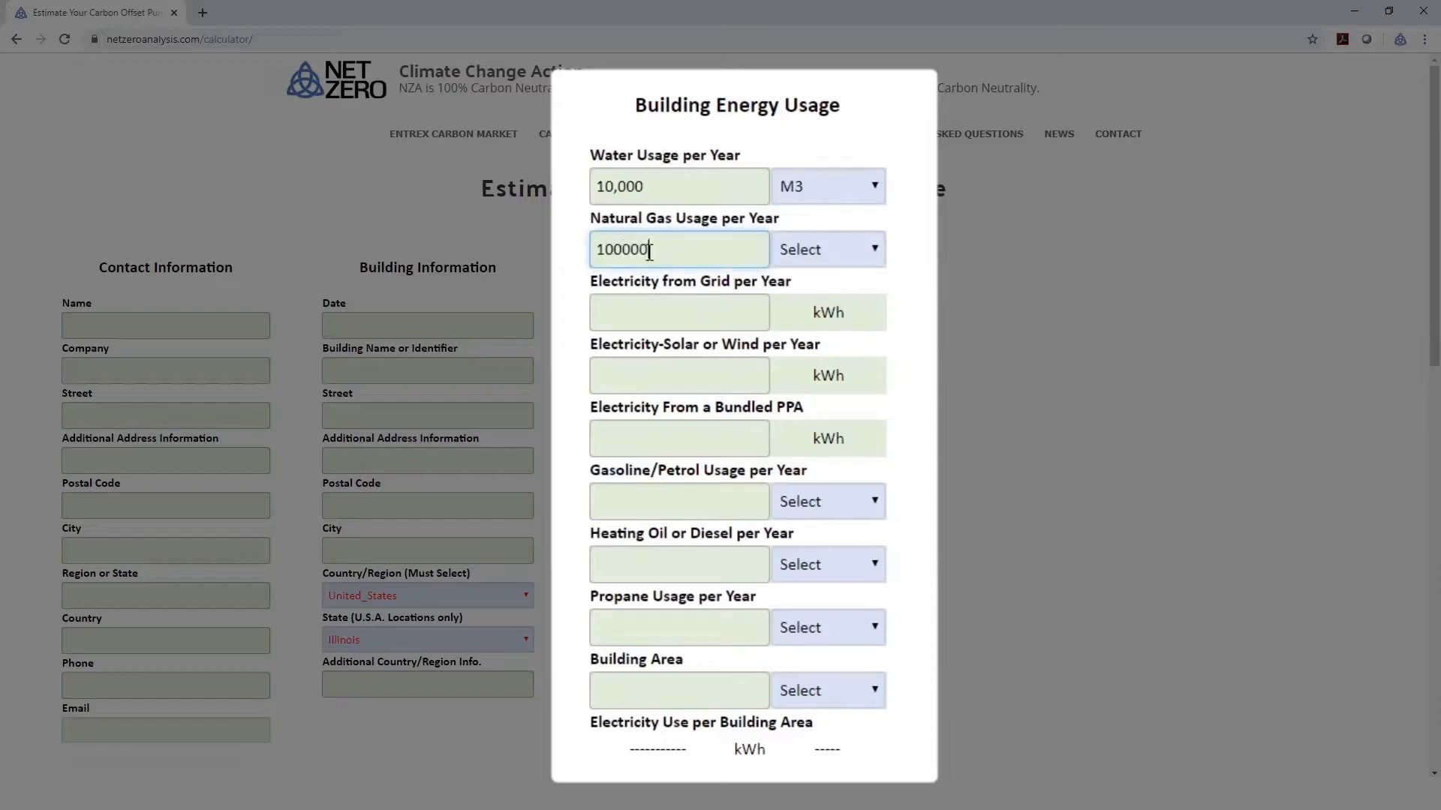
left_click(826, 250)
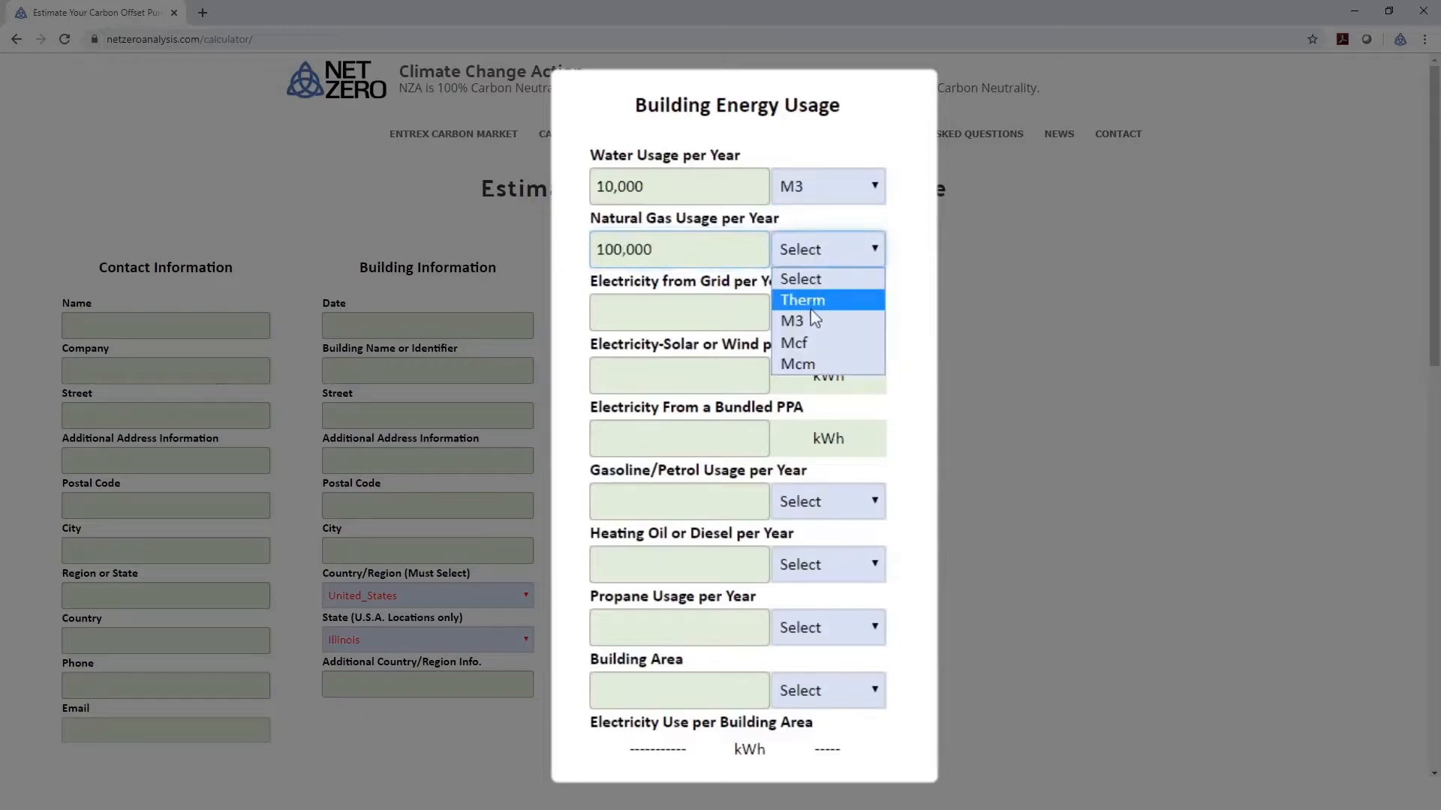
left_click(793, 321)
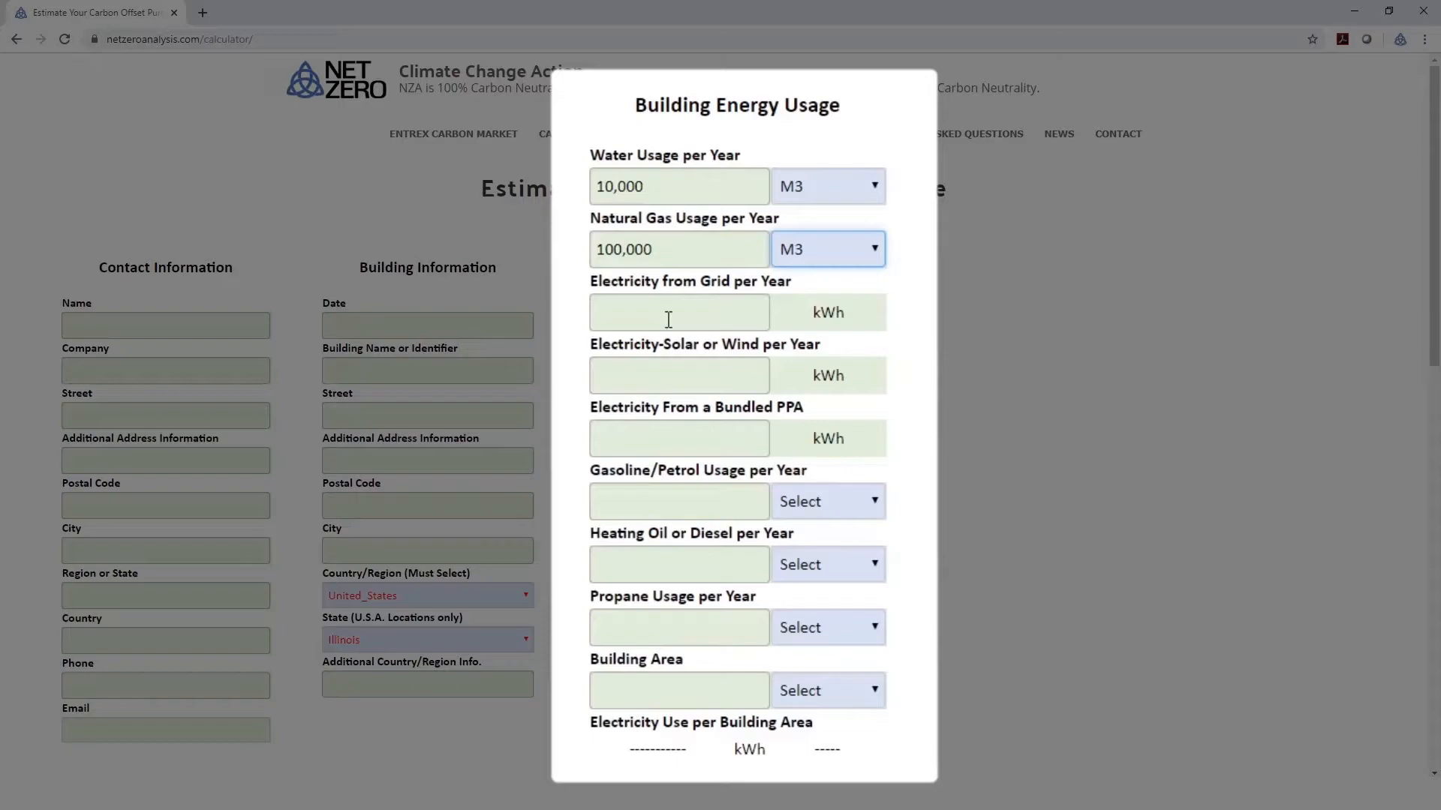
mouse_move(671, 318)
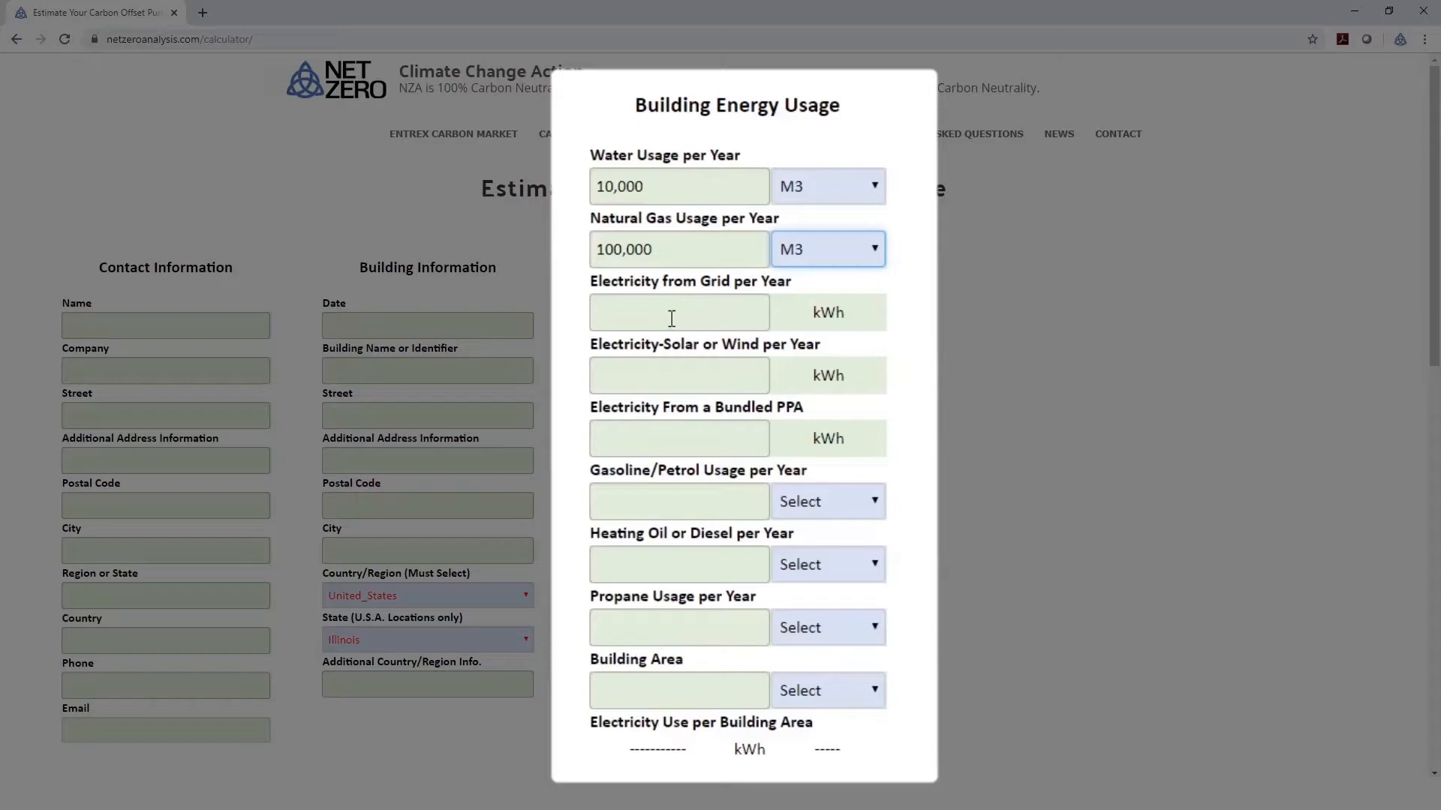
mouse_move(683, 383)
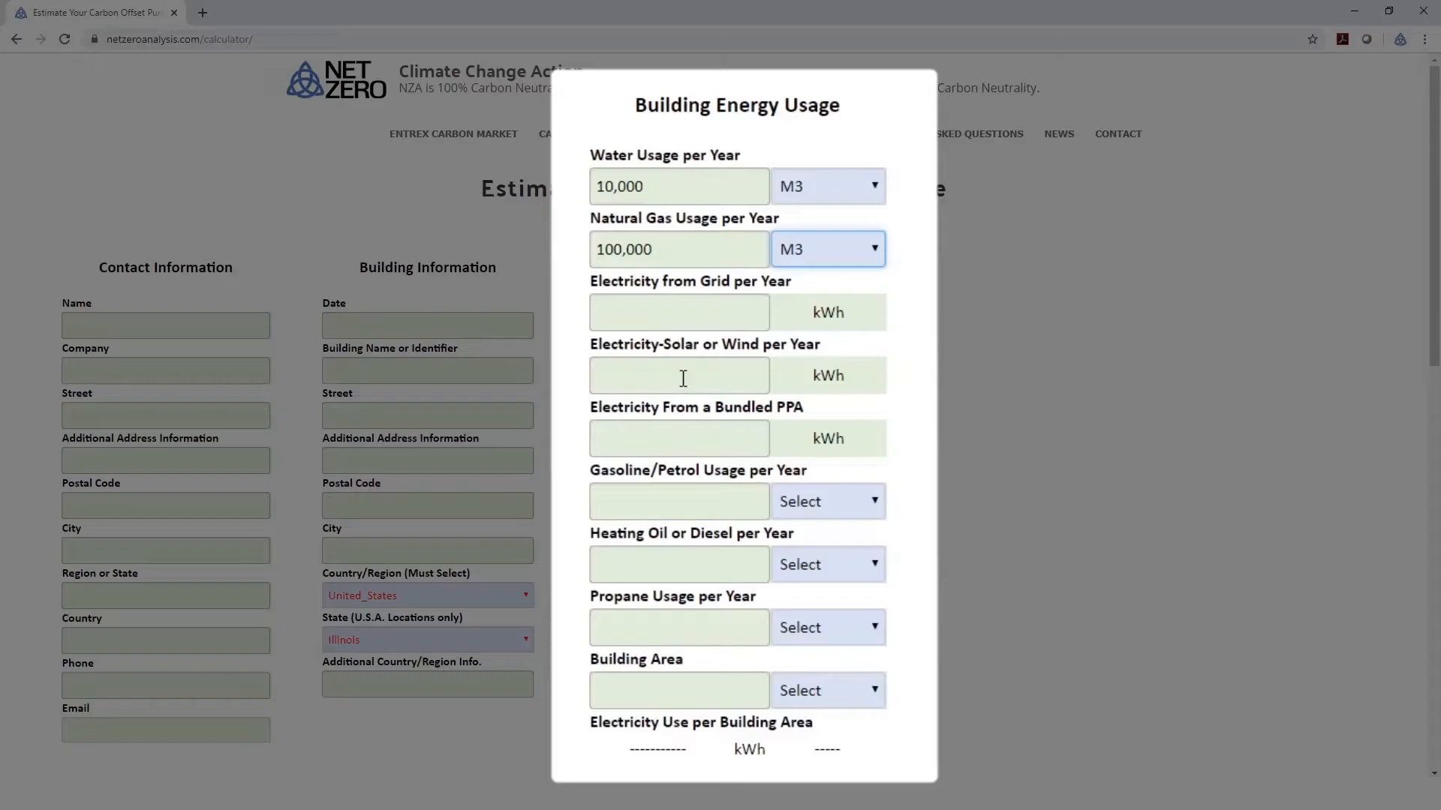
mouse_move(706, 437)
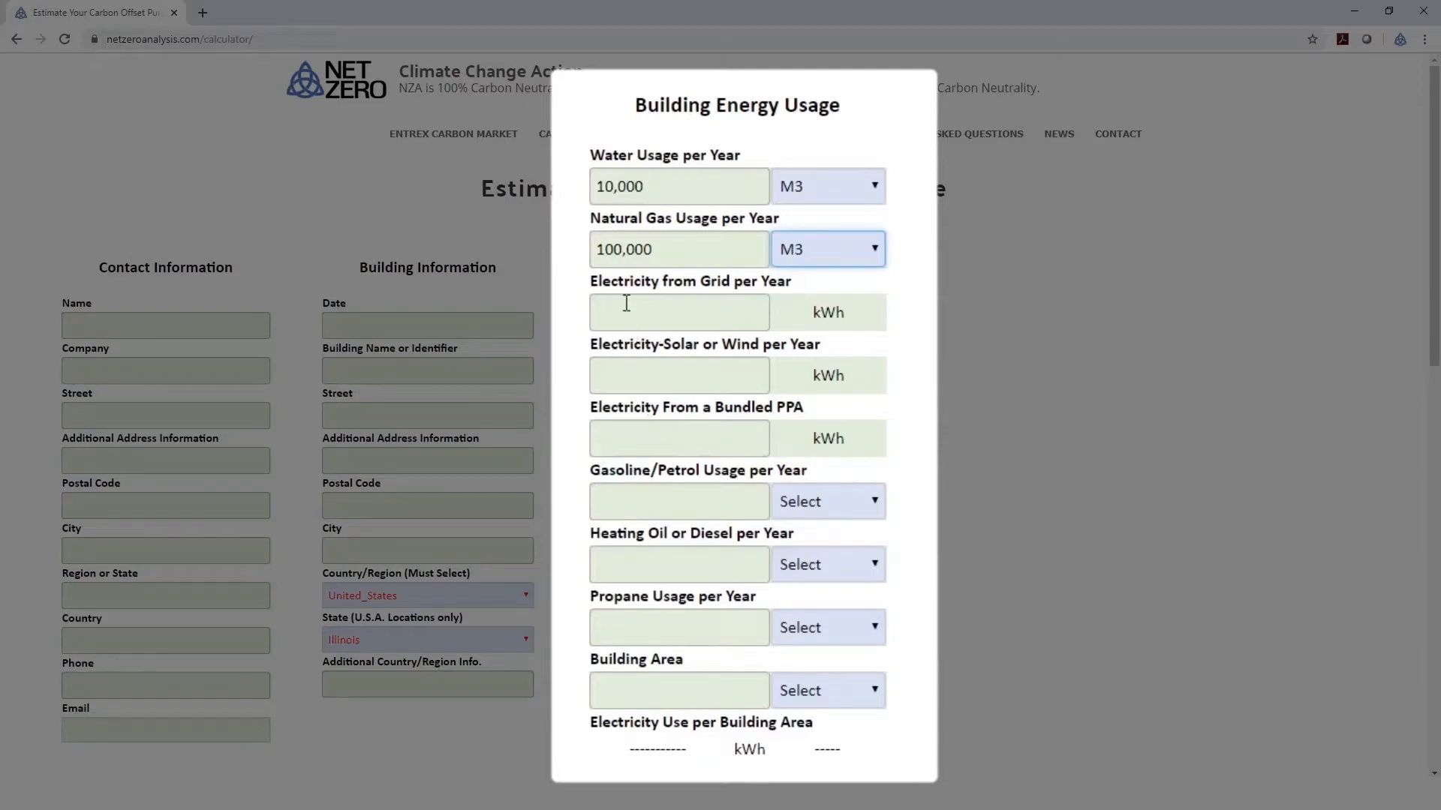
Enter 100,000 kWh grid electricity and 100,000 kWh solar or wind electricity per year.
type("100000")
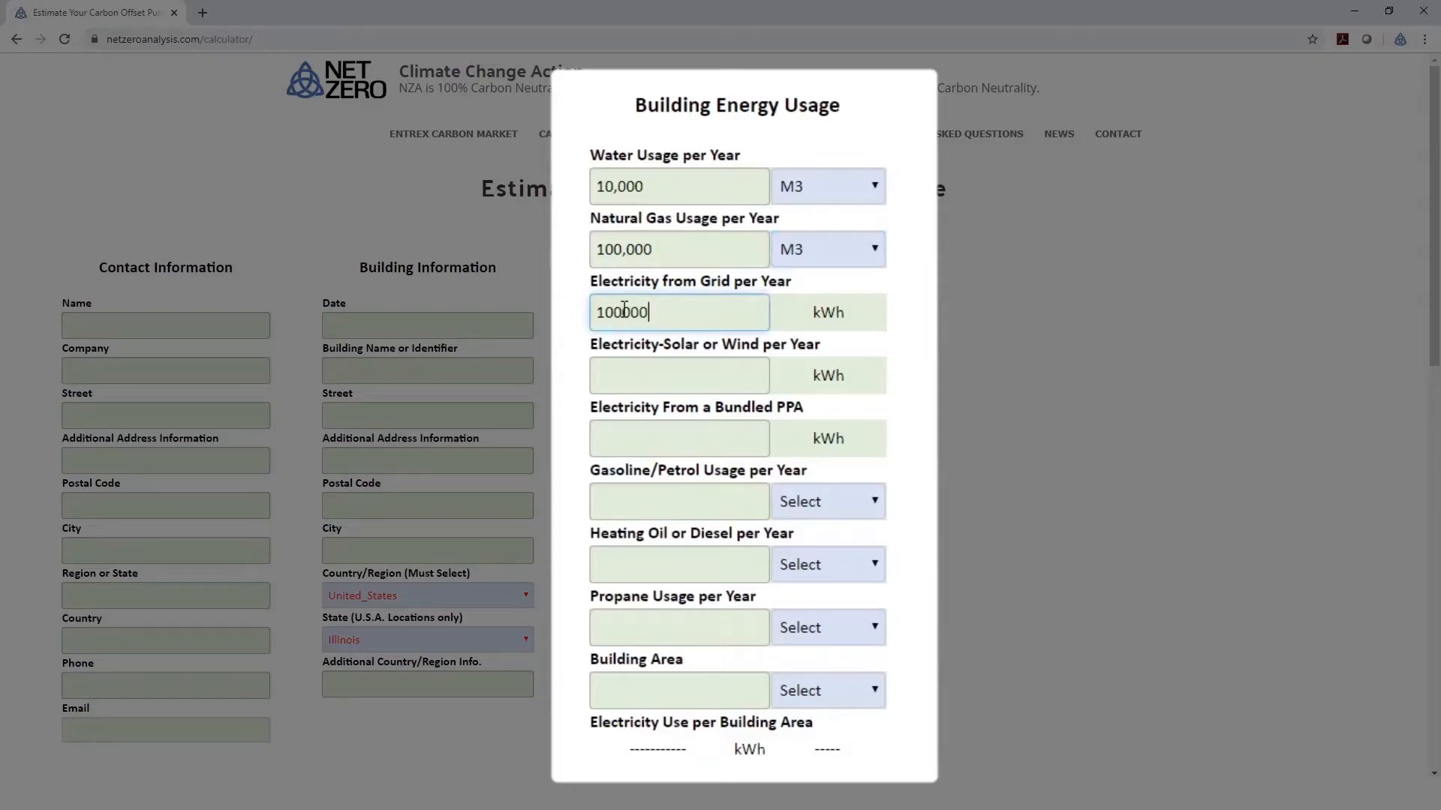
left_click(678, 375)
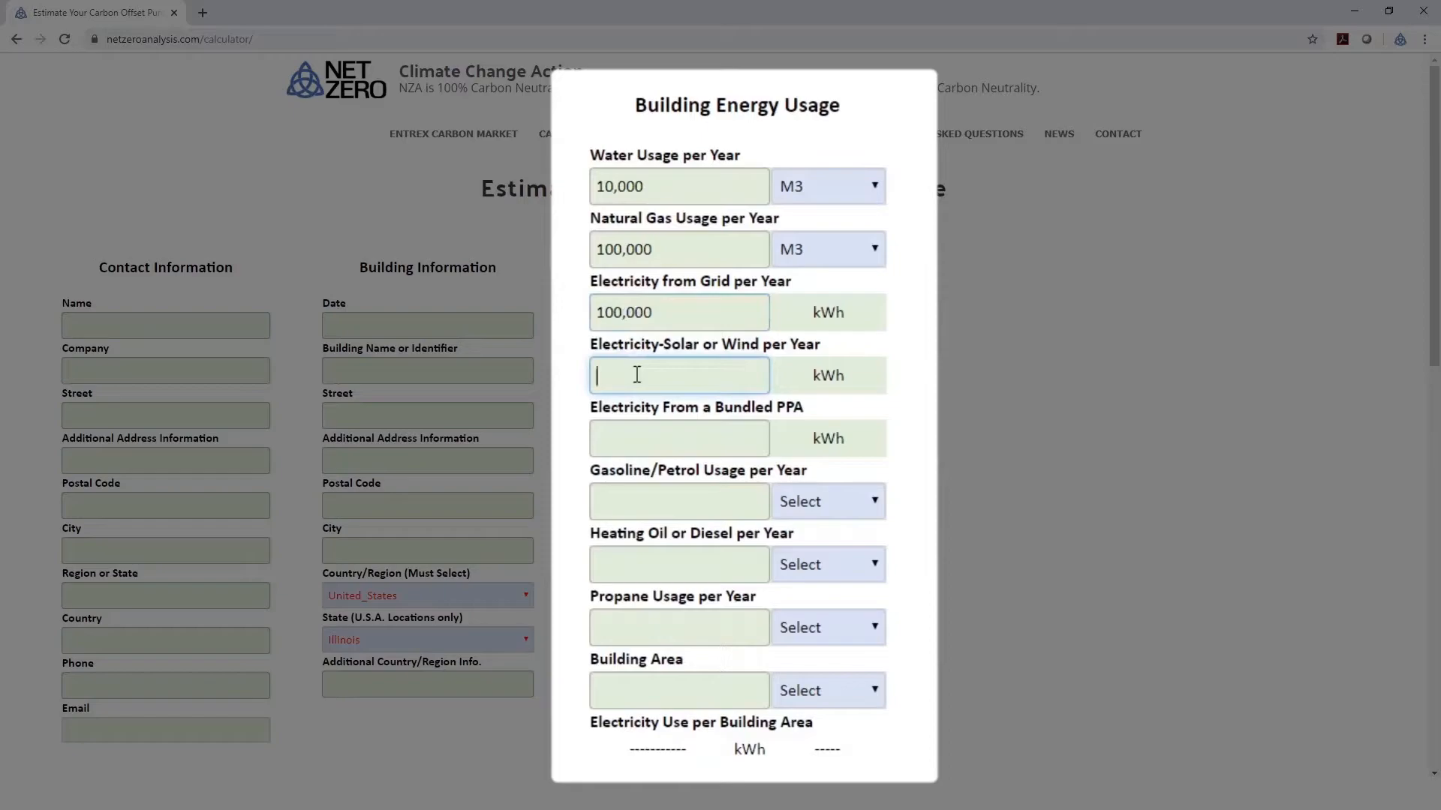
type("10000")
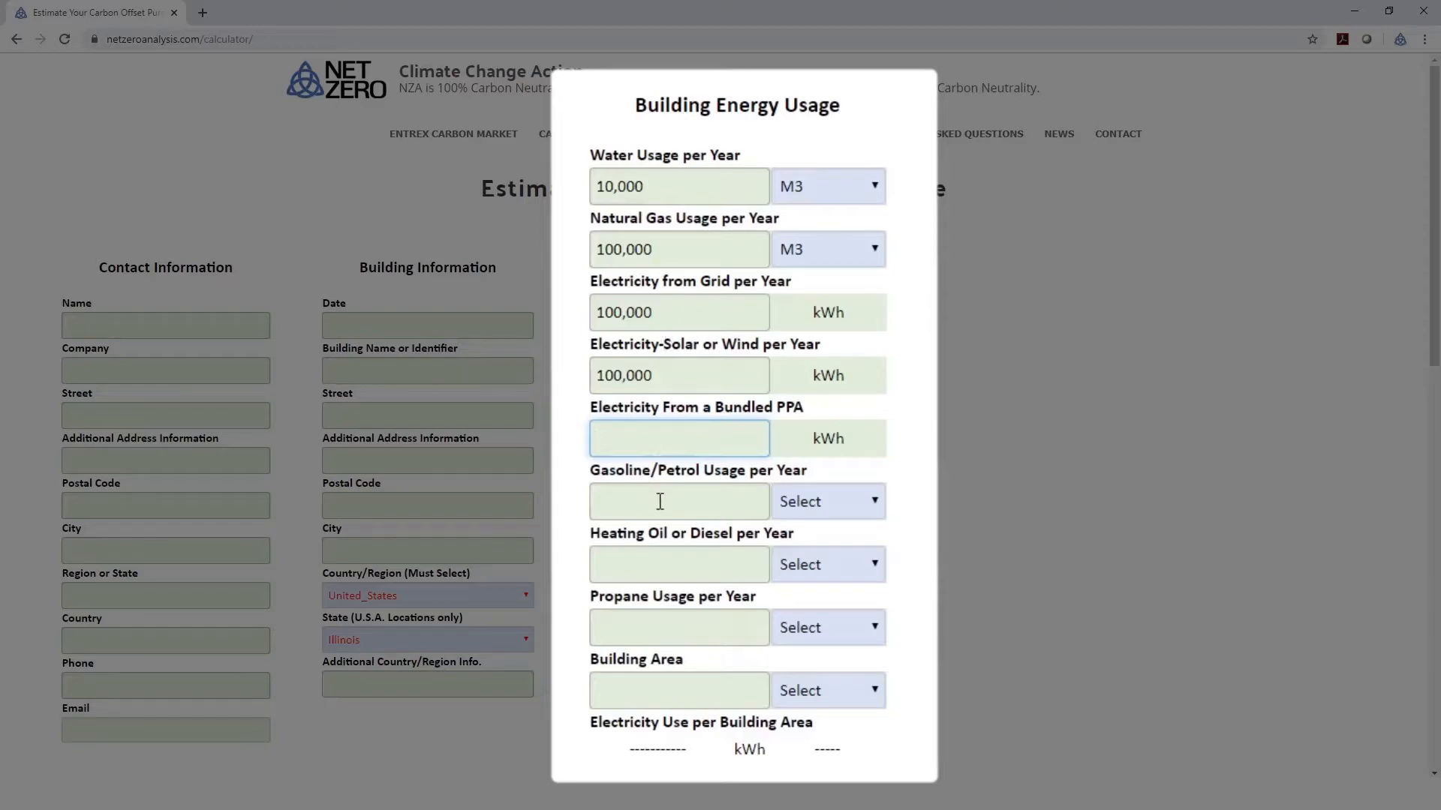
Enter gasoline 300 US Gal. and heating oil 1,000 US Gal. per year.
type("300")
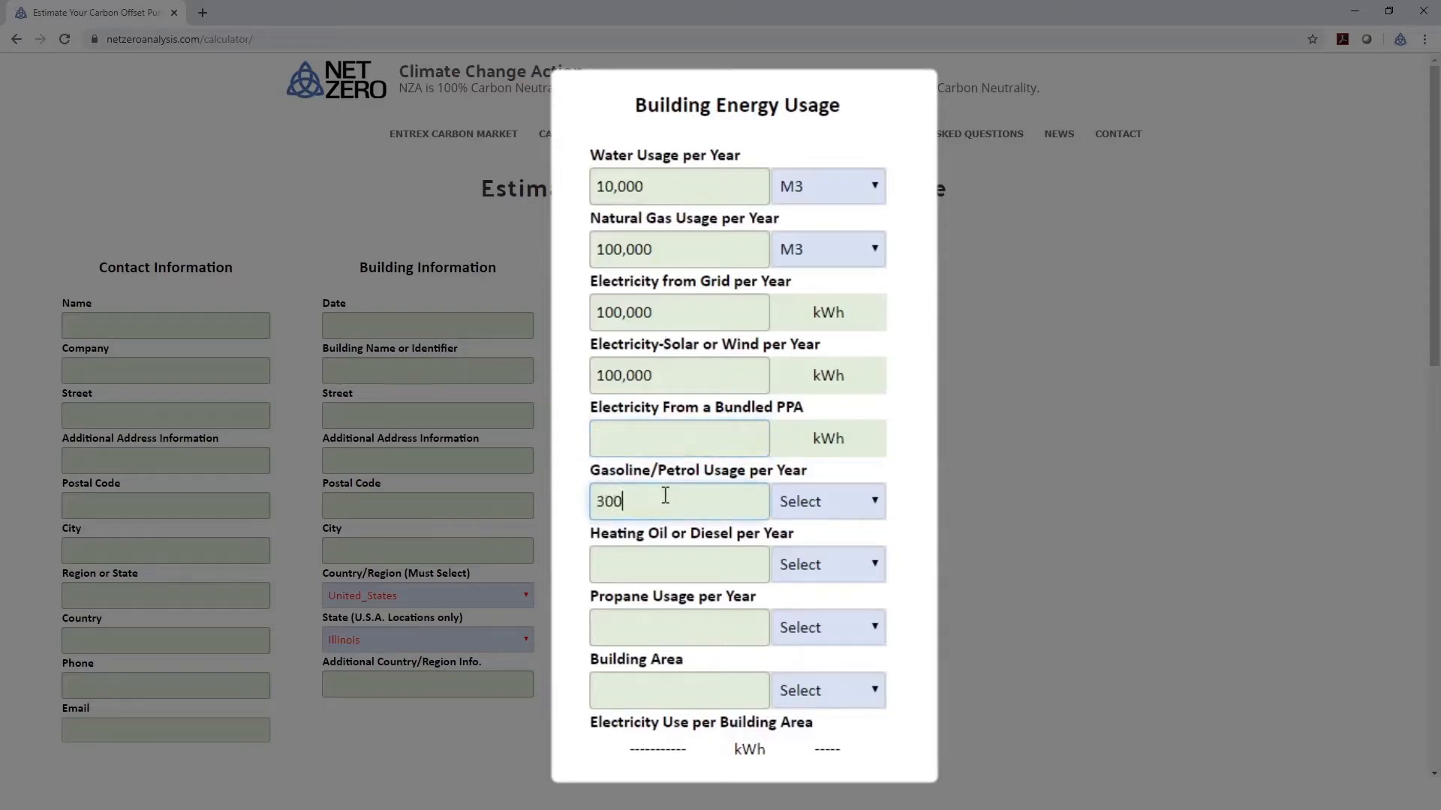
left_click(825, 501)
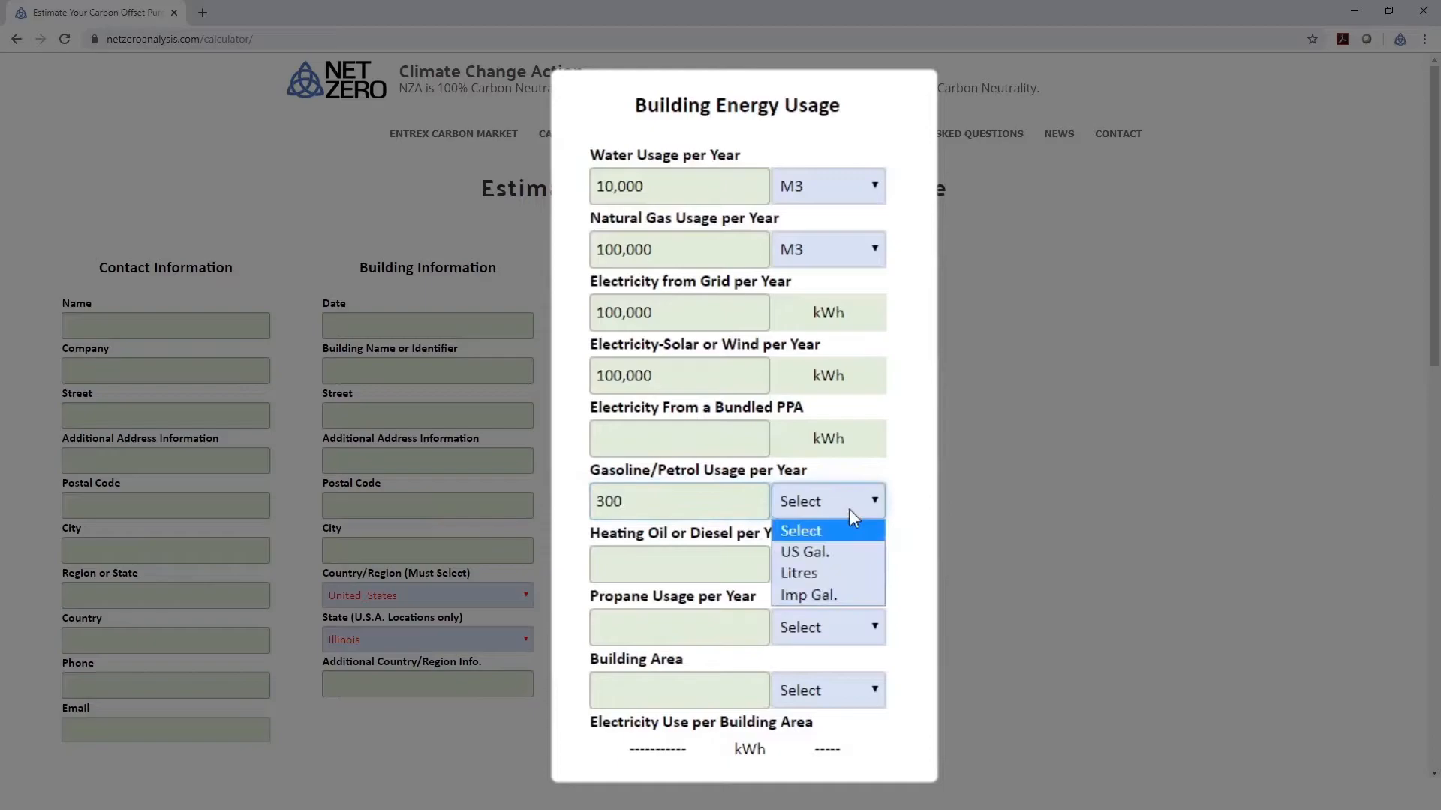
left_click(803, 551)
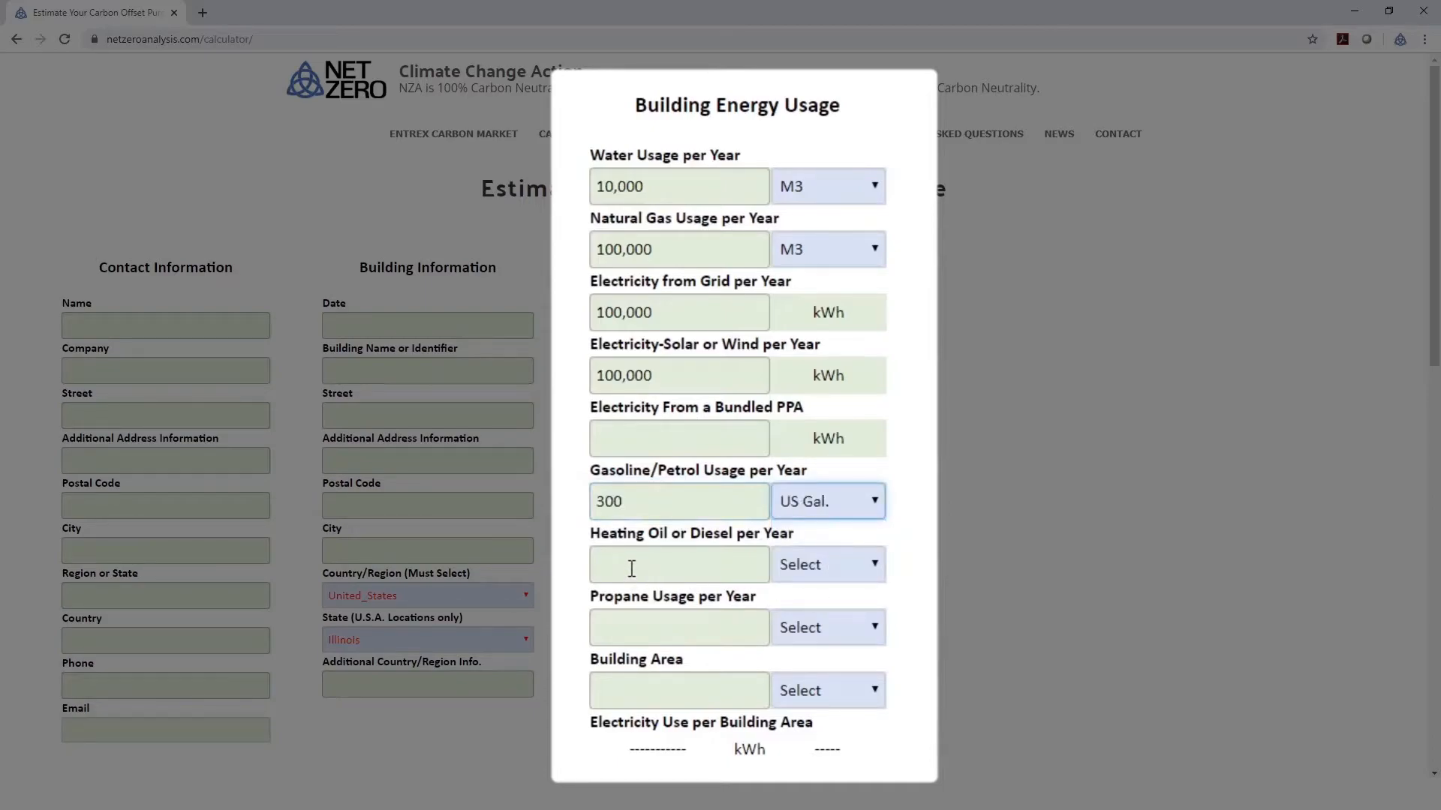
left_click(679, 565)
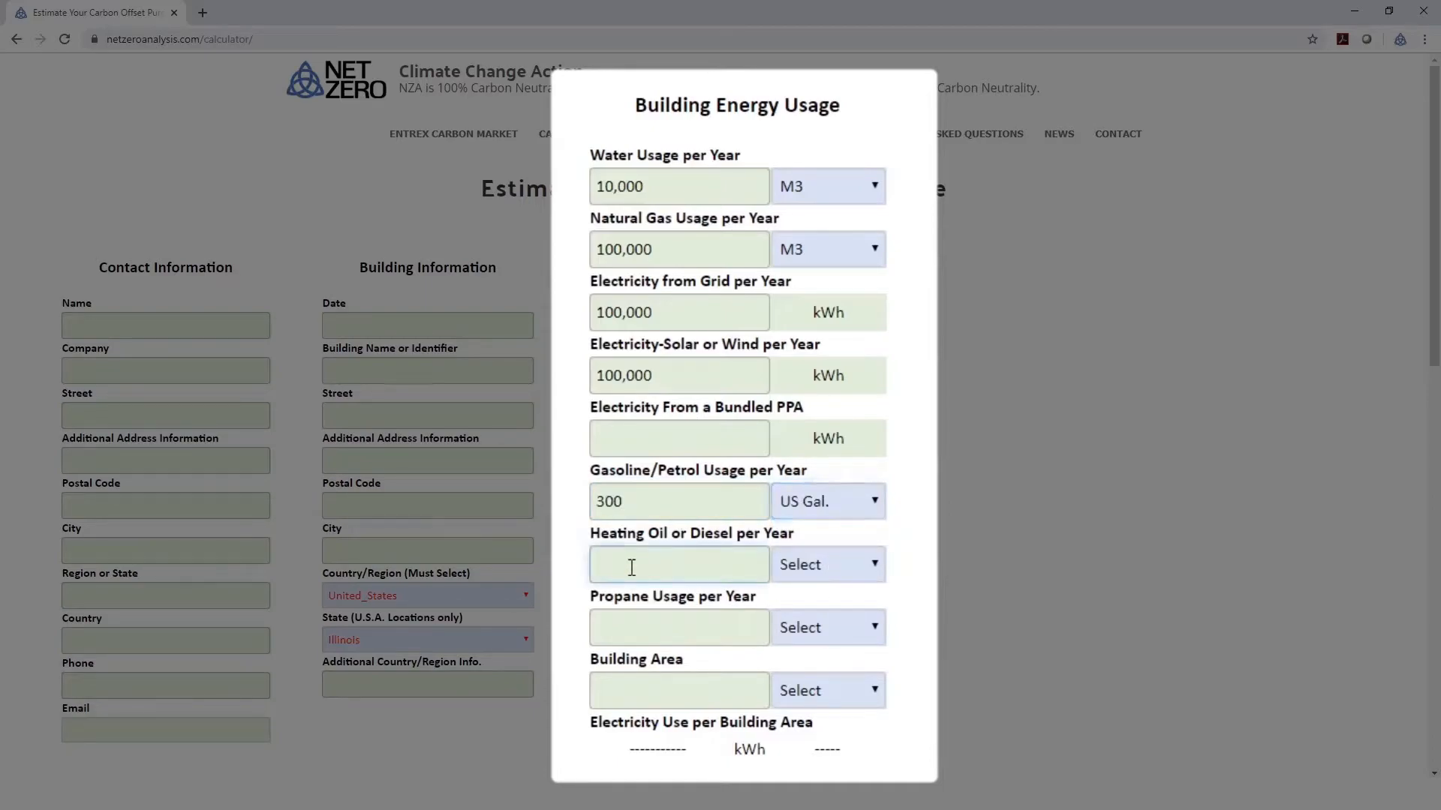
type("1000")
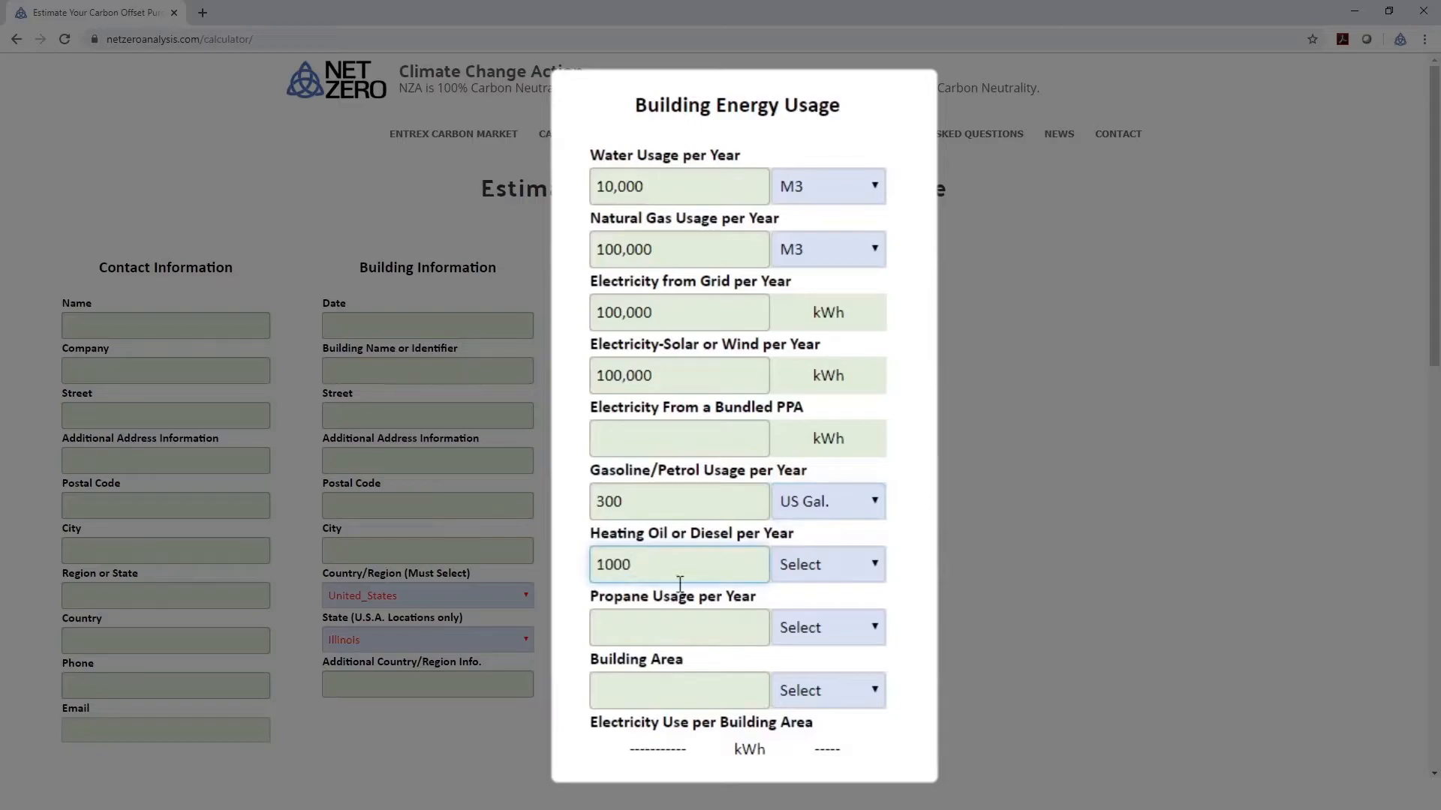
left_click(826, 565)
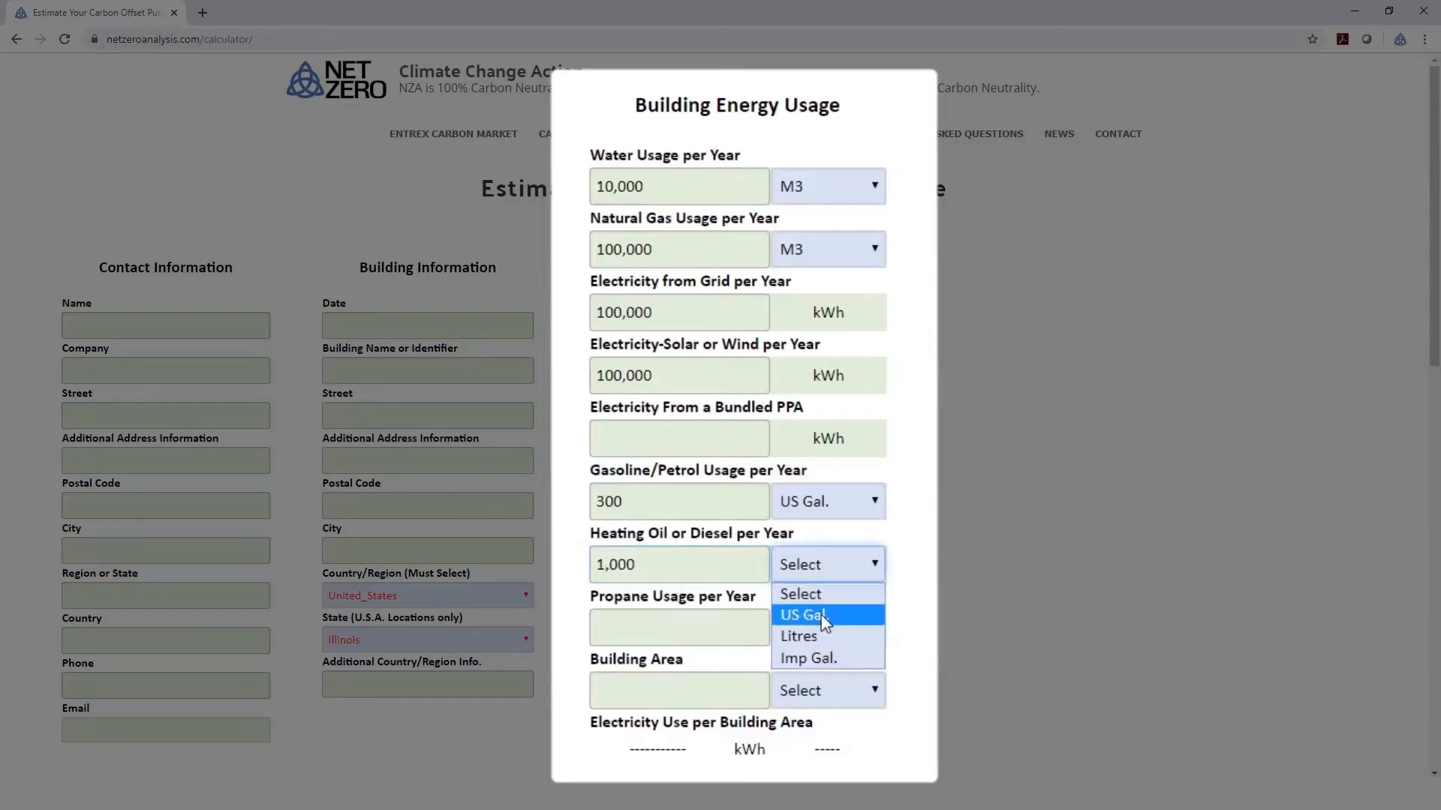
left_click(801, 615)
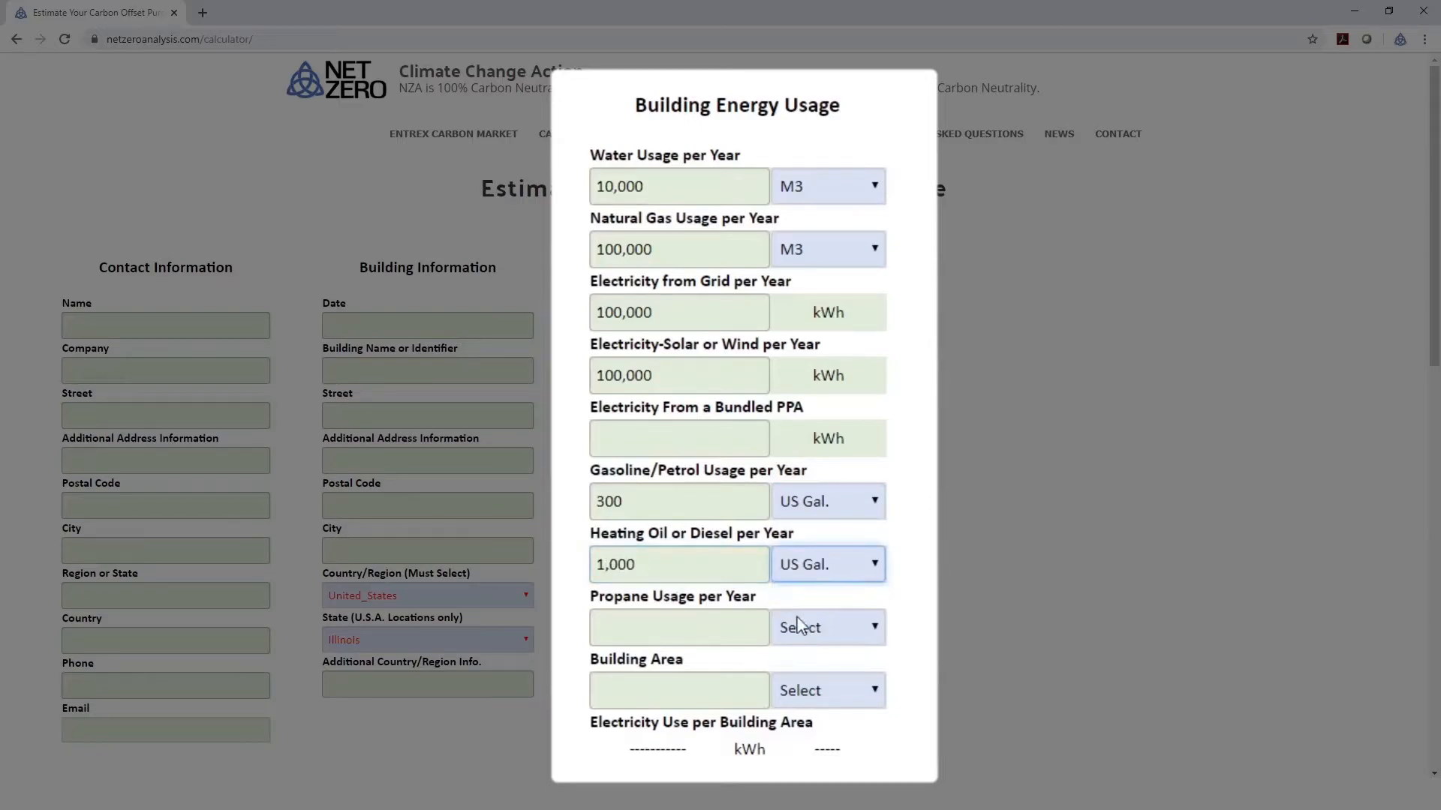
Enter propane usage of 1,000 M3 and a building area of 10,000 Sq. Feet.
left_click(679, 627)
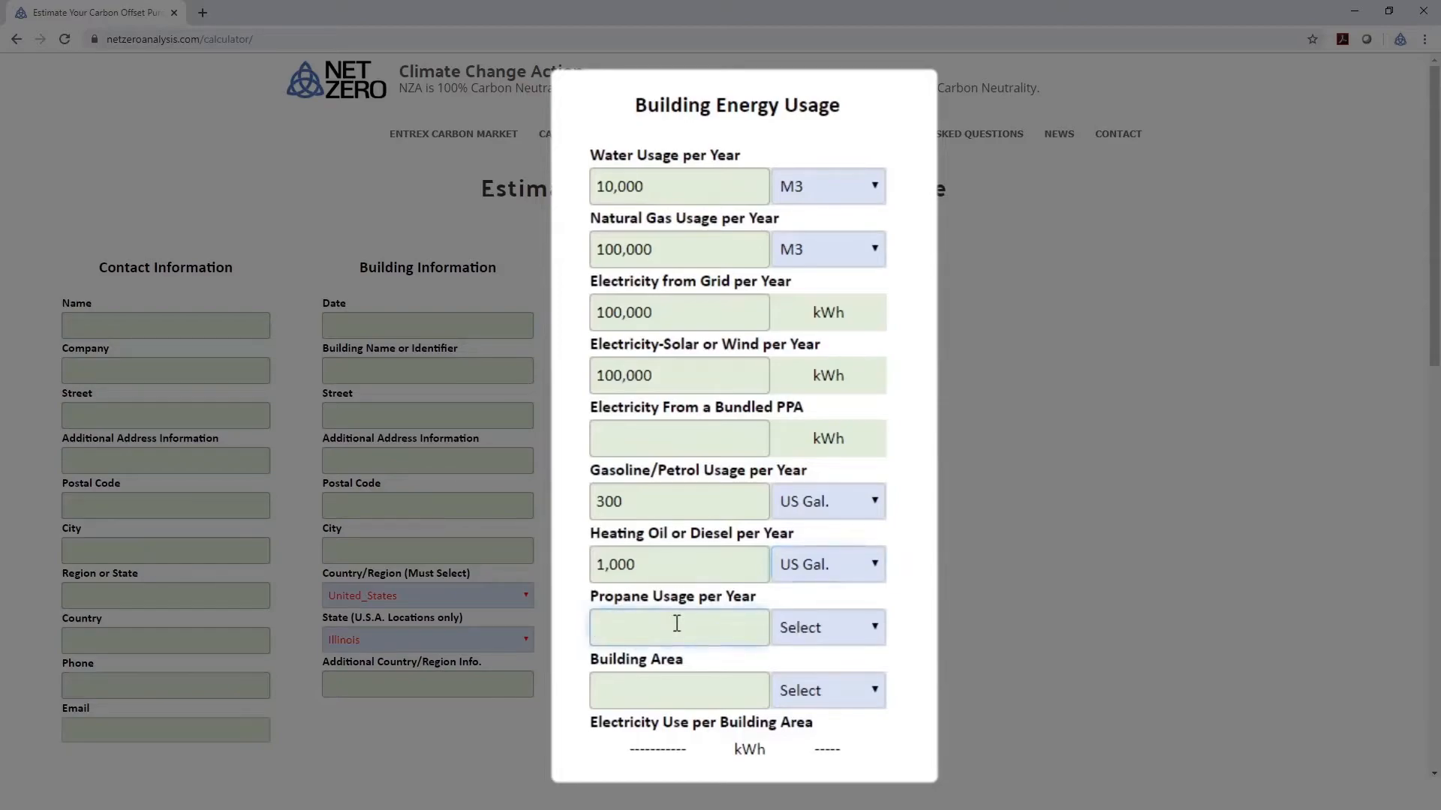
type("1000")
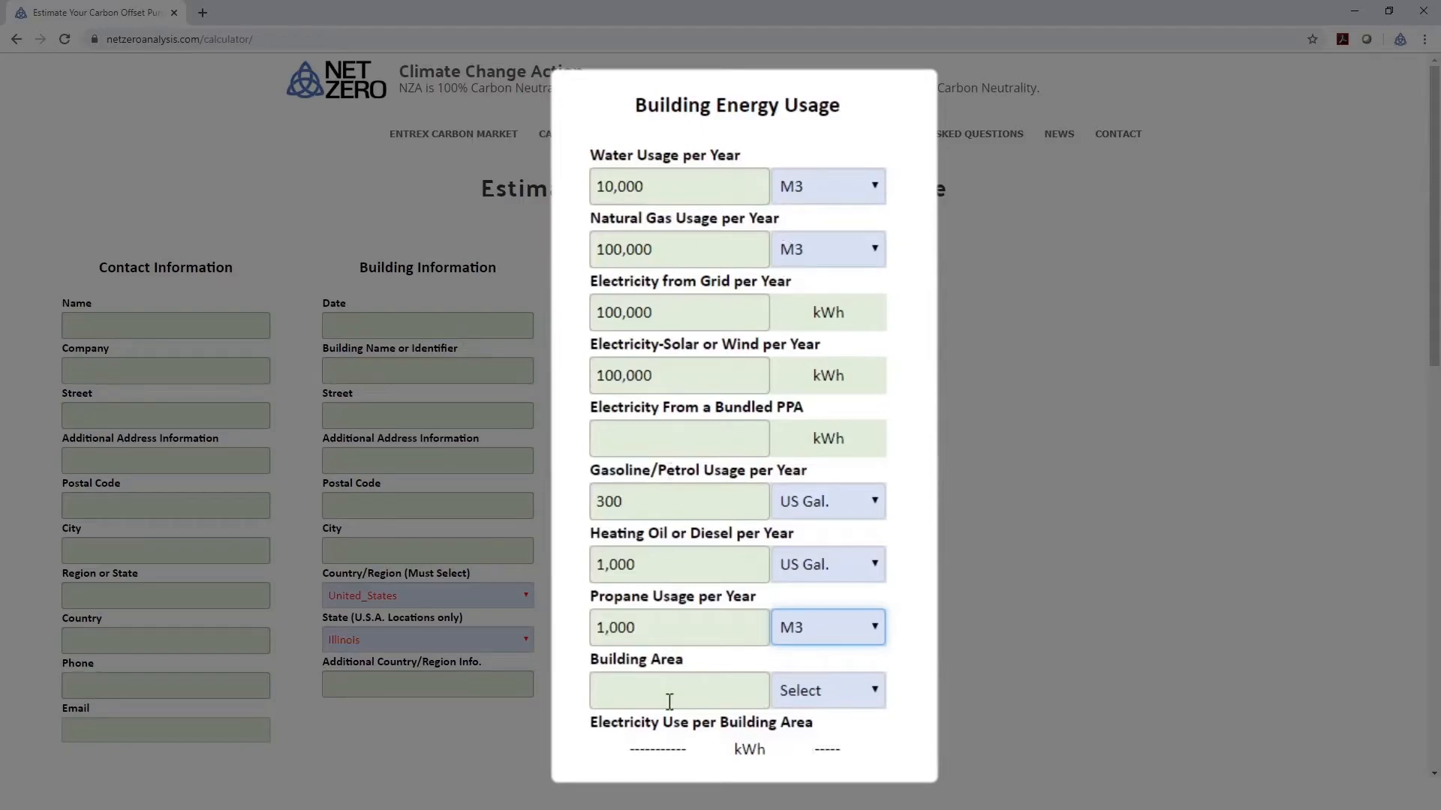
type("10,000")
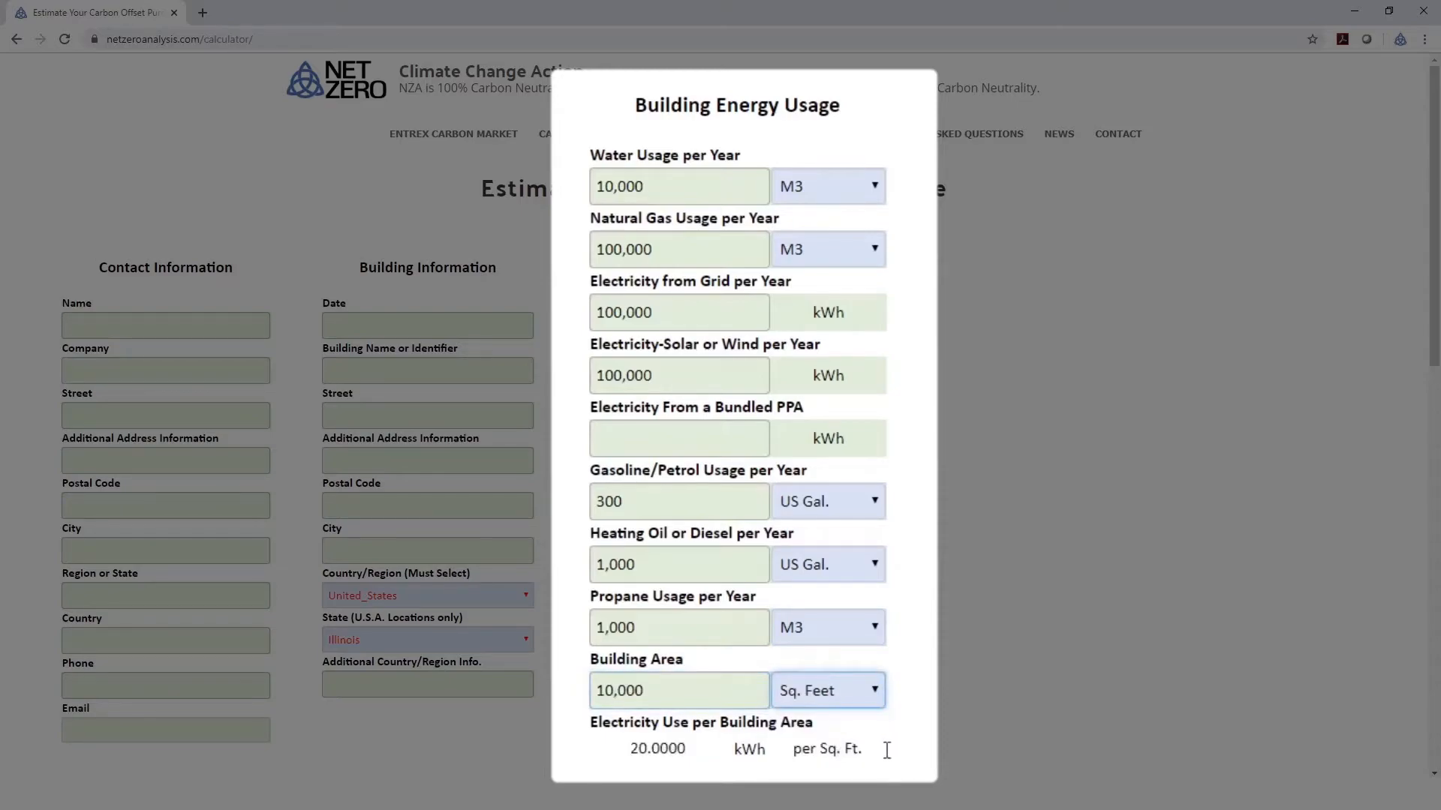
mouse_move(641, 758)
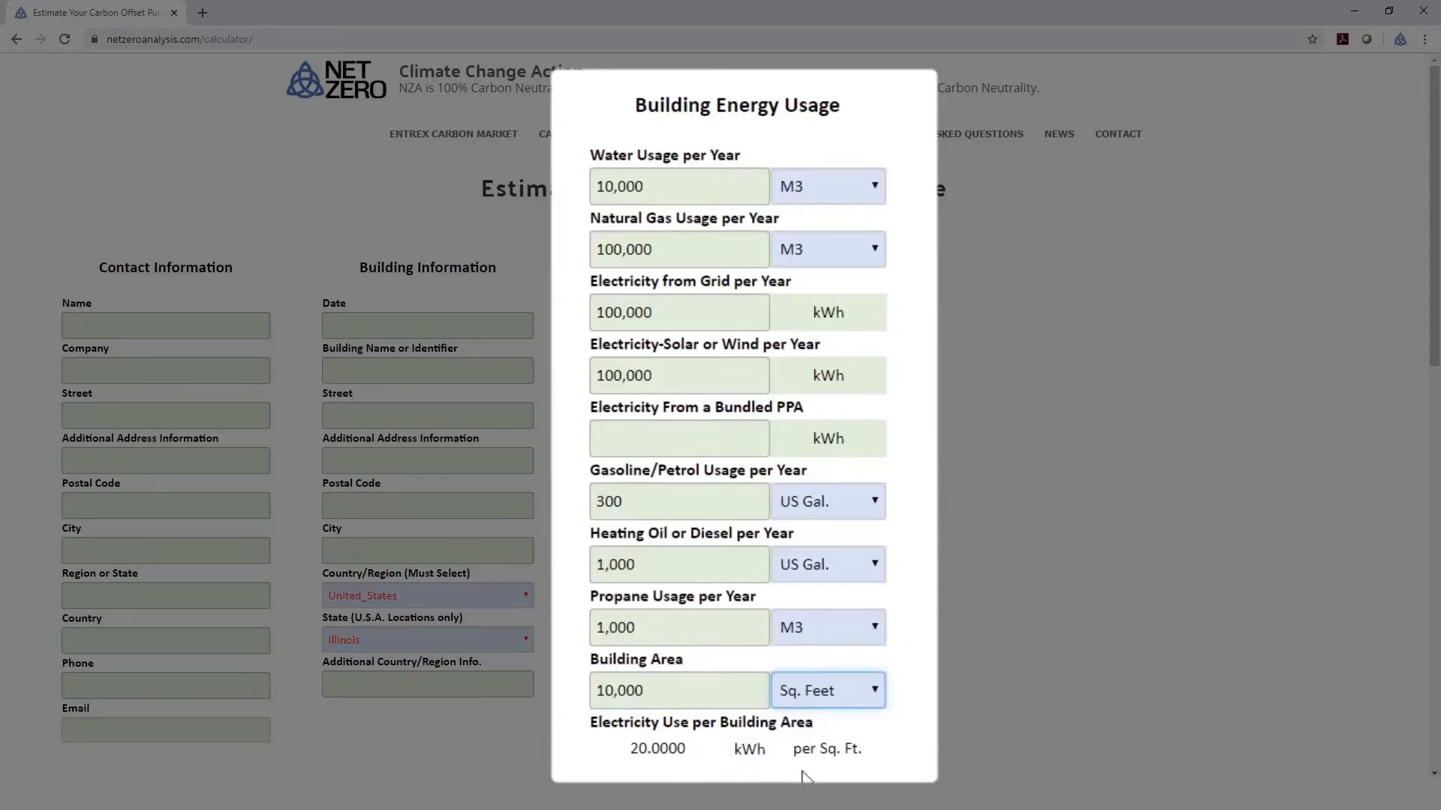
mouse_move(622, 741)
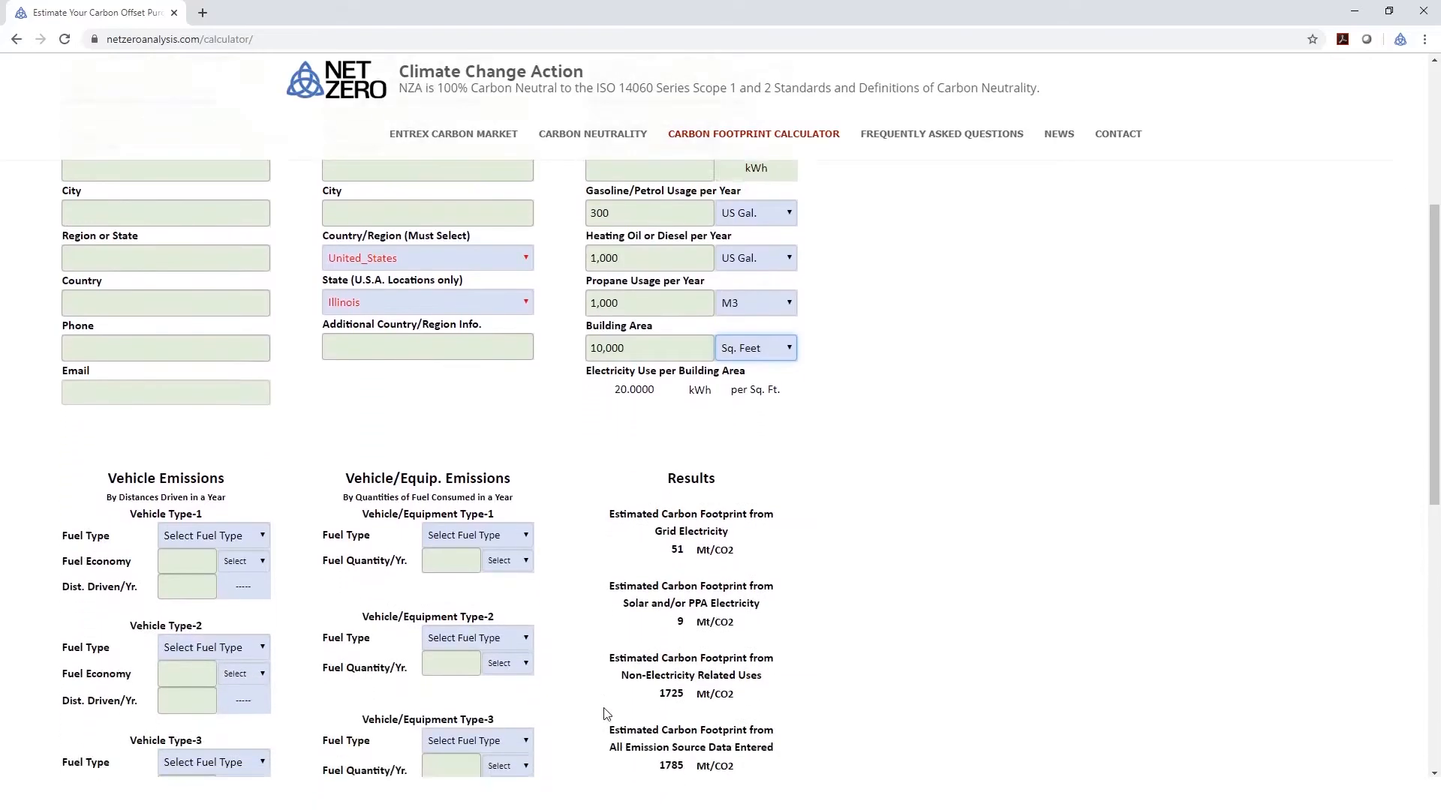
scroll("down", 3)
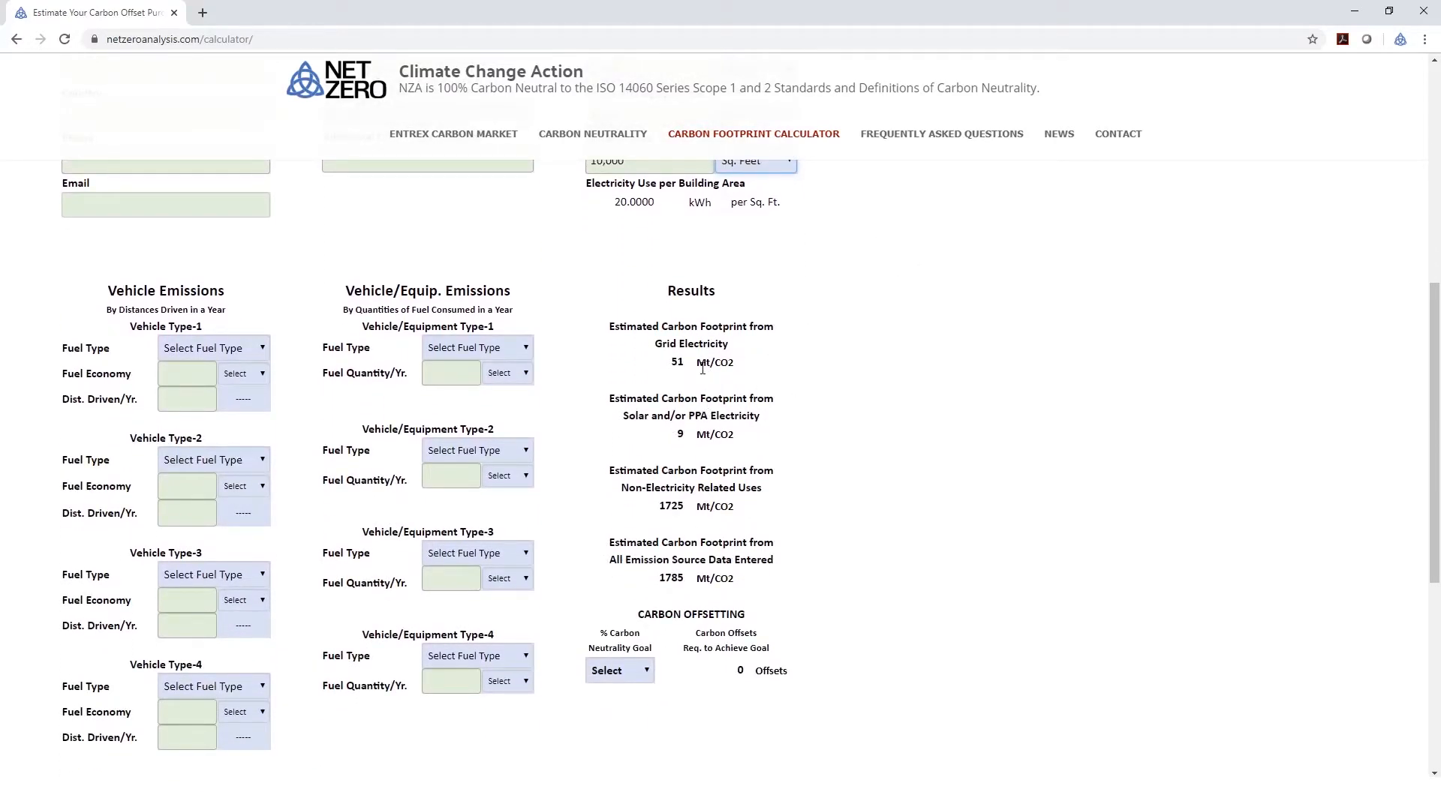
mouse_move(686, 370)
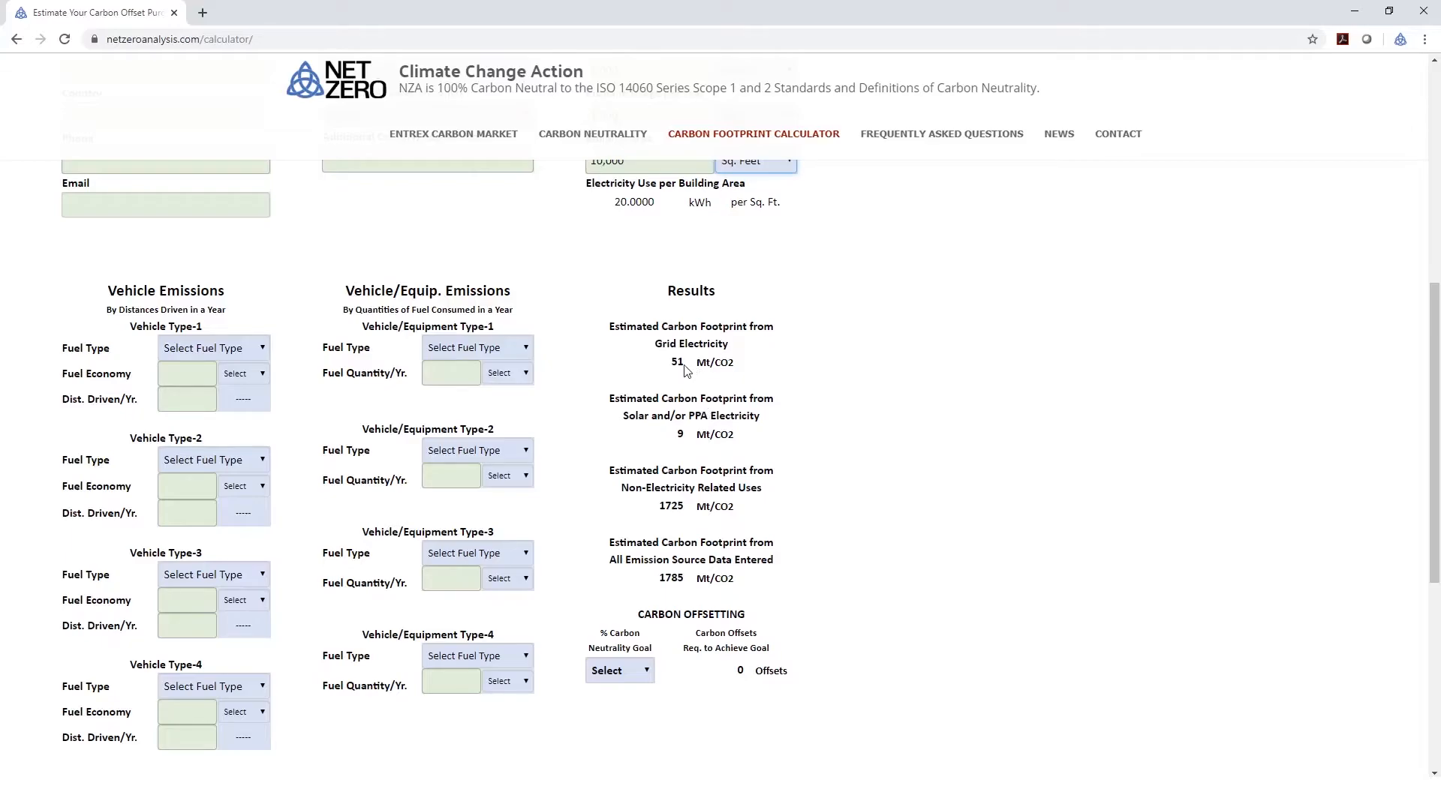
mouse_move(800, 429)
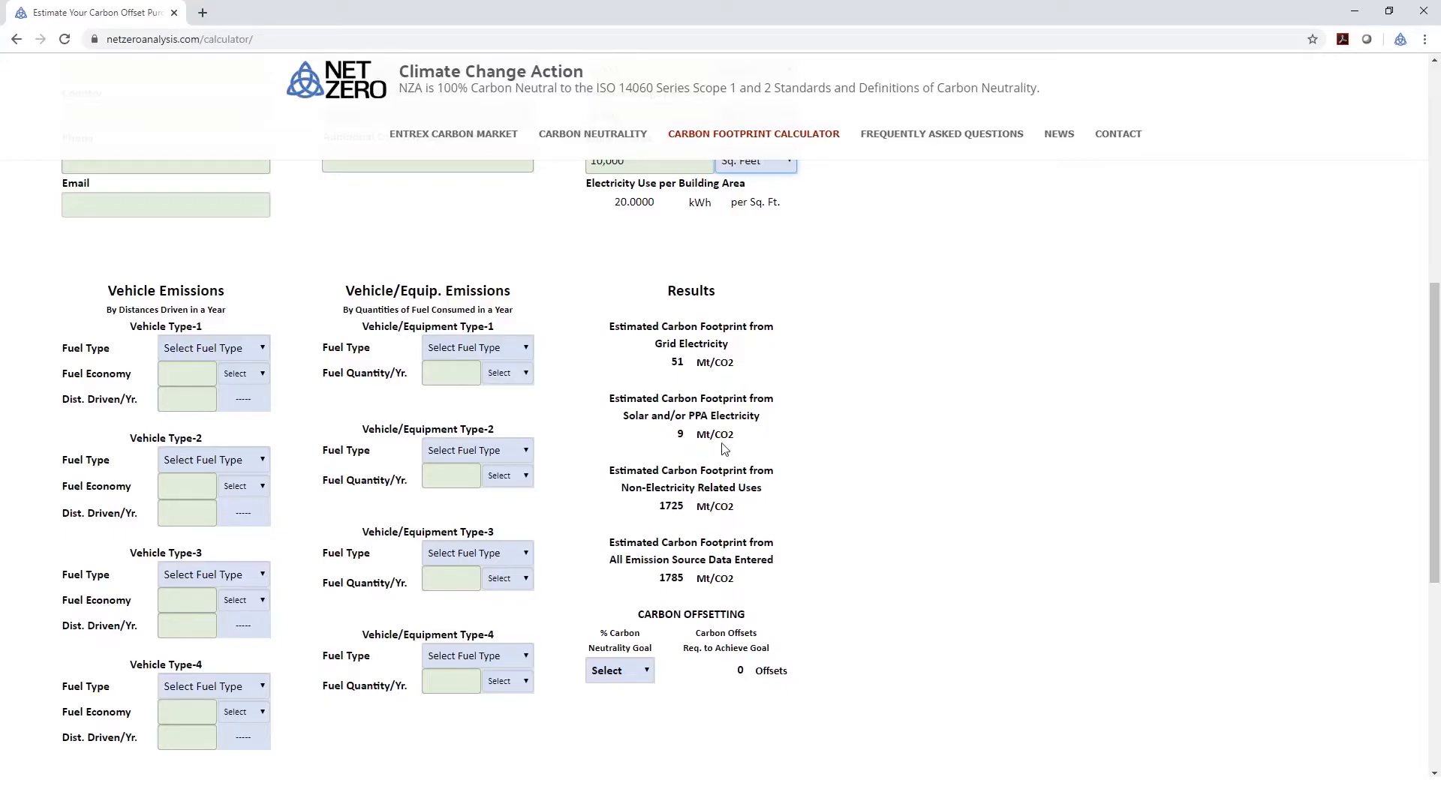
mouse_move(774, 423)
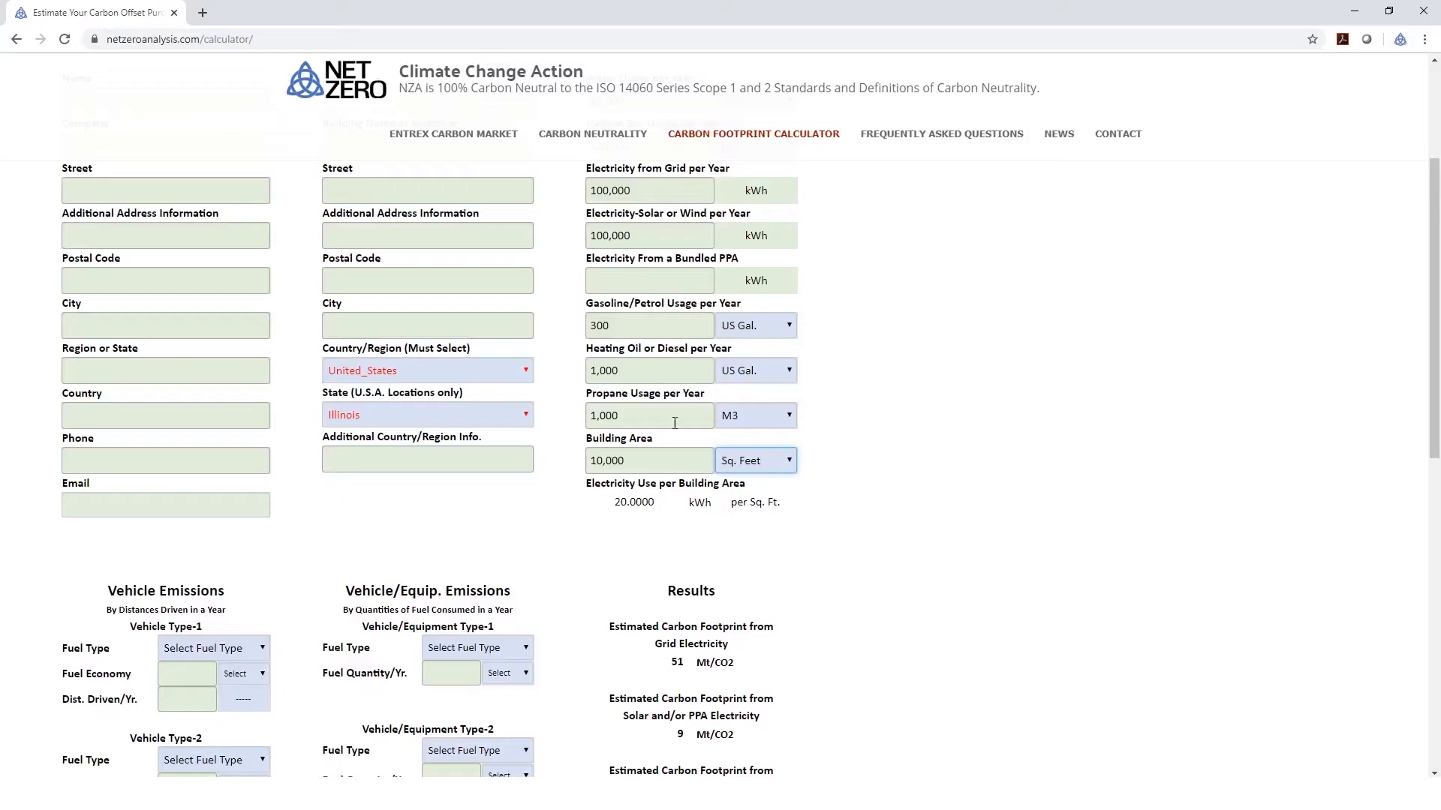
scroll("down", 3)
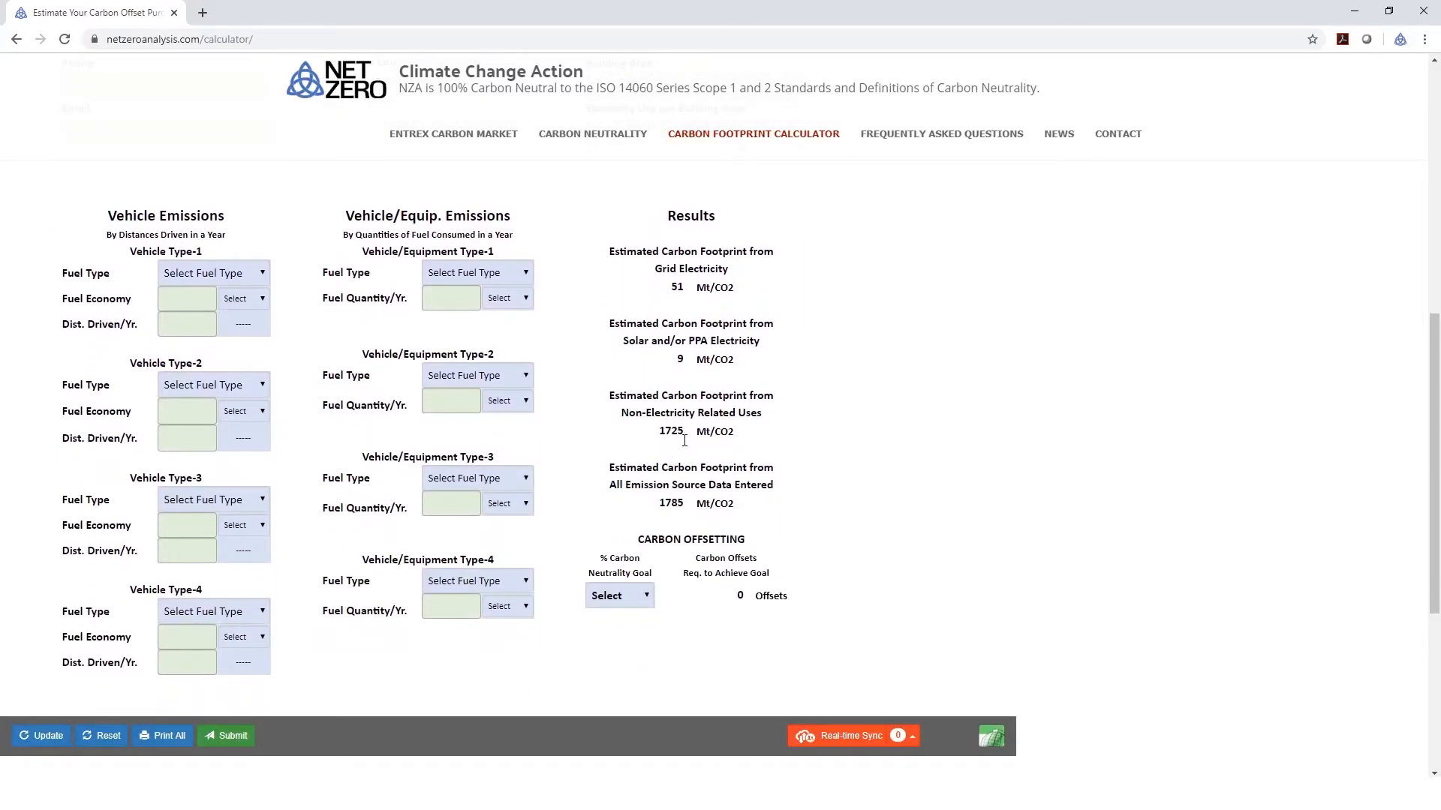
mouse_move(717, 446)
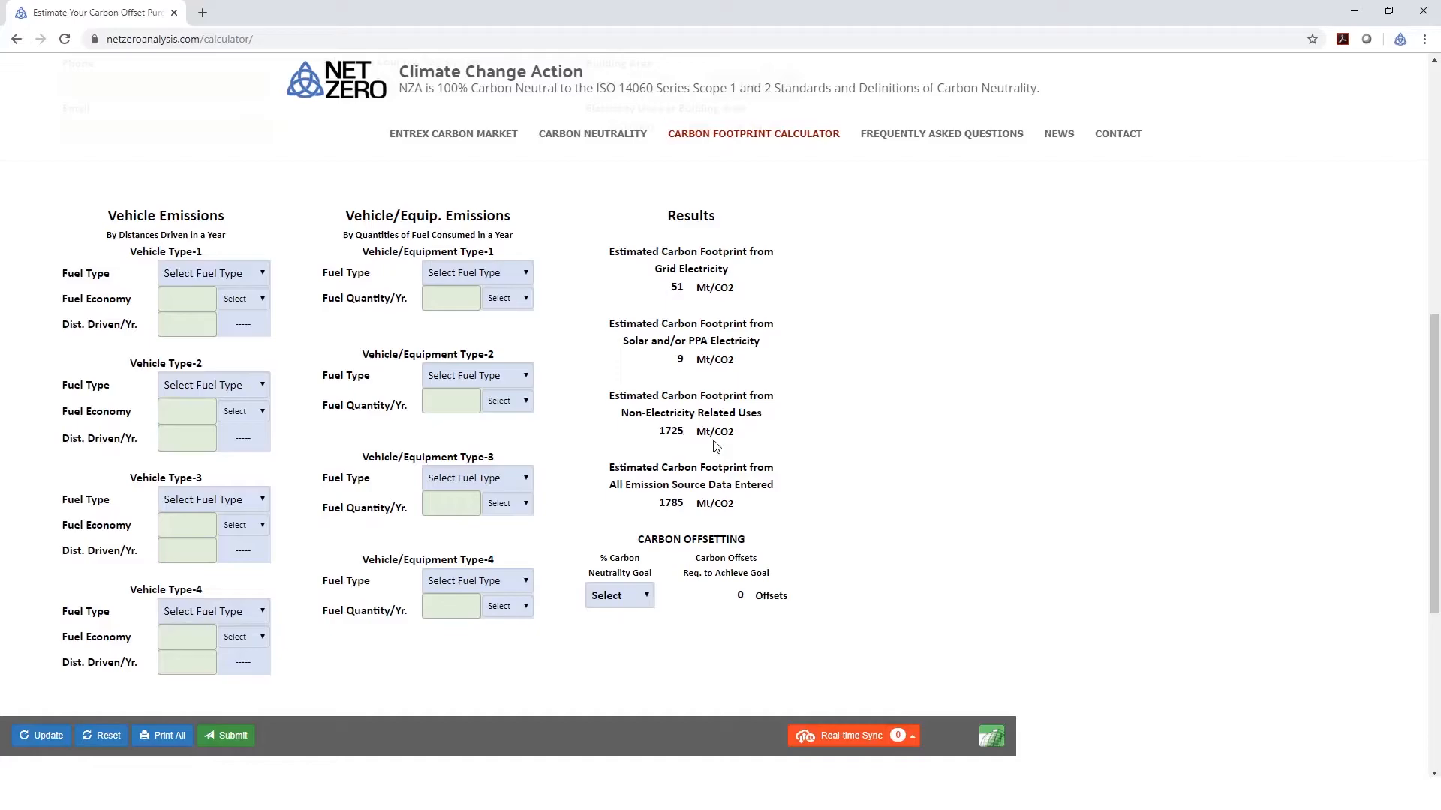
mouse_move(748, 447)
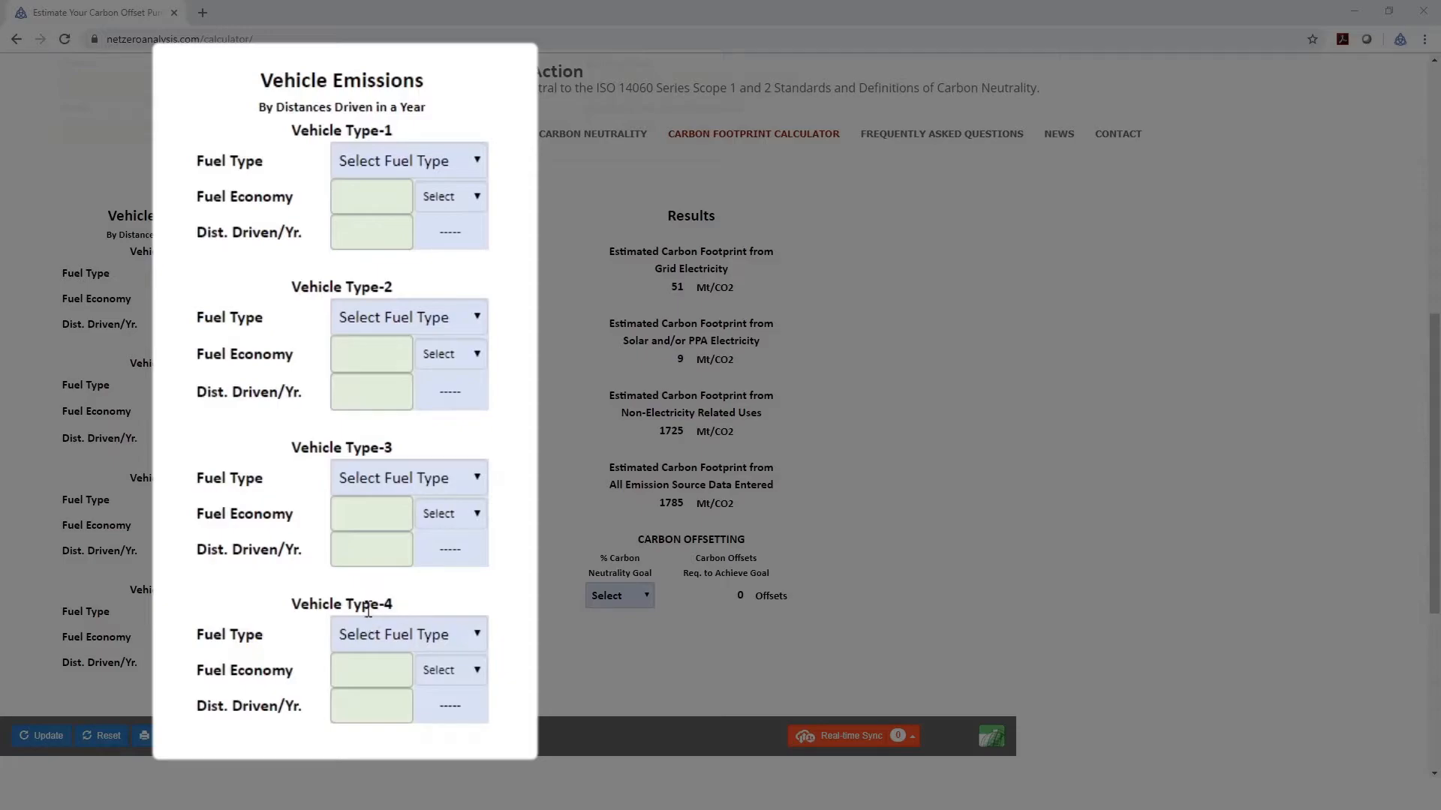
mouse_move(402, 134)
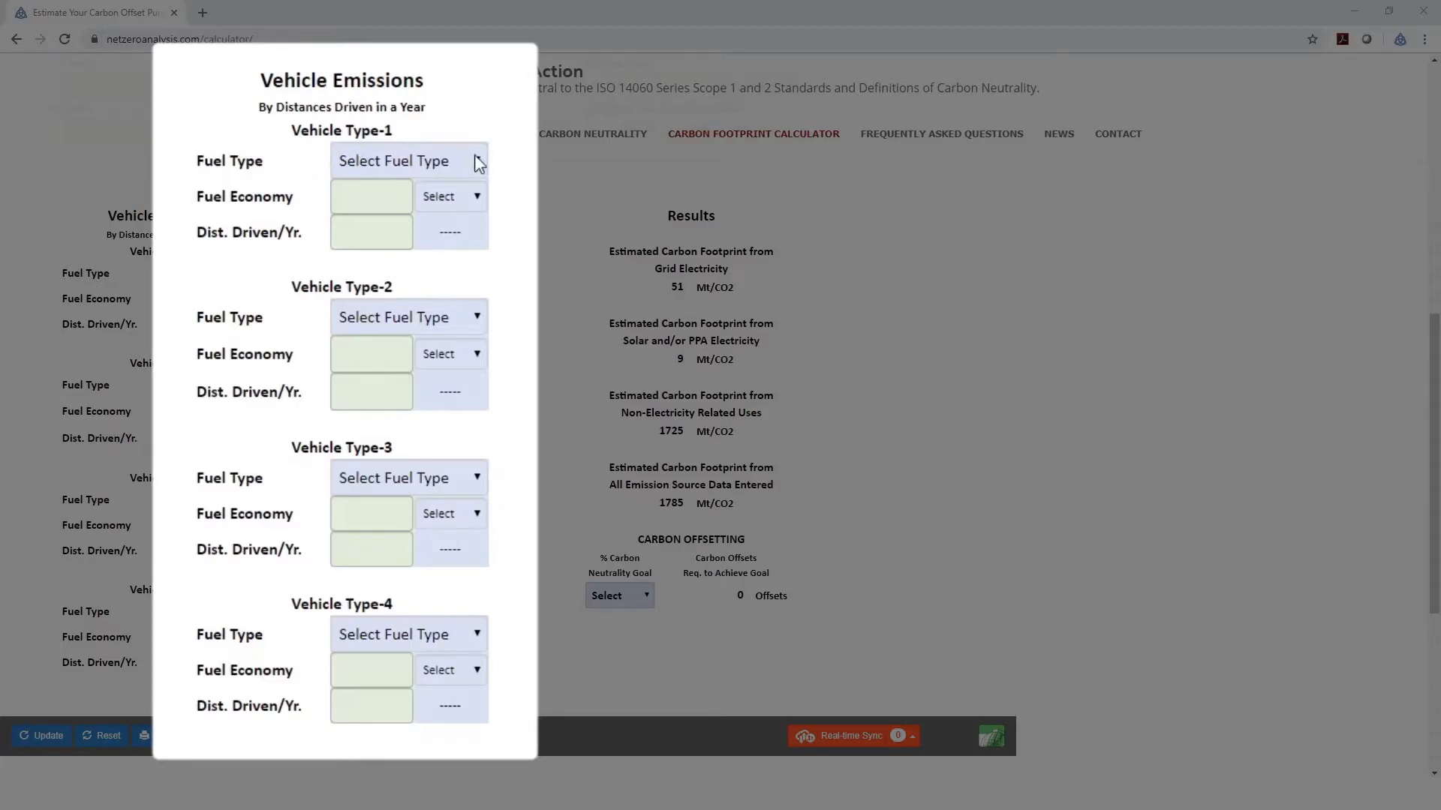
Define vehicle Type-1 as Gas/Petrol at 15 Mpg-US driving 200,000 miles a year.
left_click(406, 161)
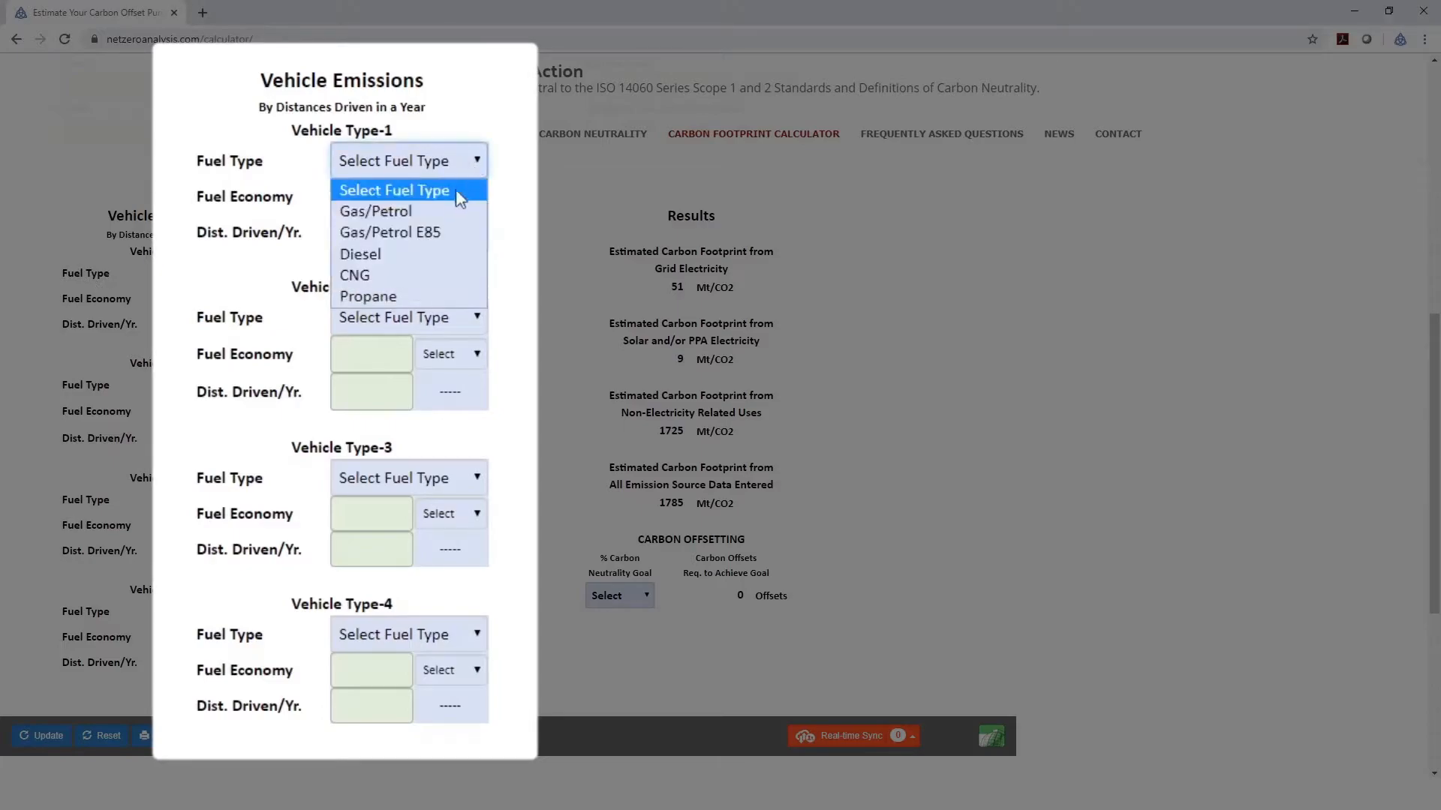
left_click(375, 210)
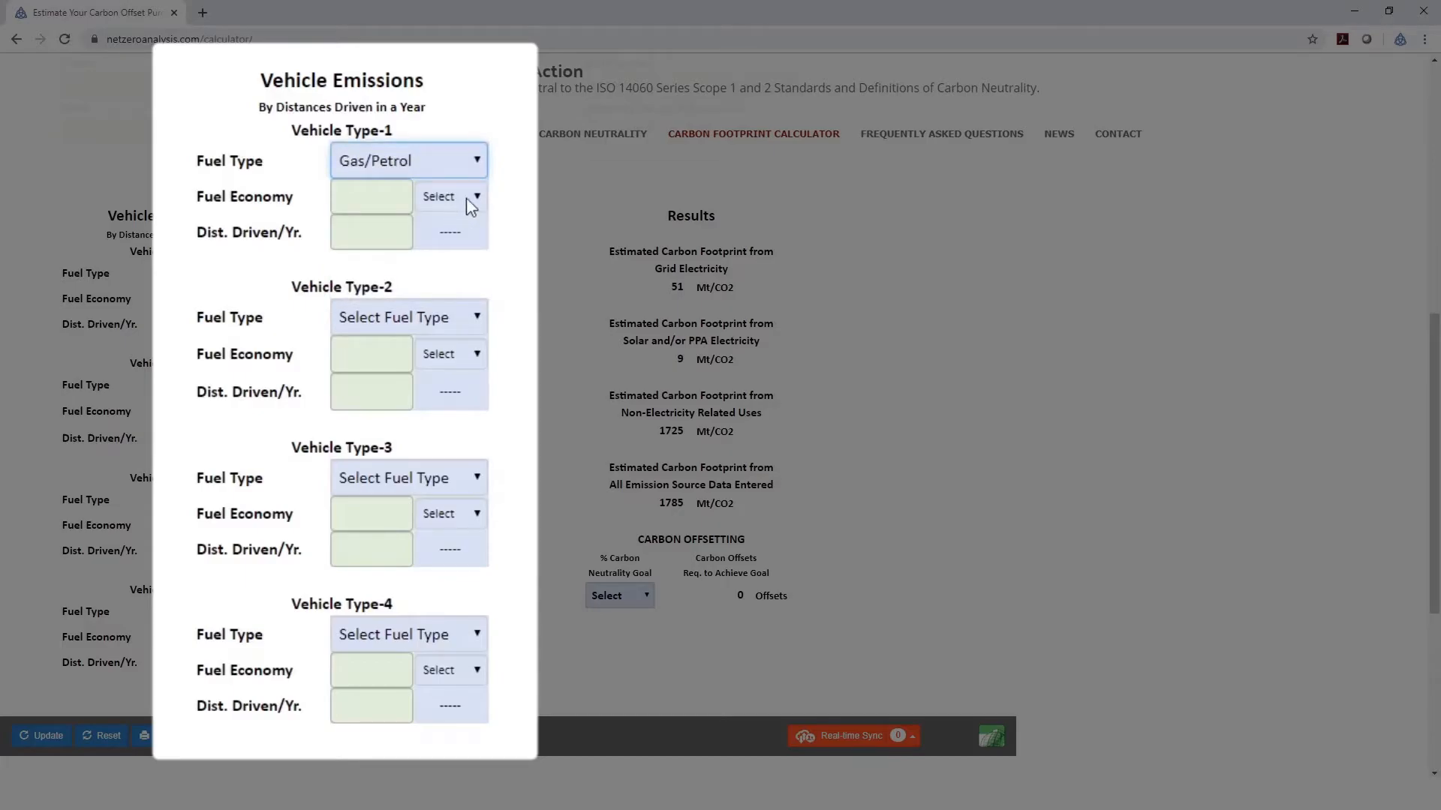
left_click(449, 195)
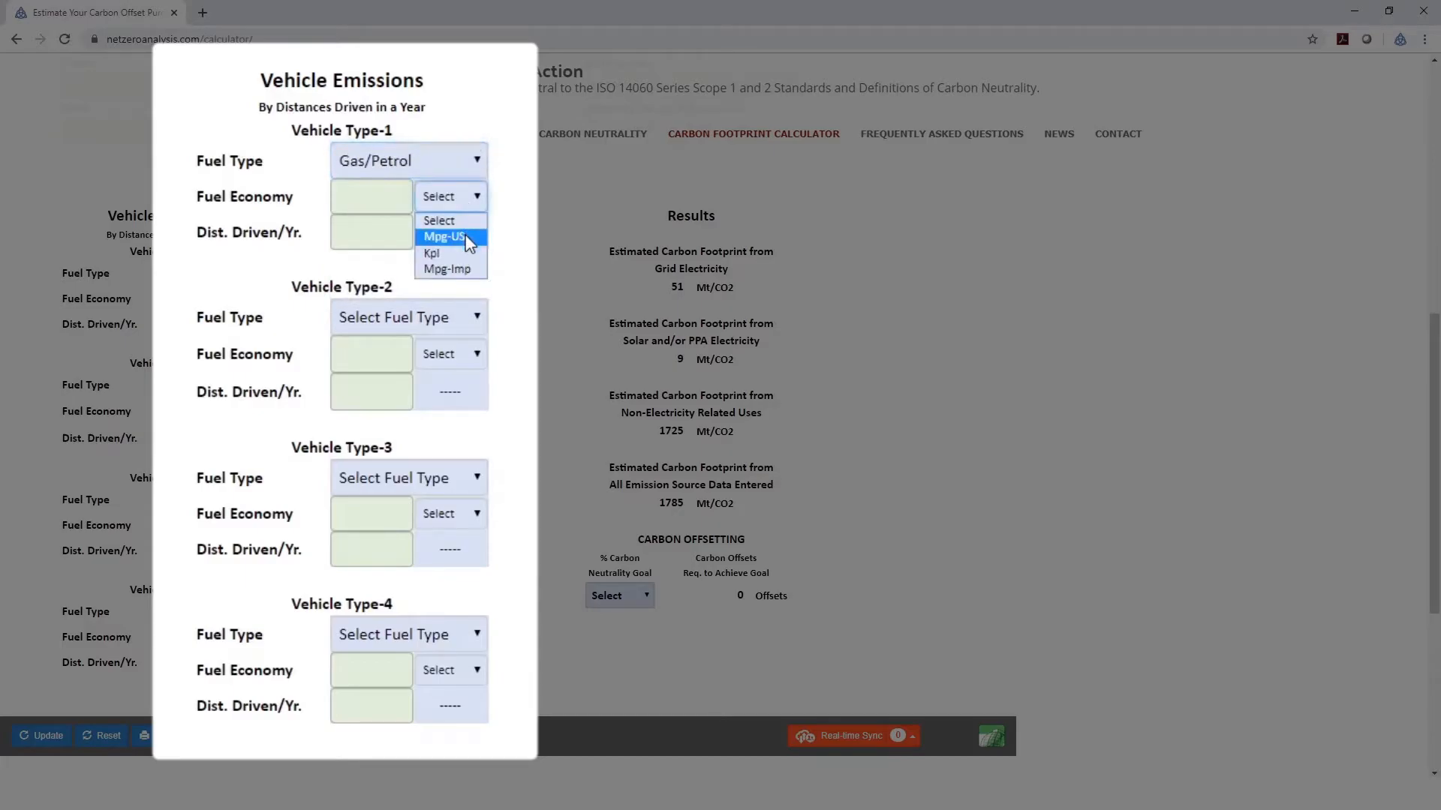
left_click(444, 236)
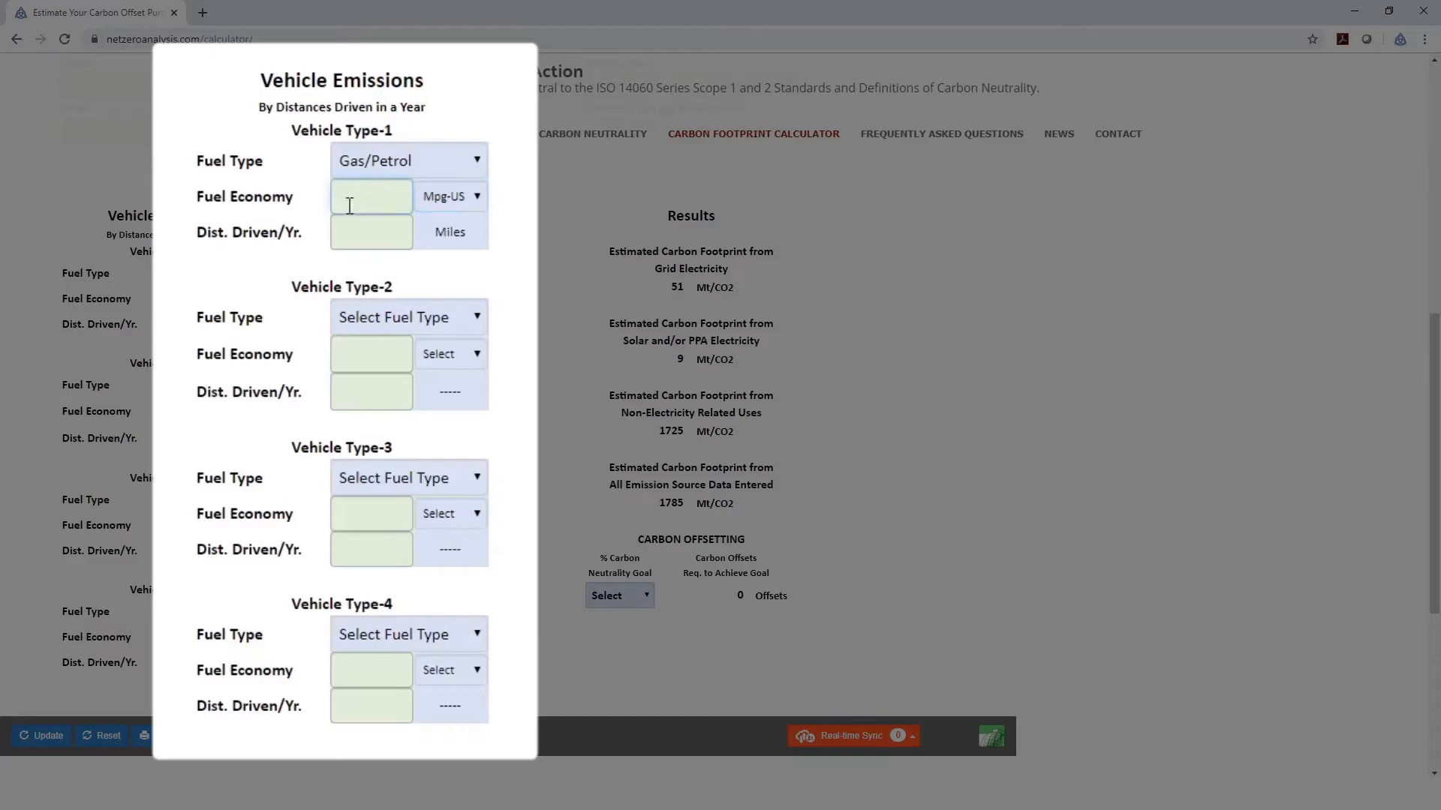
type("15")
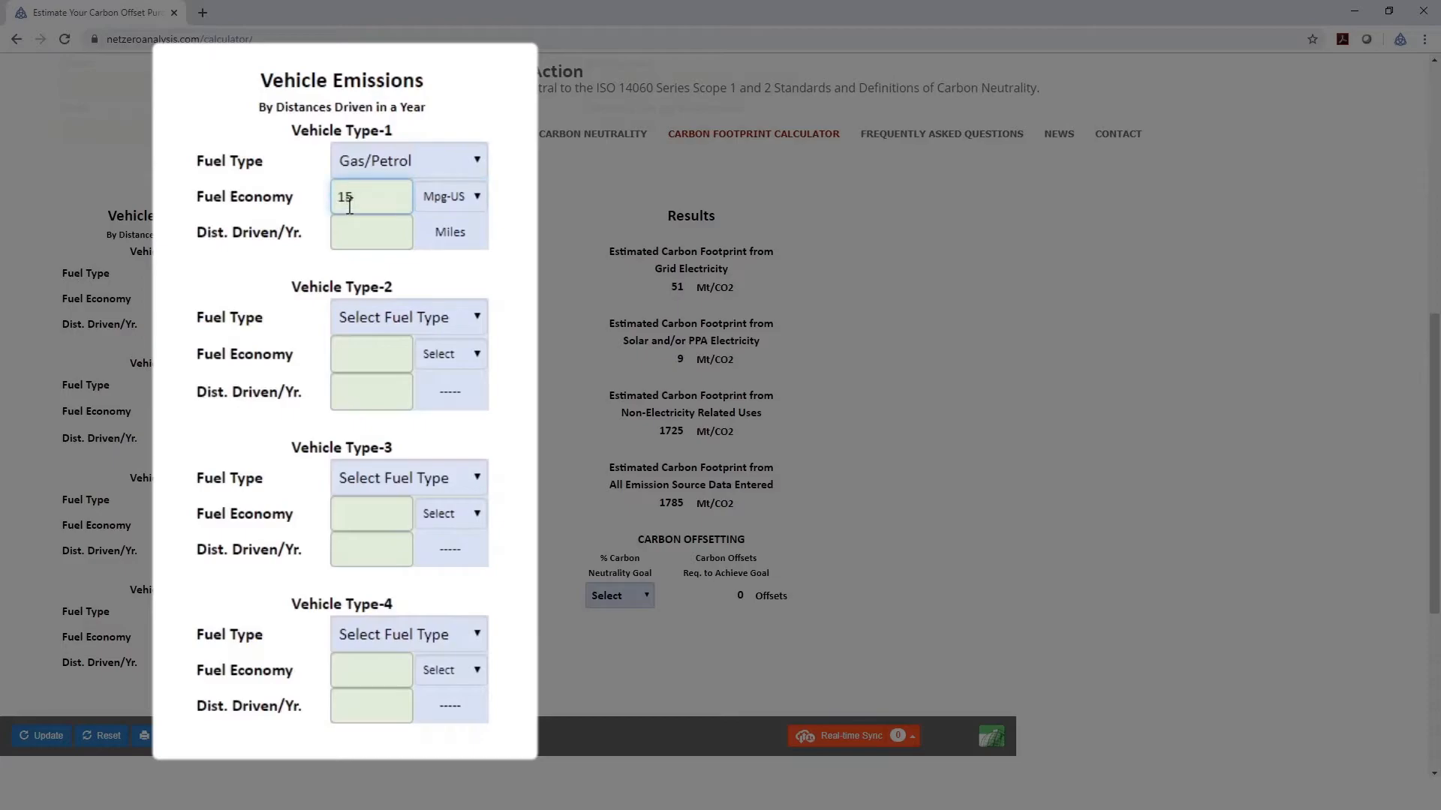
mouse_move(371, 231)
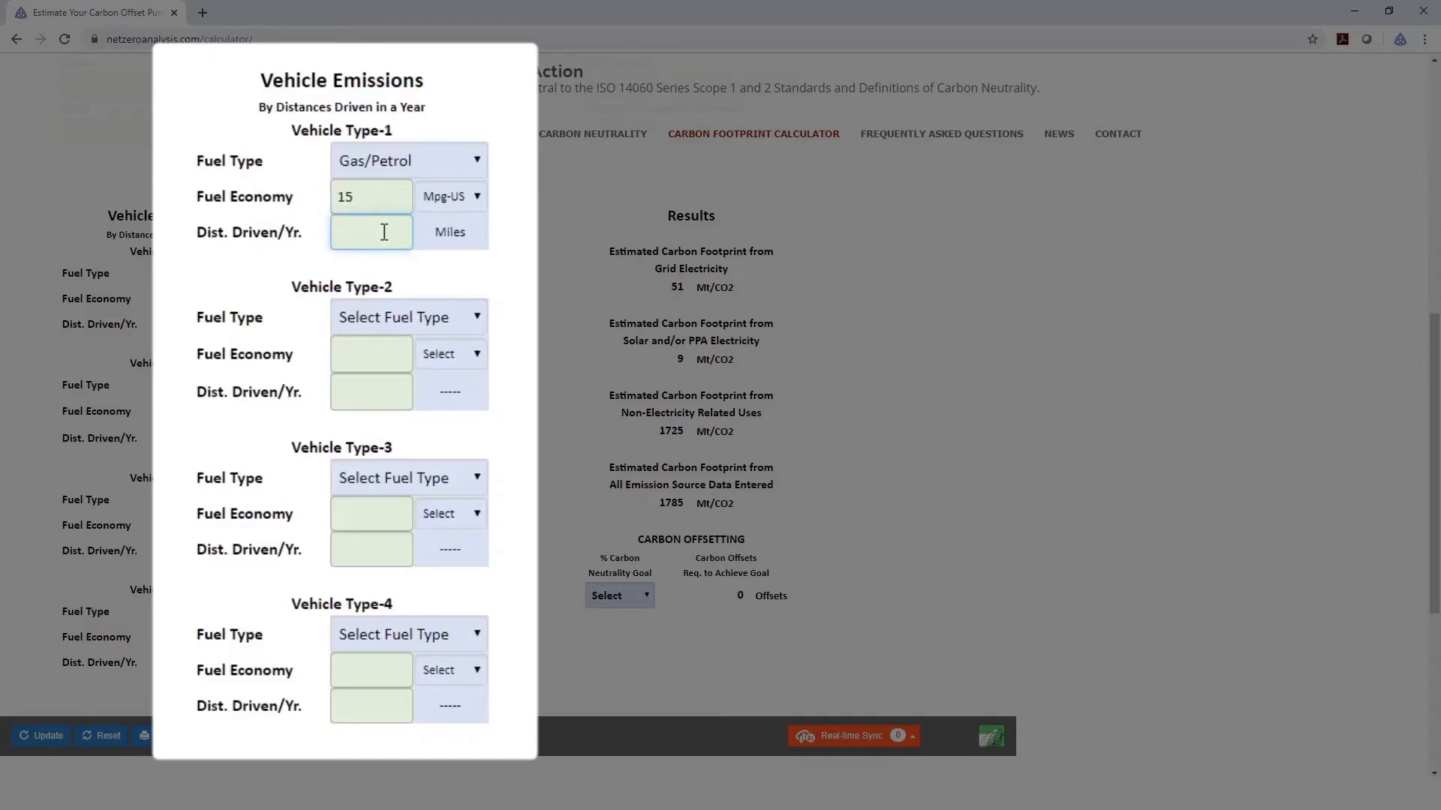
type("200,000")
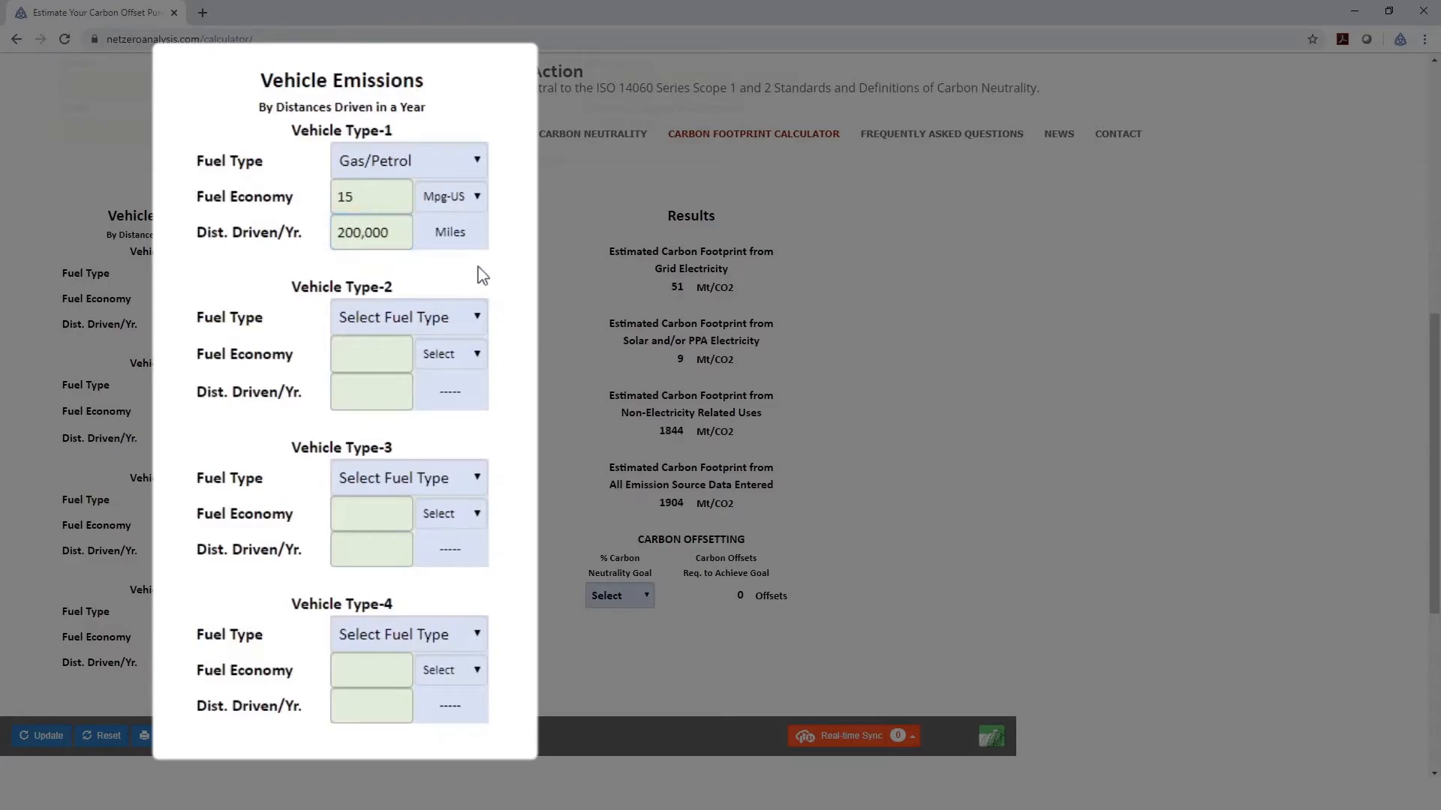
Define vehicle Type-2 as Diesel at 12 Mpg-US driving 500,000 miles a year.
left_click(407, 317)
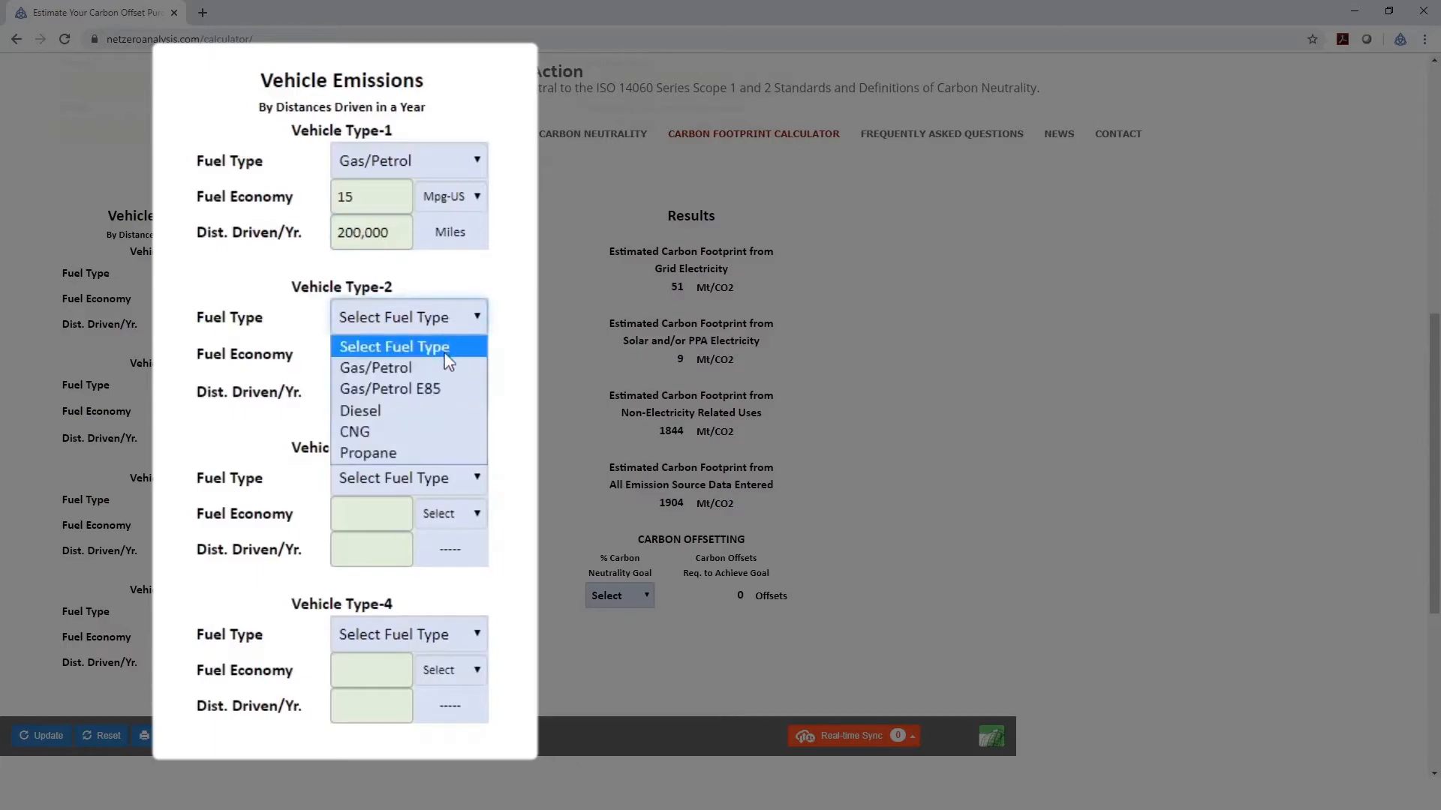
left_click(360, 412)
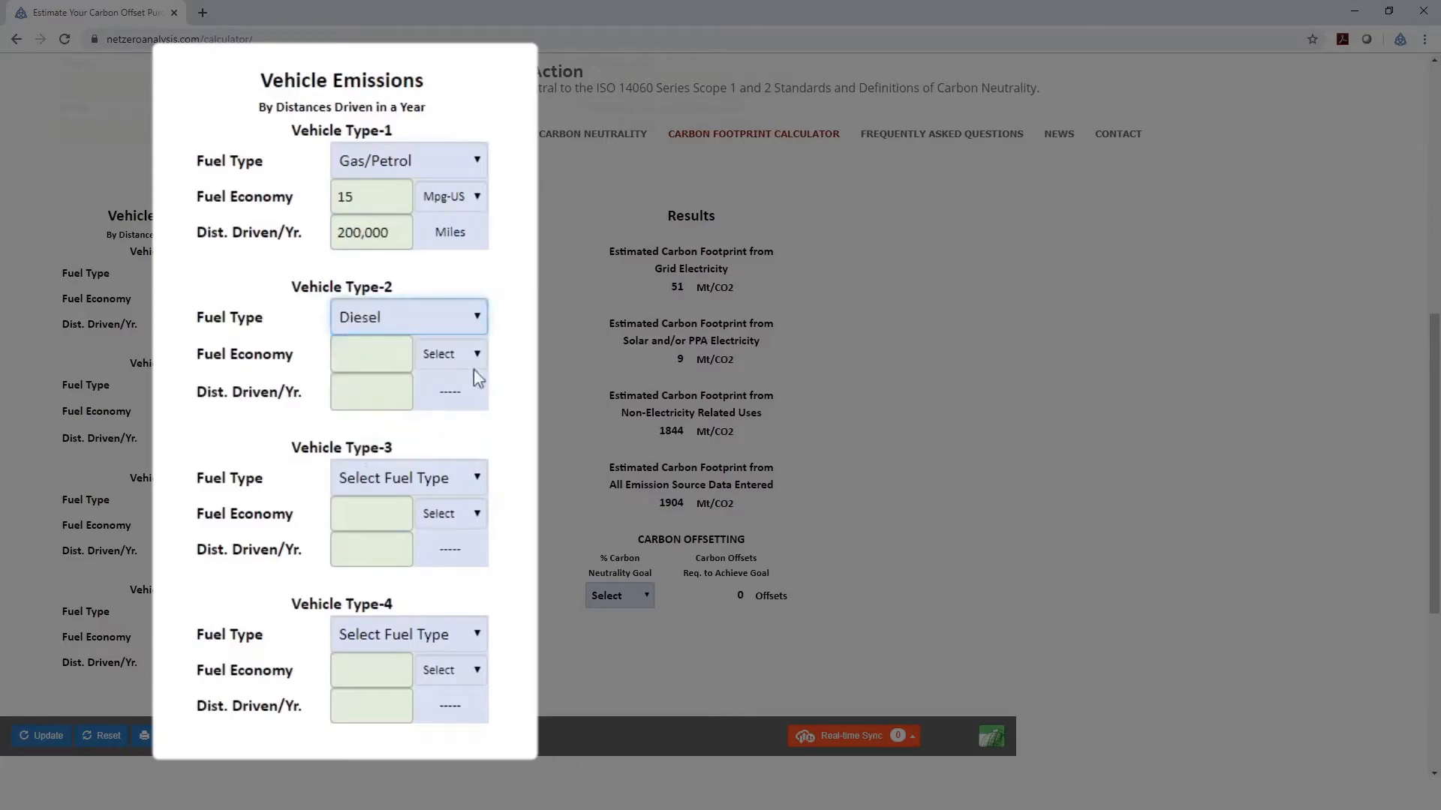
left_click(450, 354)
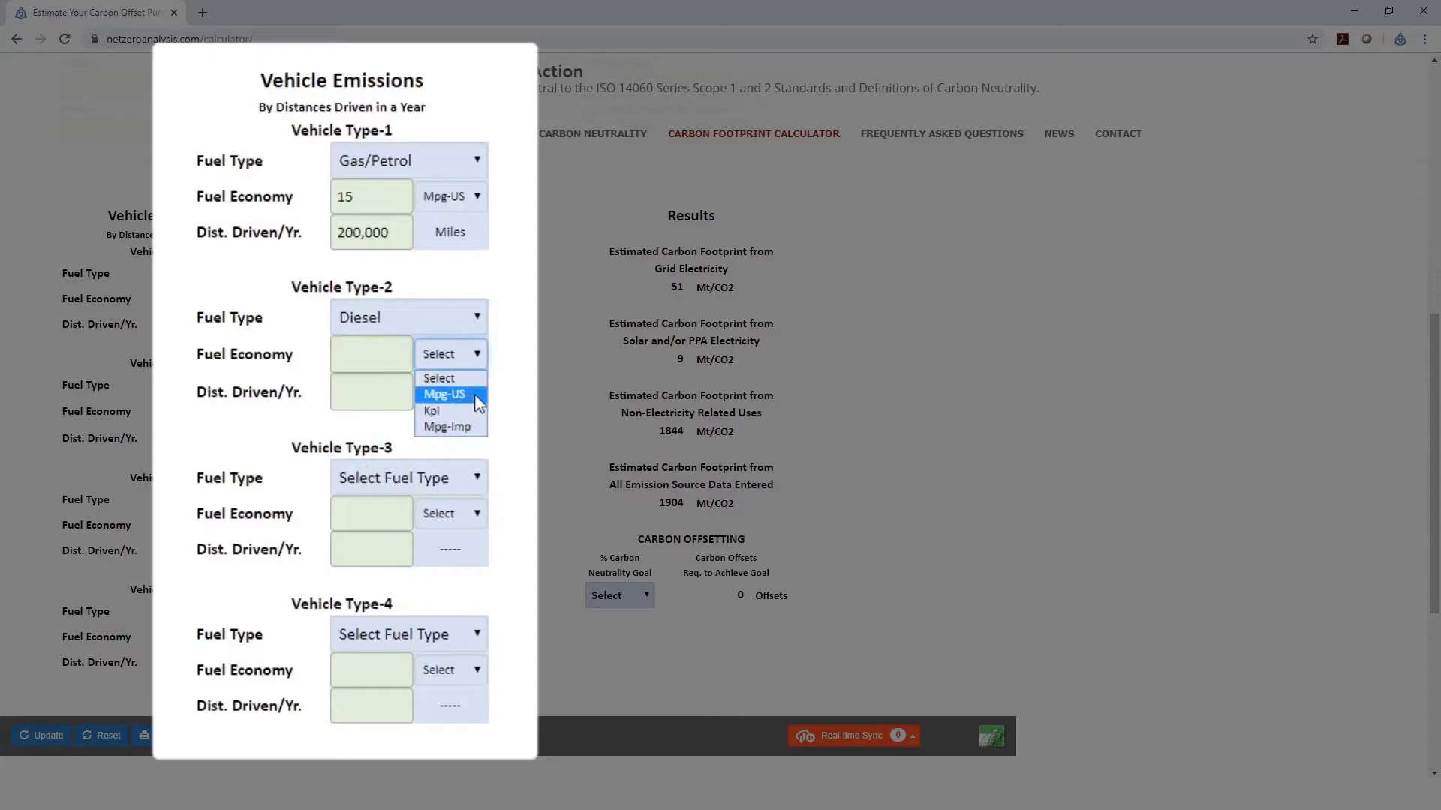
left_click(444, 393)
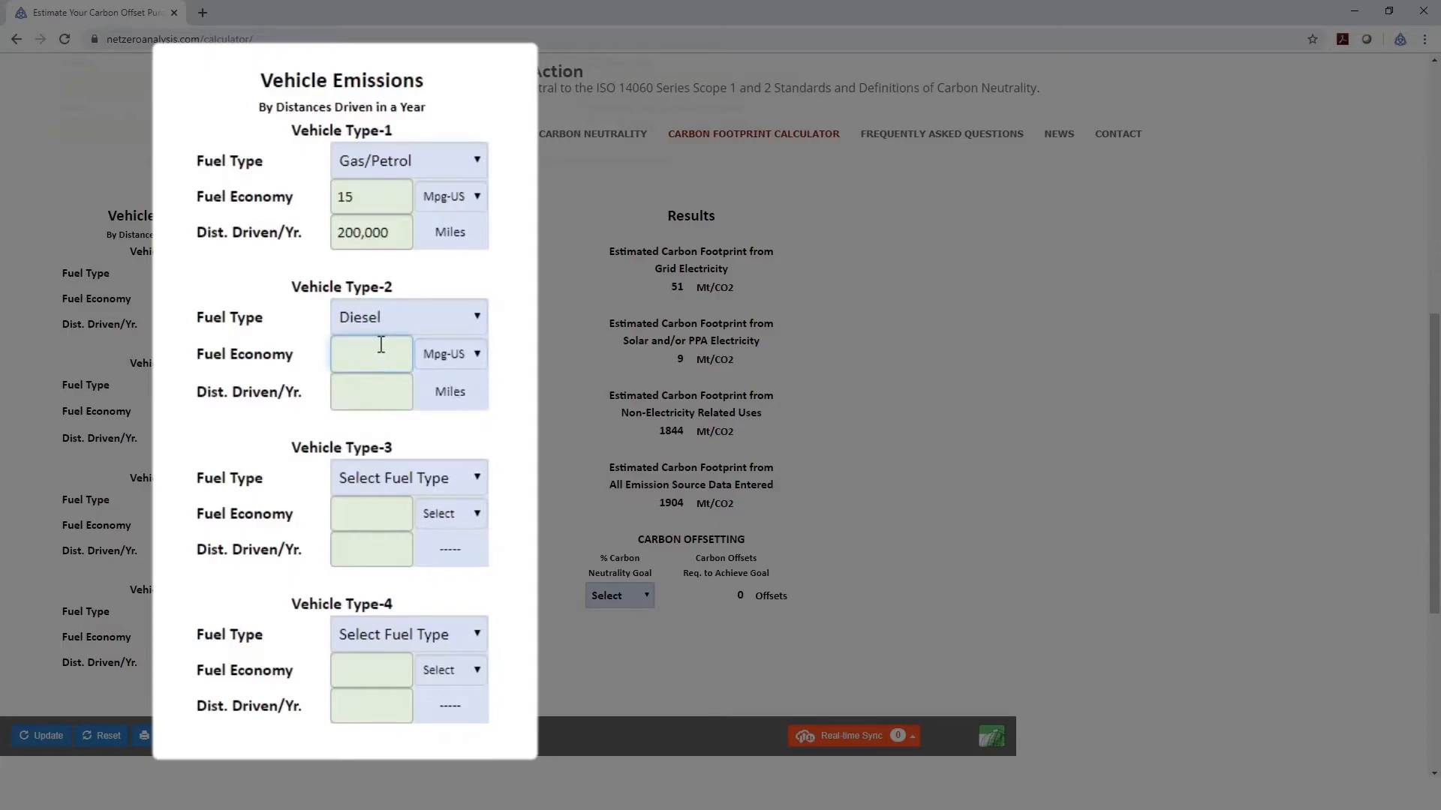
type("12")
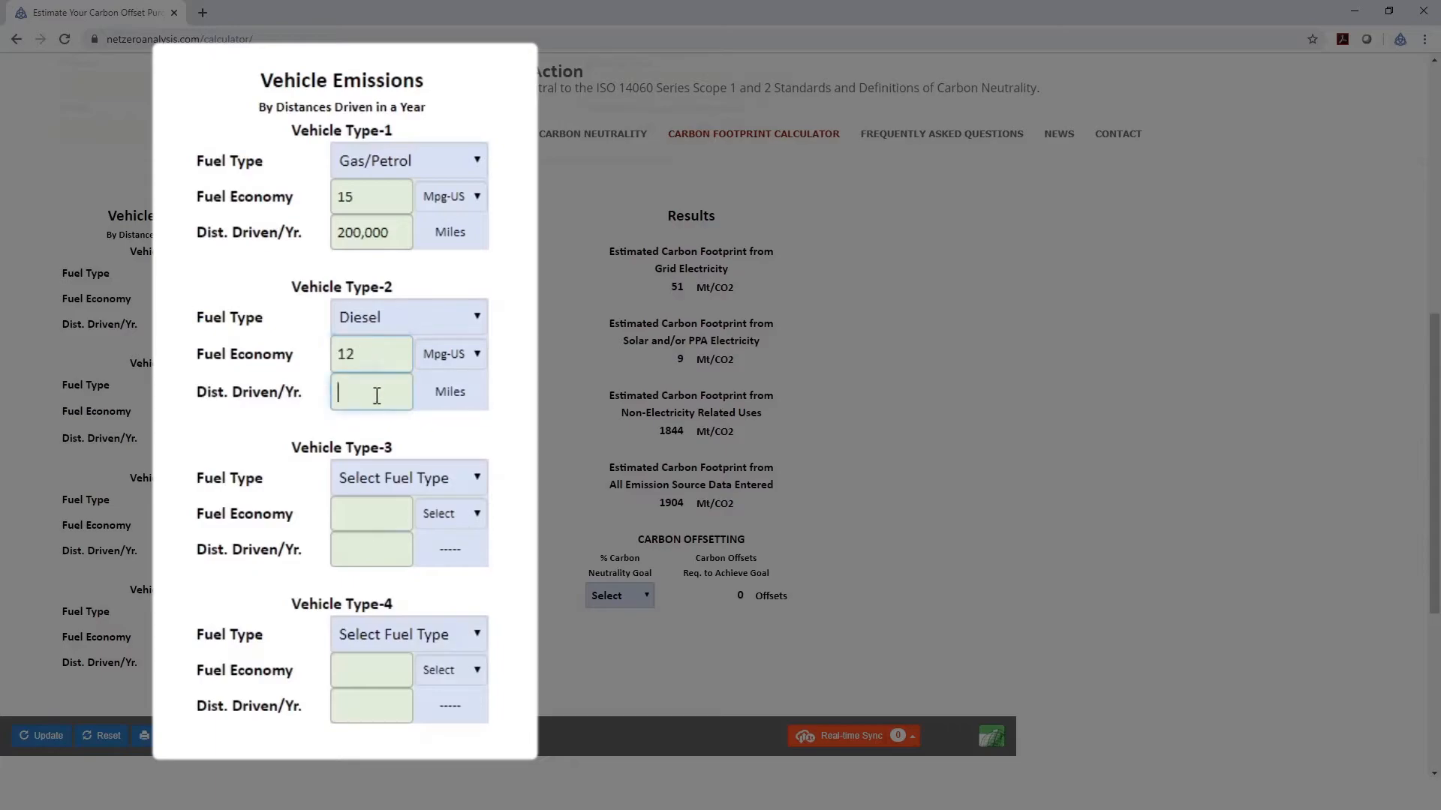
type("5")
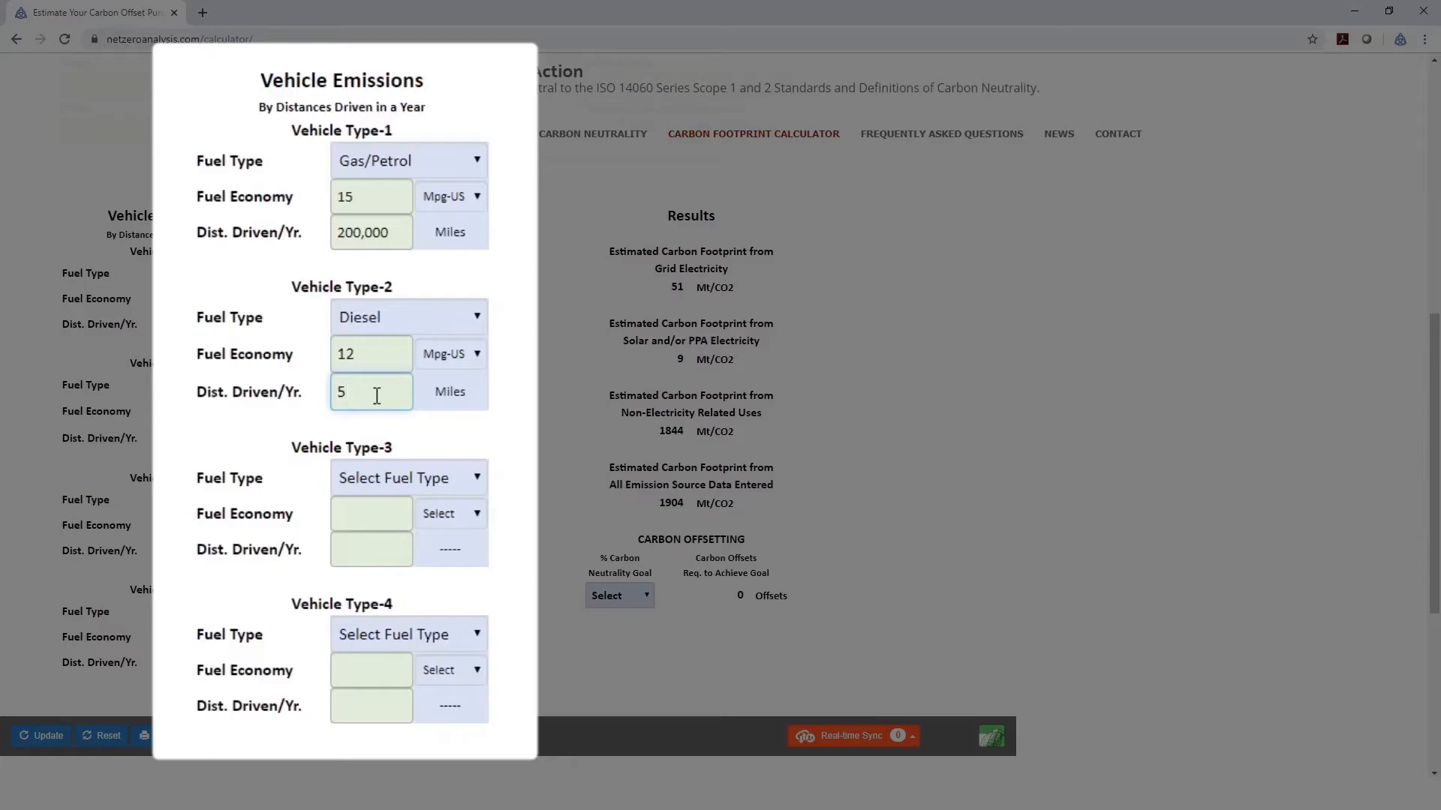
type("00000")
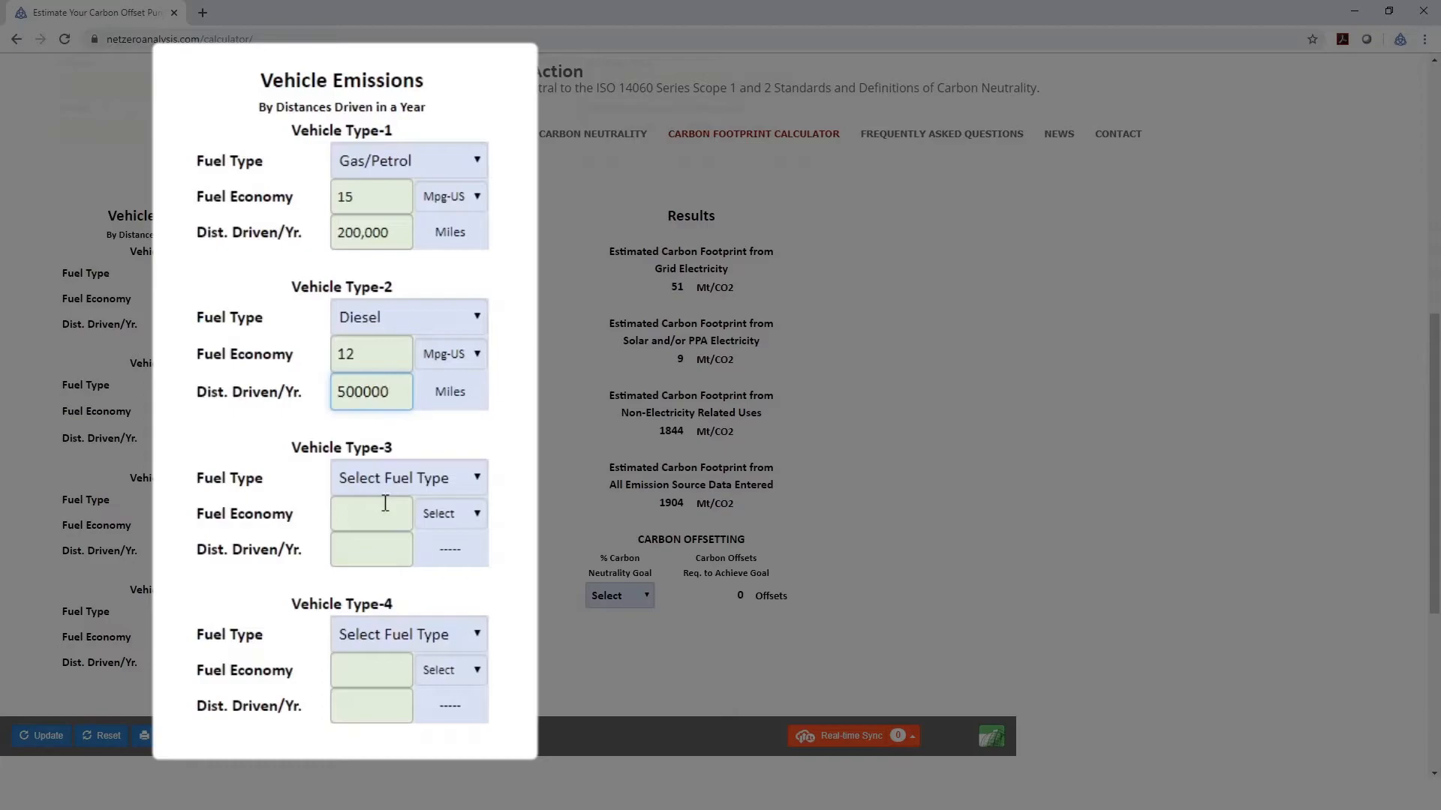
left_click(406, 477)
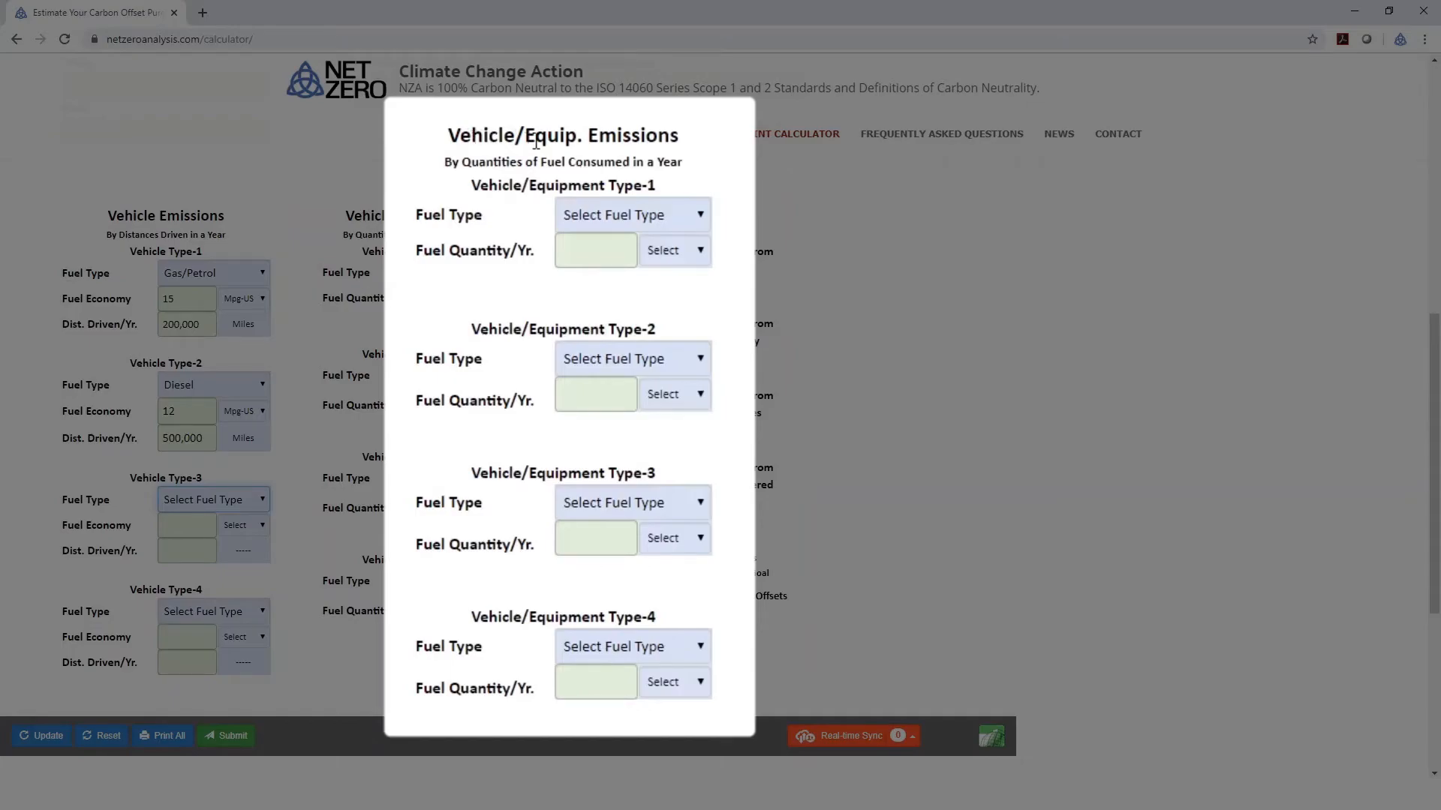
mouse_move(644, 185)
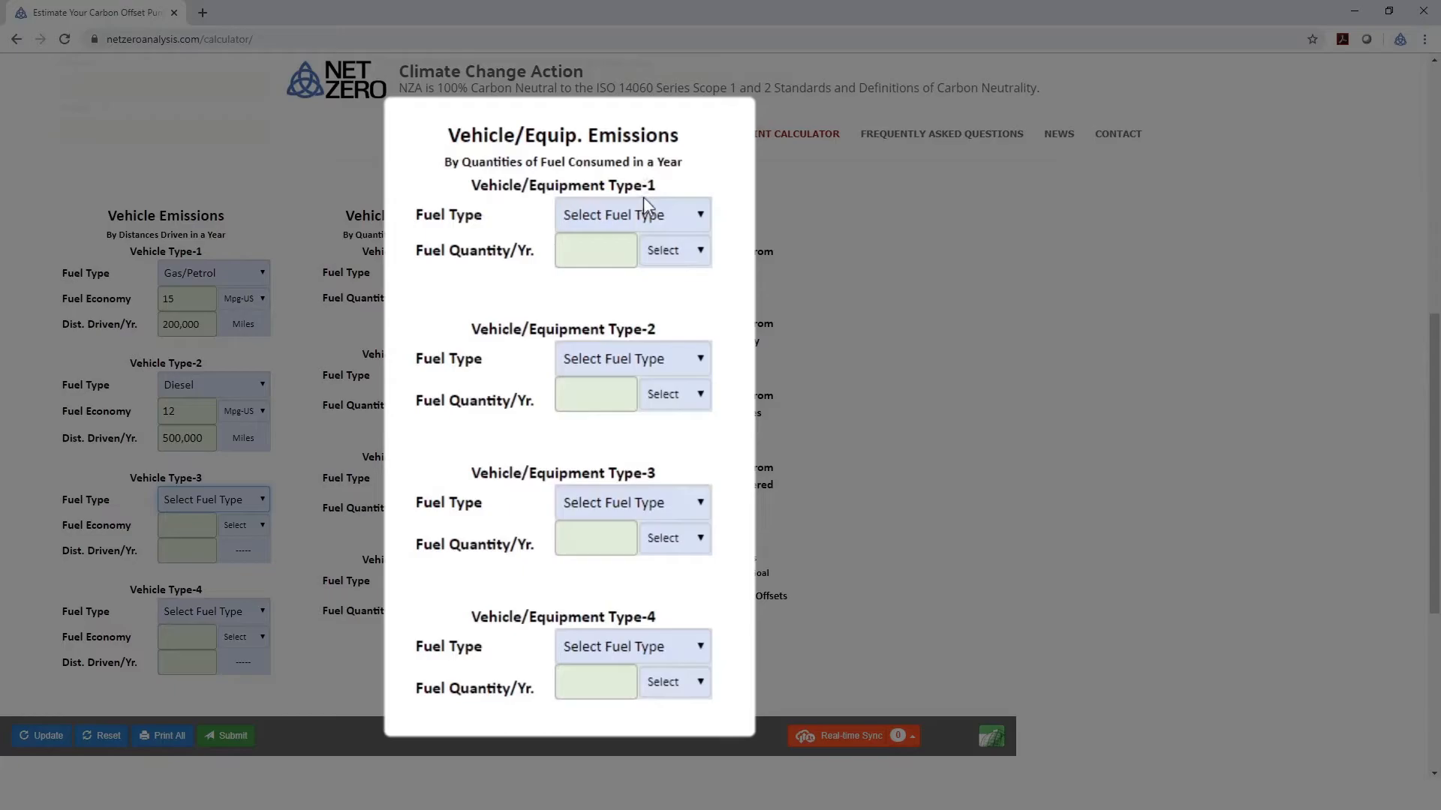
mouse_move(639, 225)
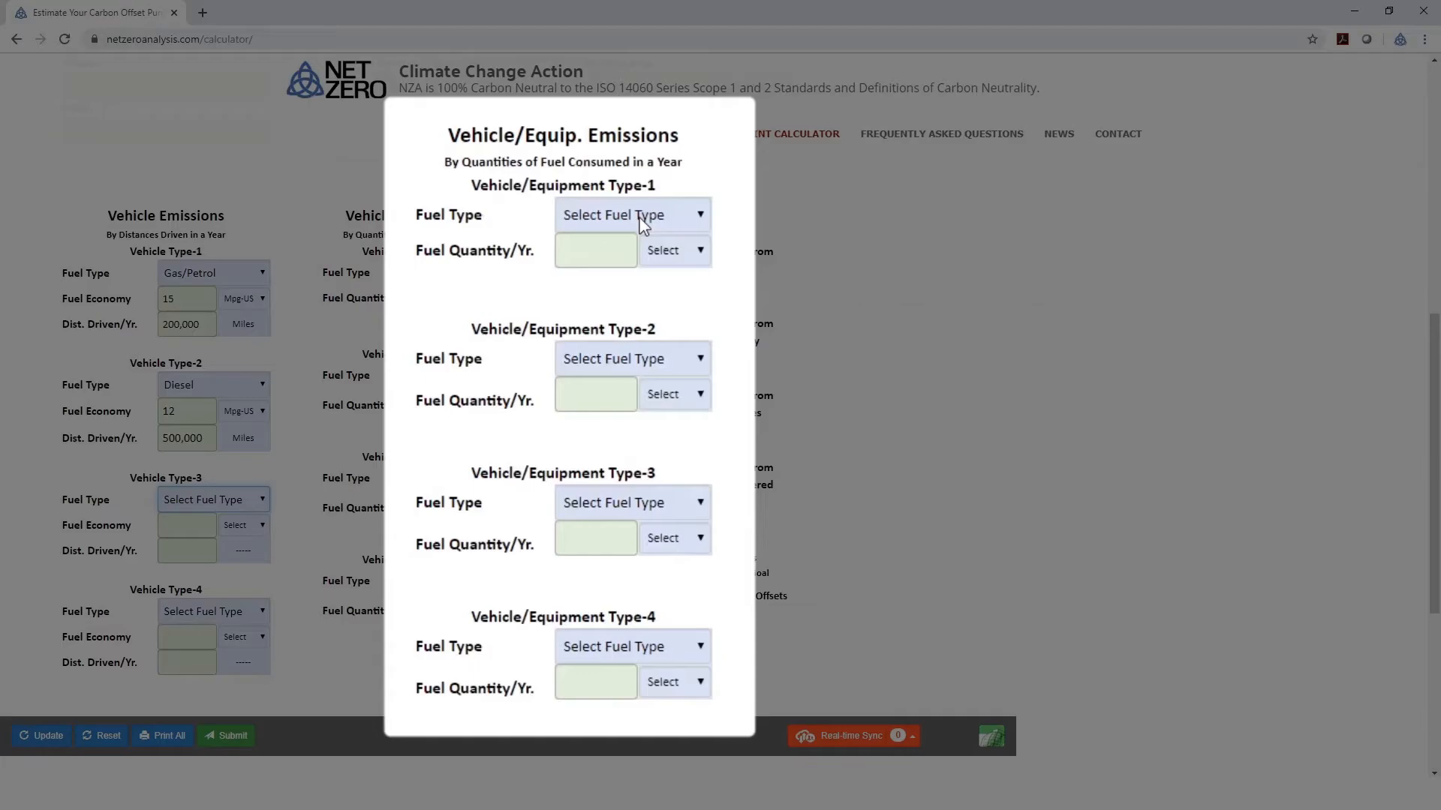
Set equipment Type-1 fuel to Gas/Petrol measured in US Gal.
left_click(632, 215)
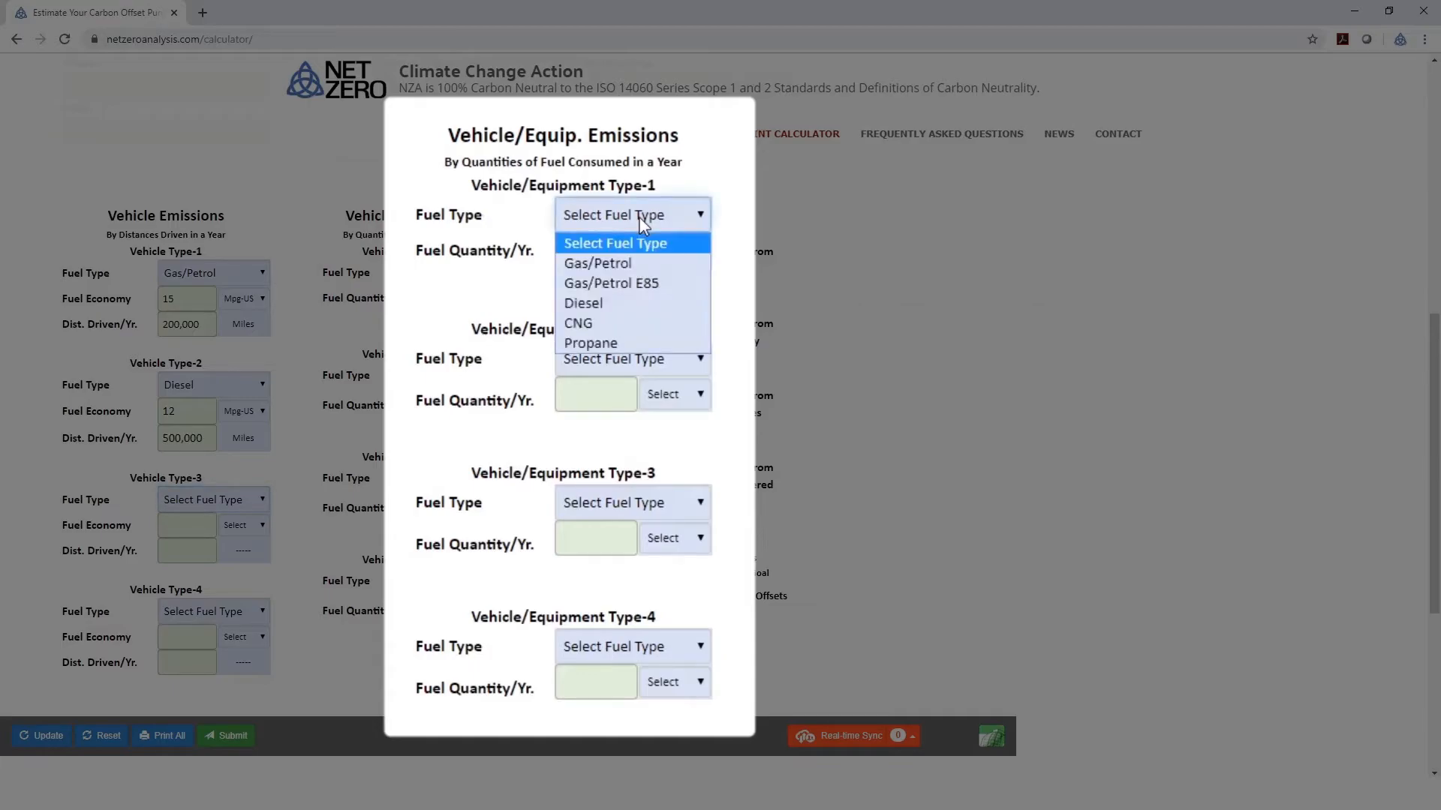
mouse_move(597, 262)
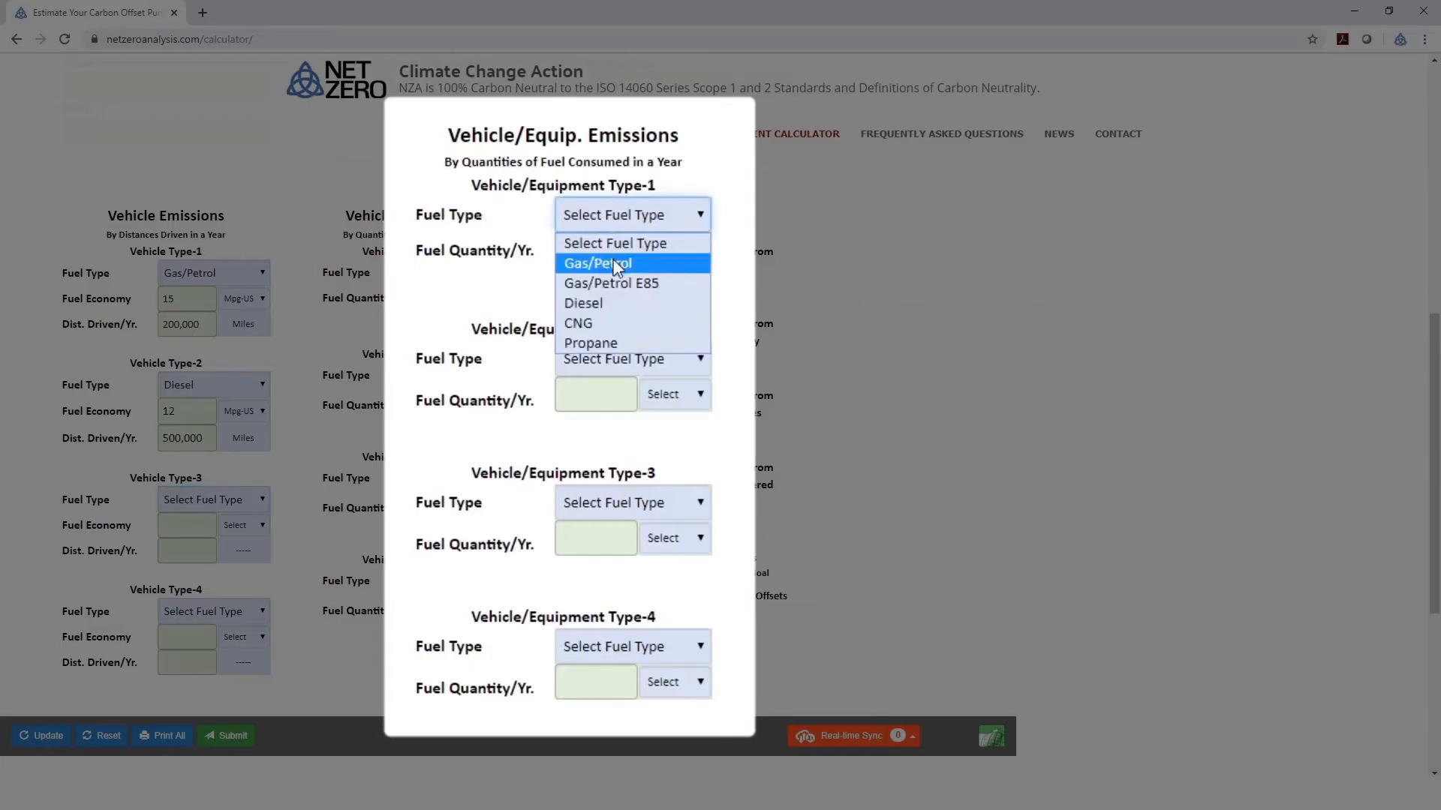
left_click(596, 262)
type("100")
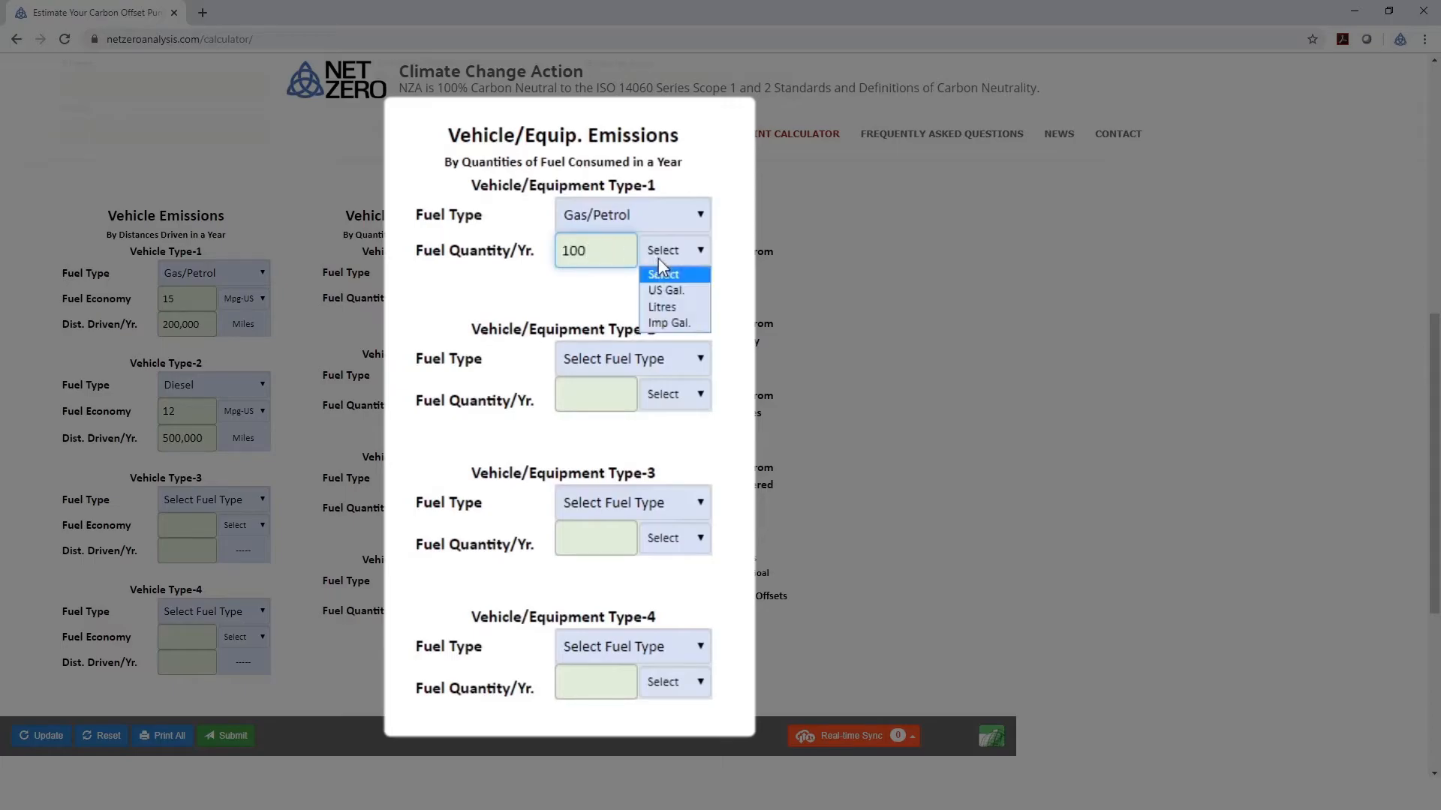
left_click(665, 290)
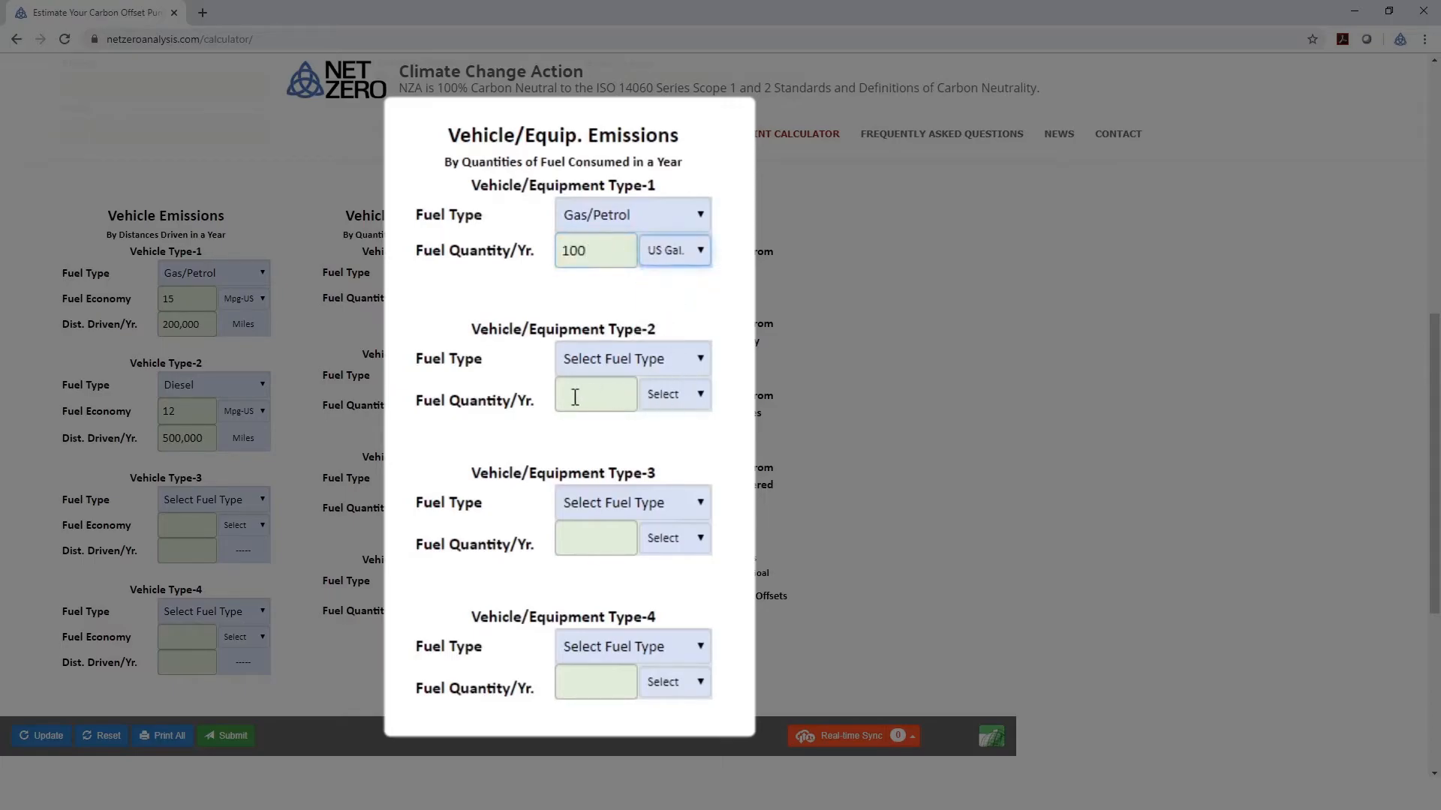
Set equipment Type-2 to Diesel with 1,000 US Gal. used yearly.
left_click(632, 359)
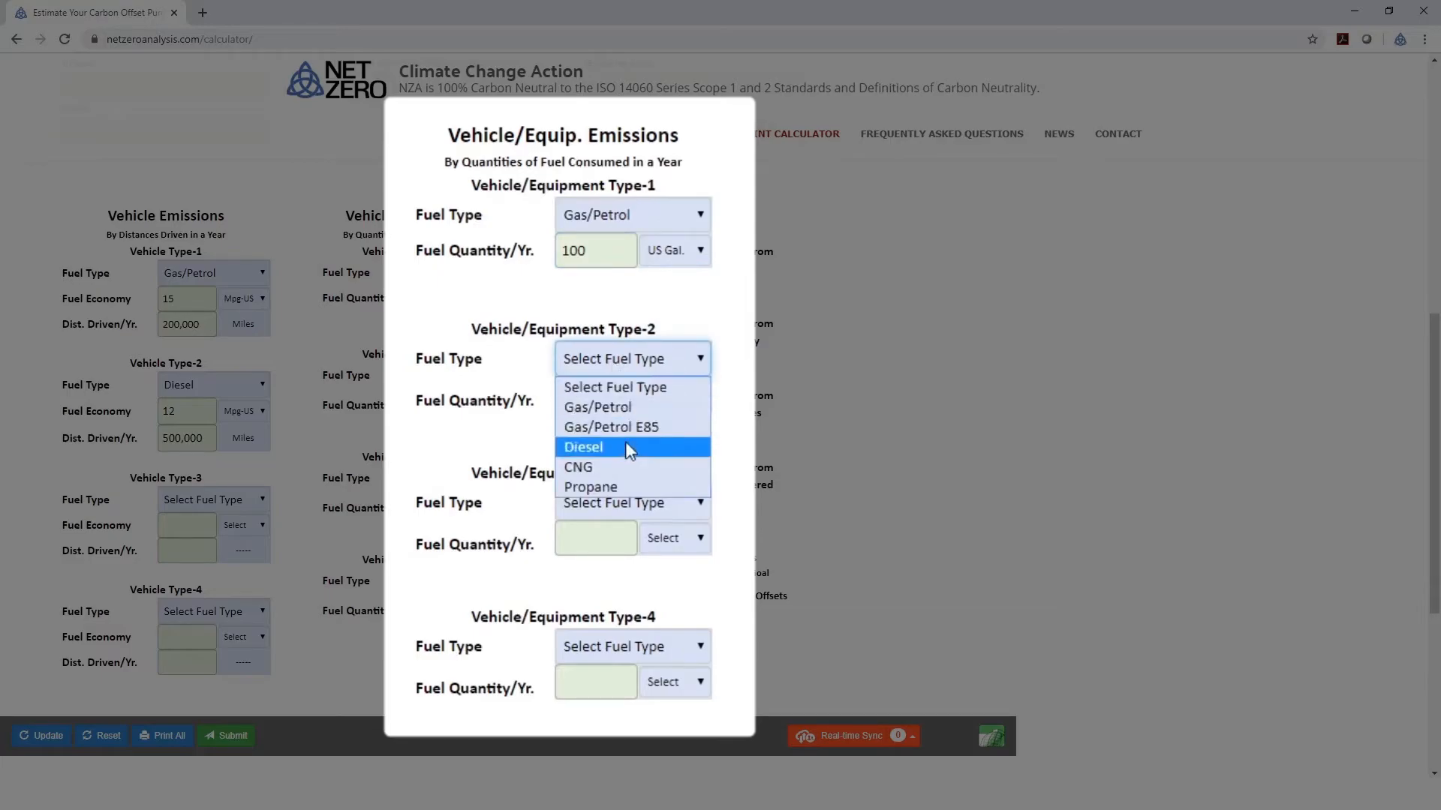
left_click(584, 447)
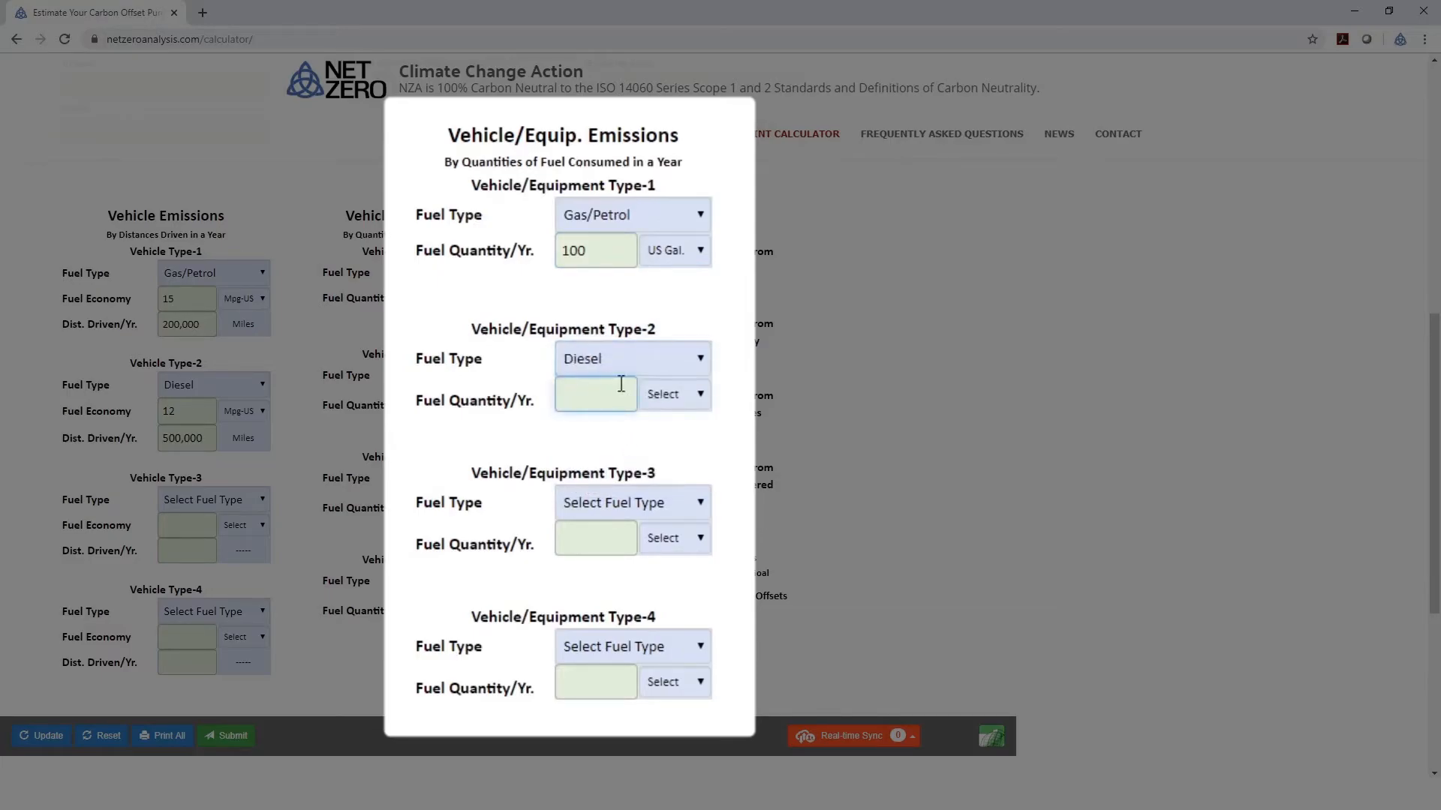
type("1000")
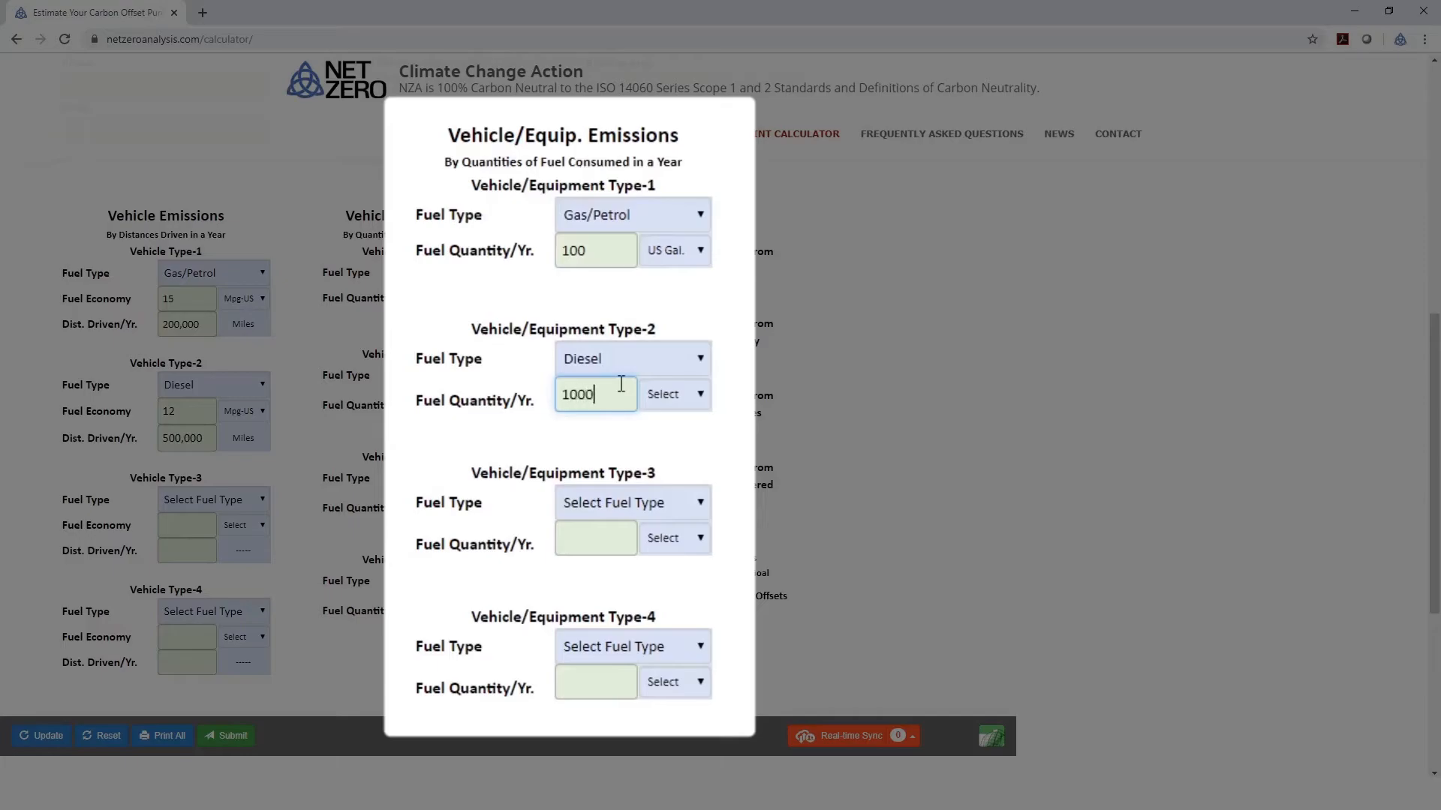
left_click(674, 393)
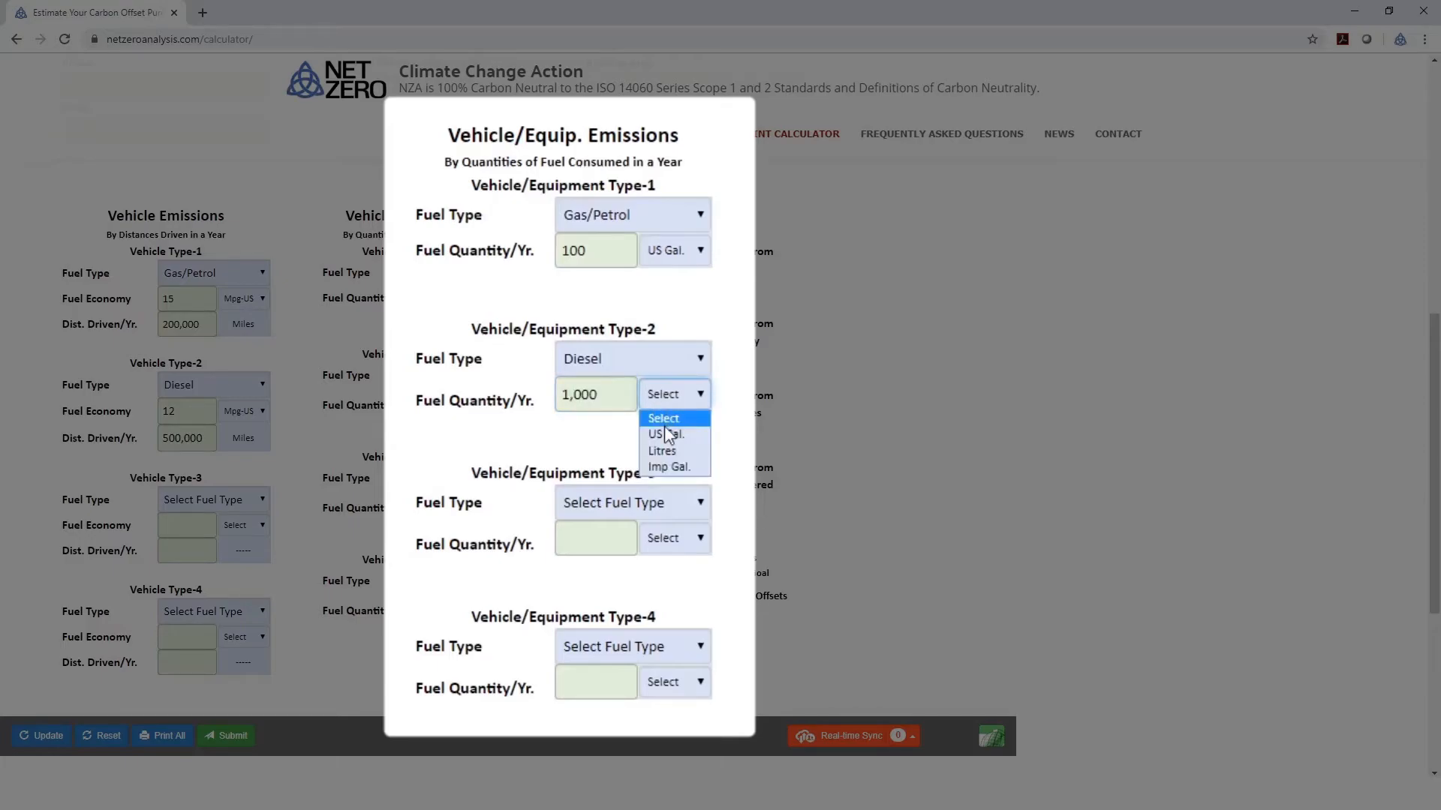
left_click(660, 433)
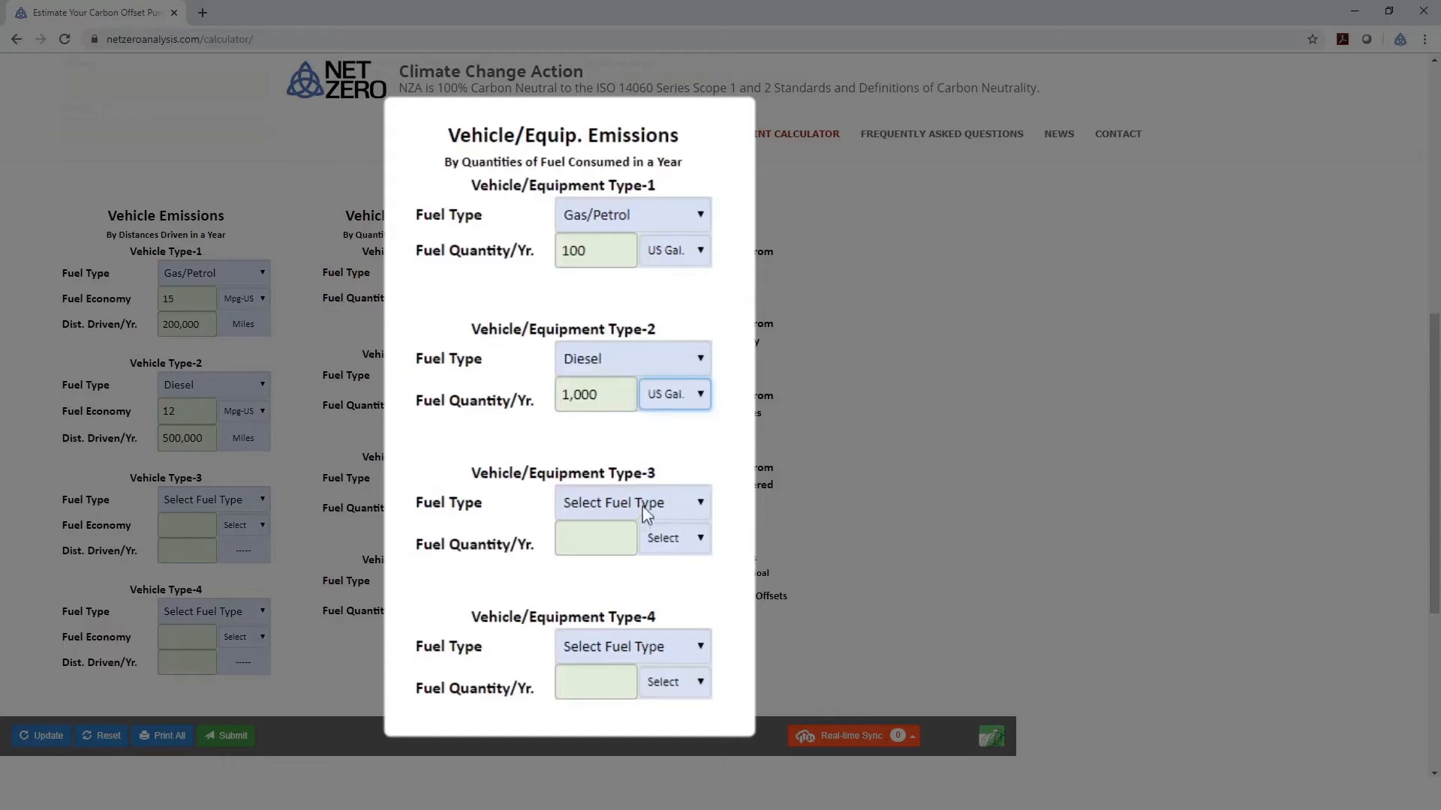
left_click(632, 503)
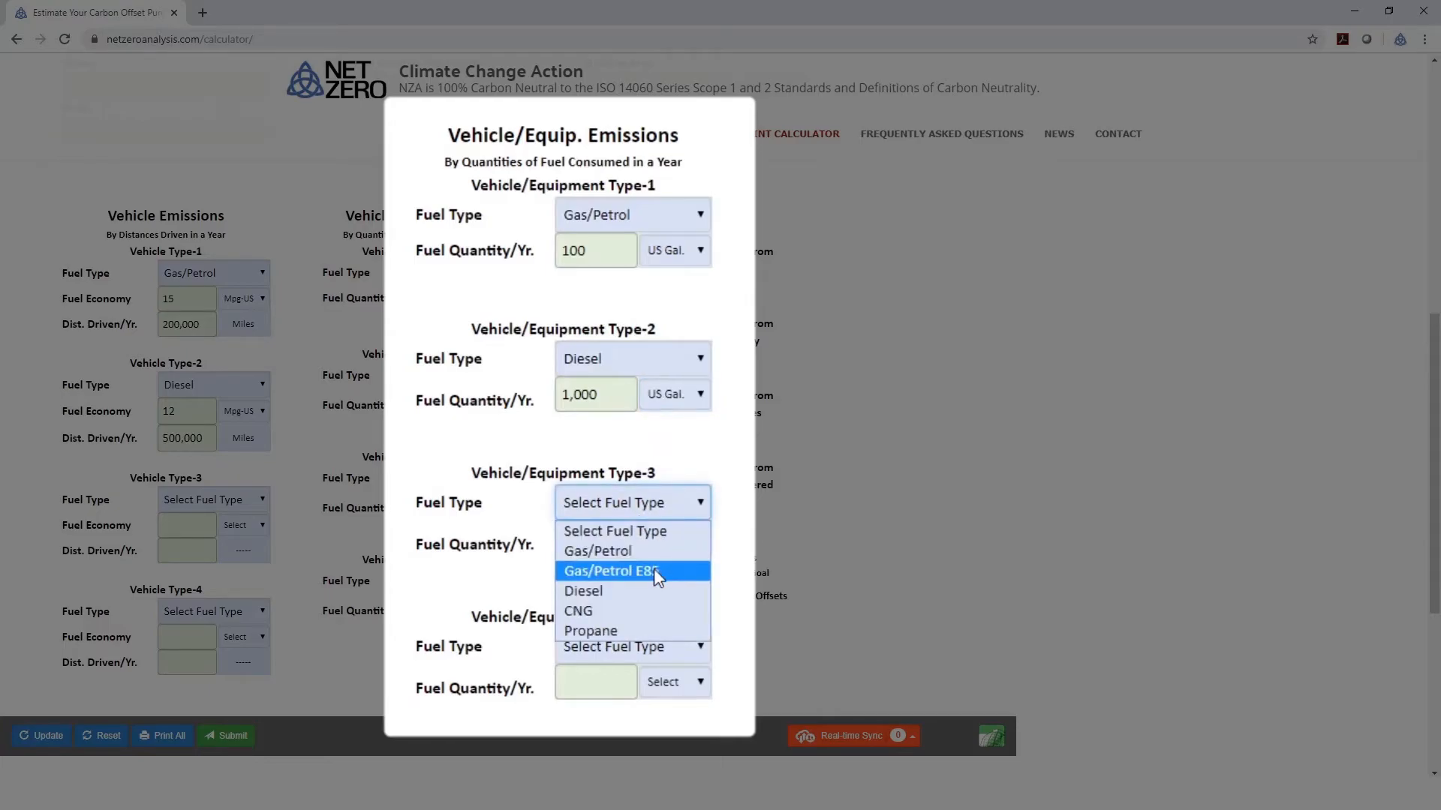
mouse_move(663, 579)
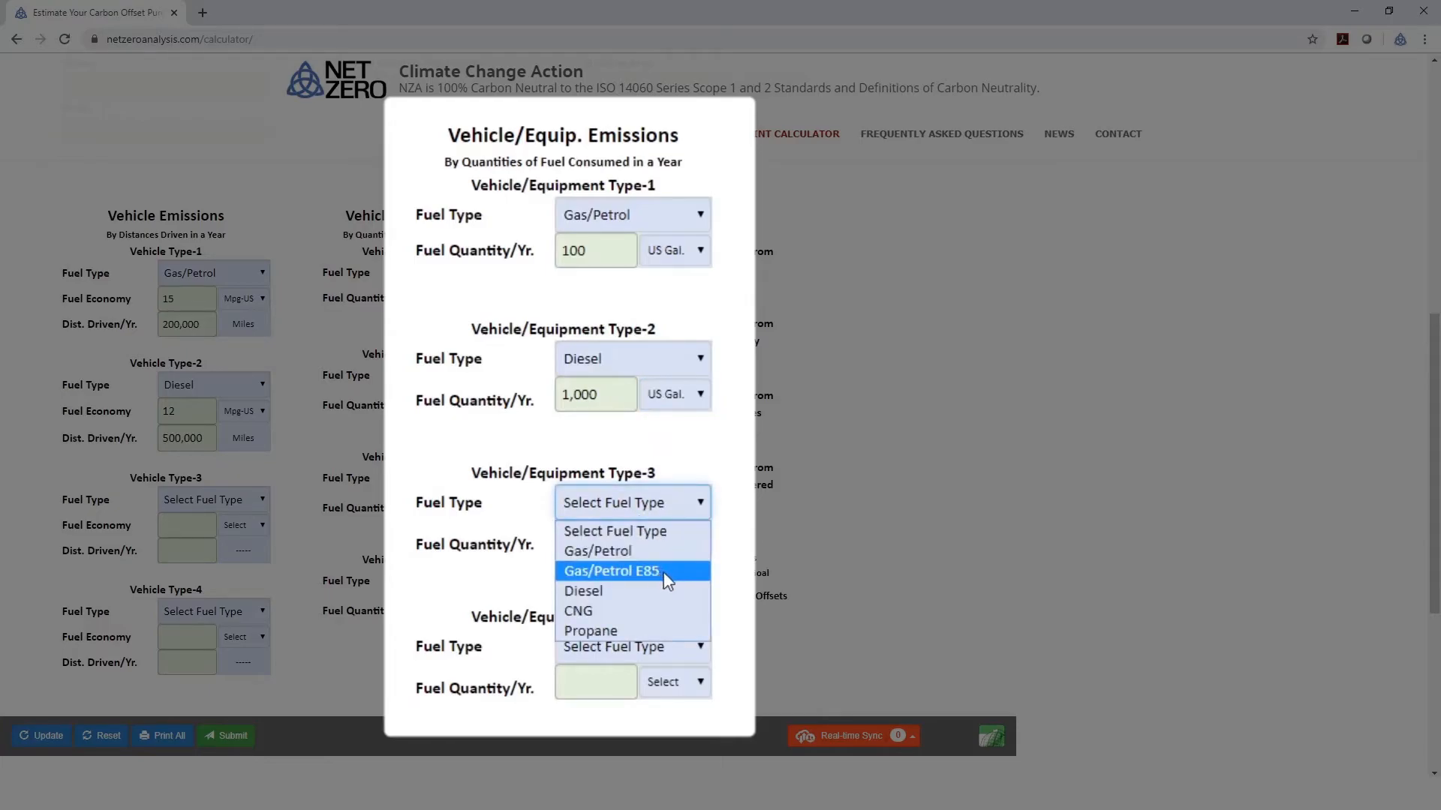
mouse_move(663, 611)
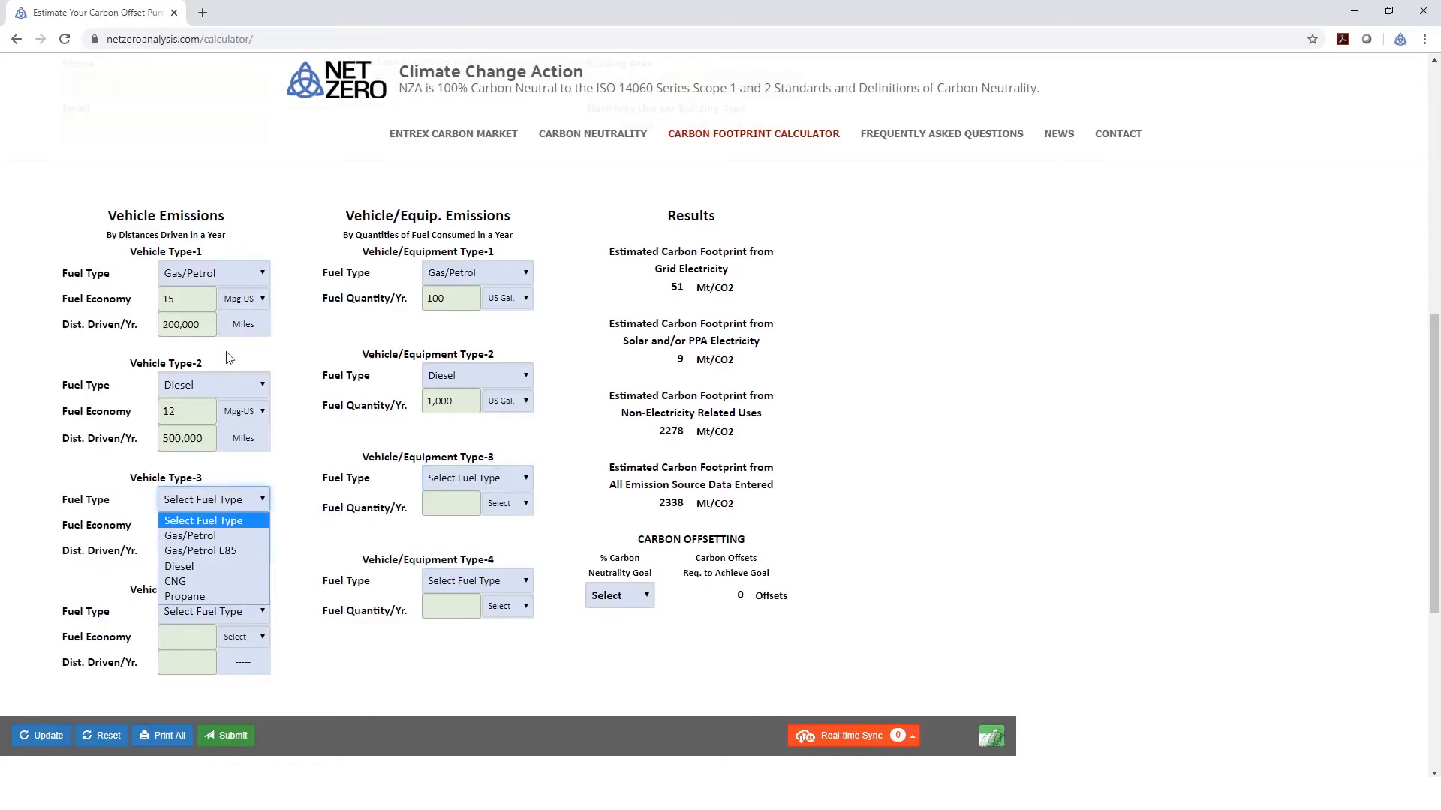
mouse_move(216, 551)
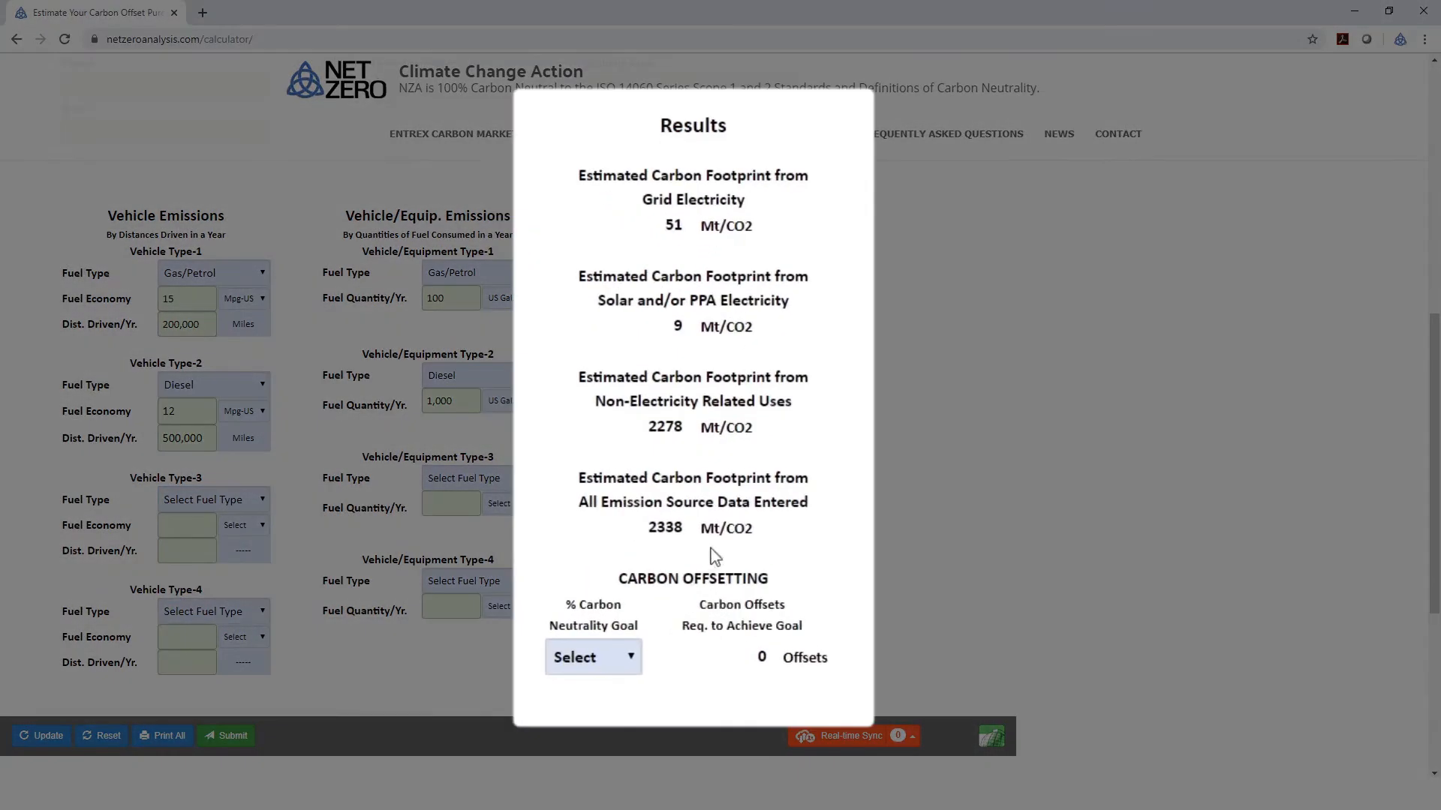
mouse_move(723, 359)
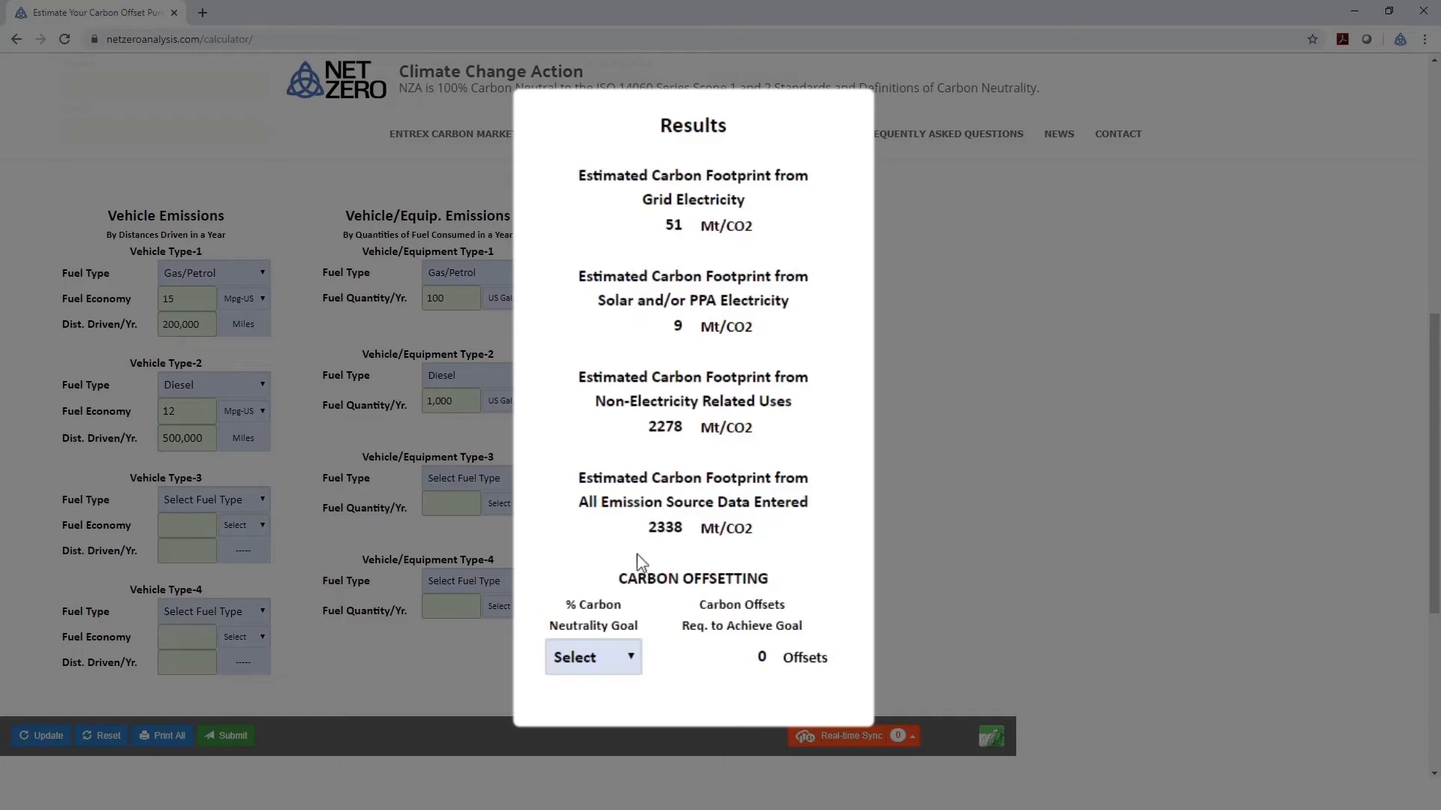
mouse_move(661, 541)
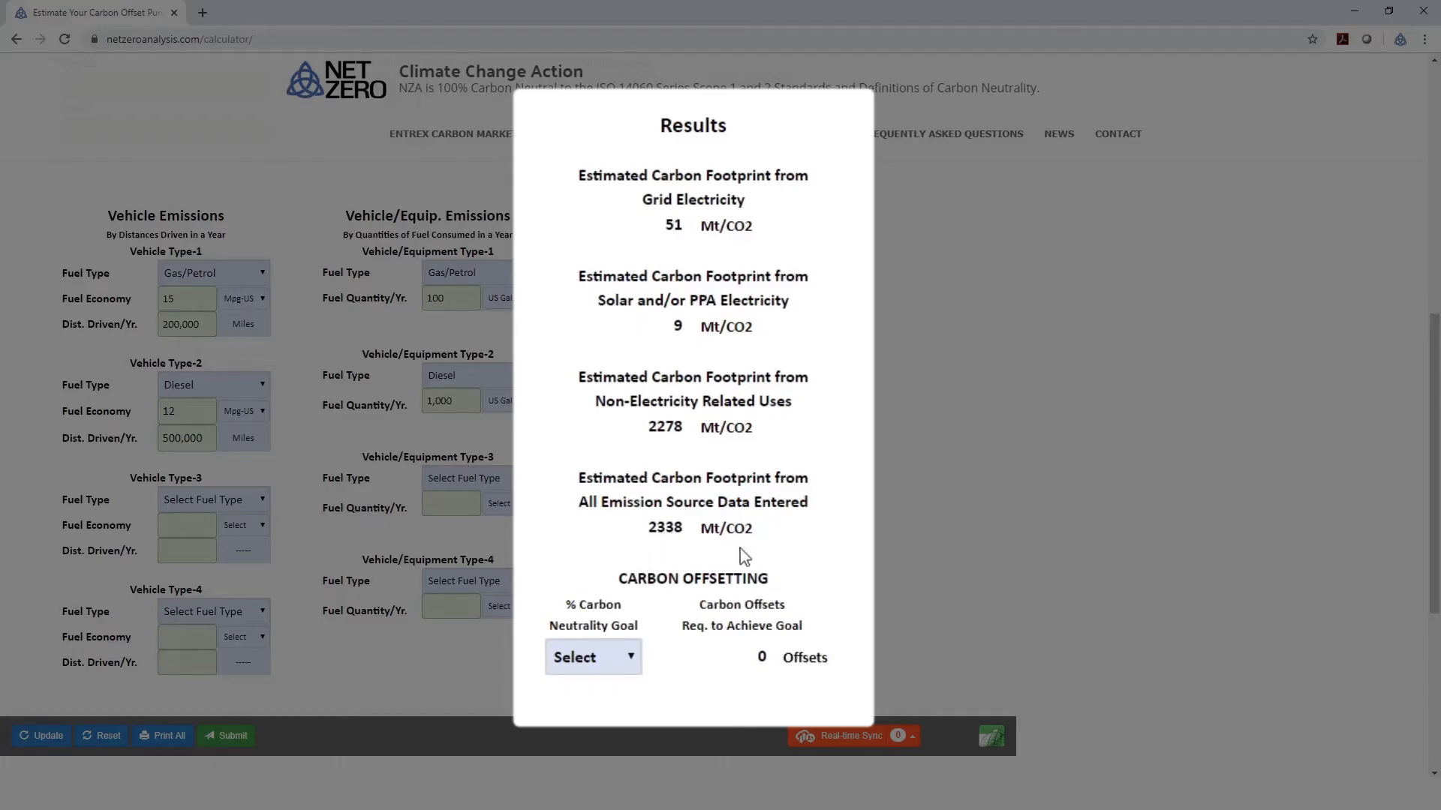
mouse_move(757, 542)
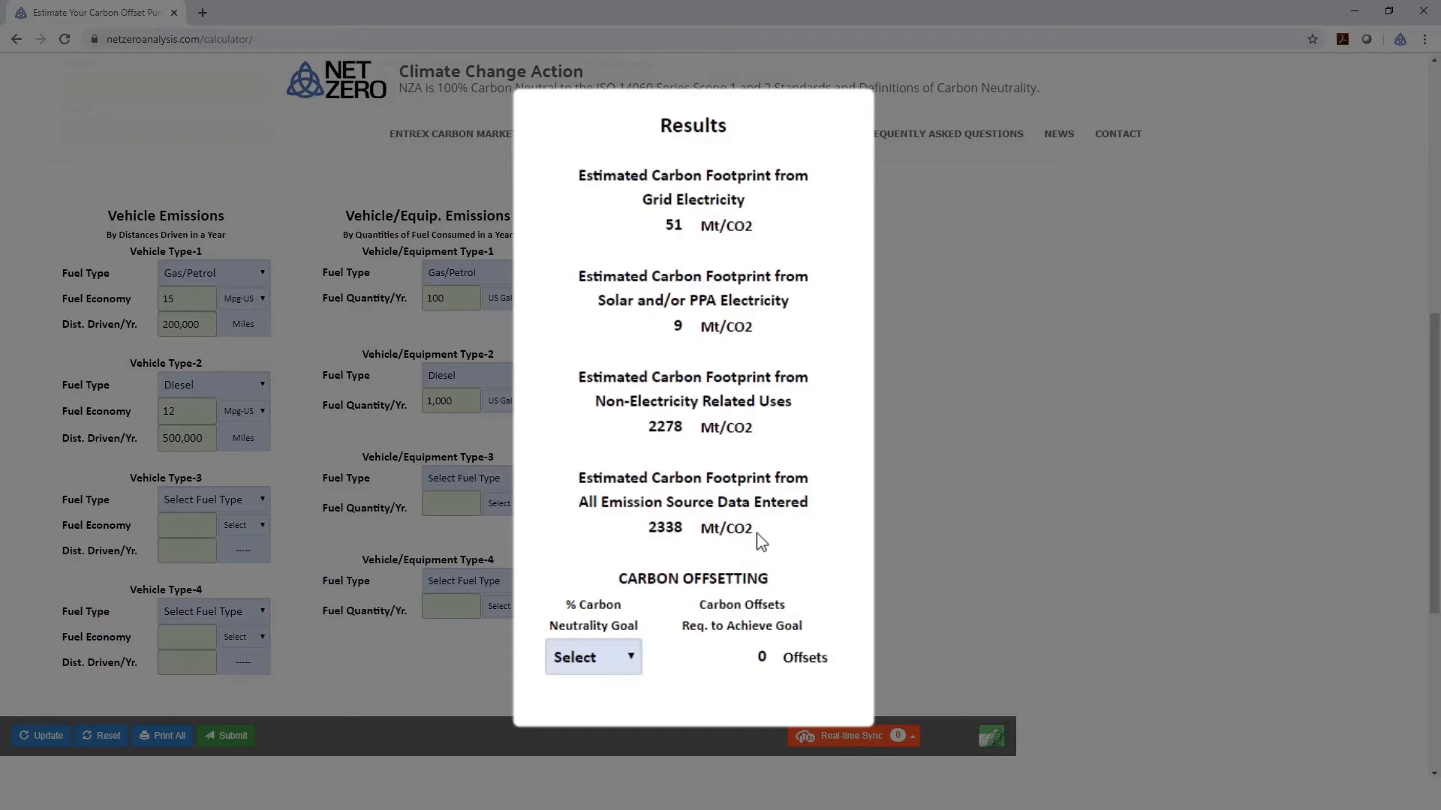
mouse_move(840, 494)
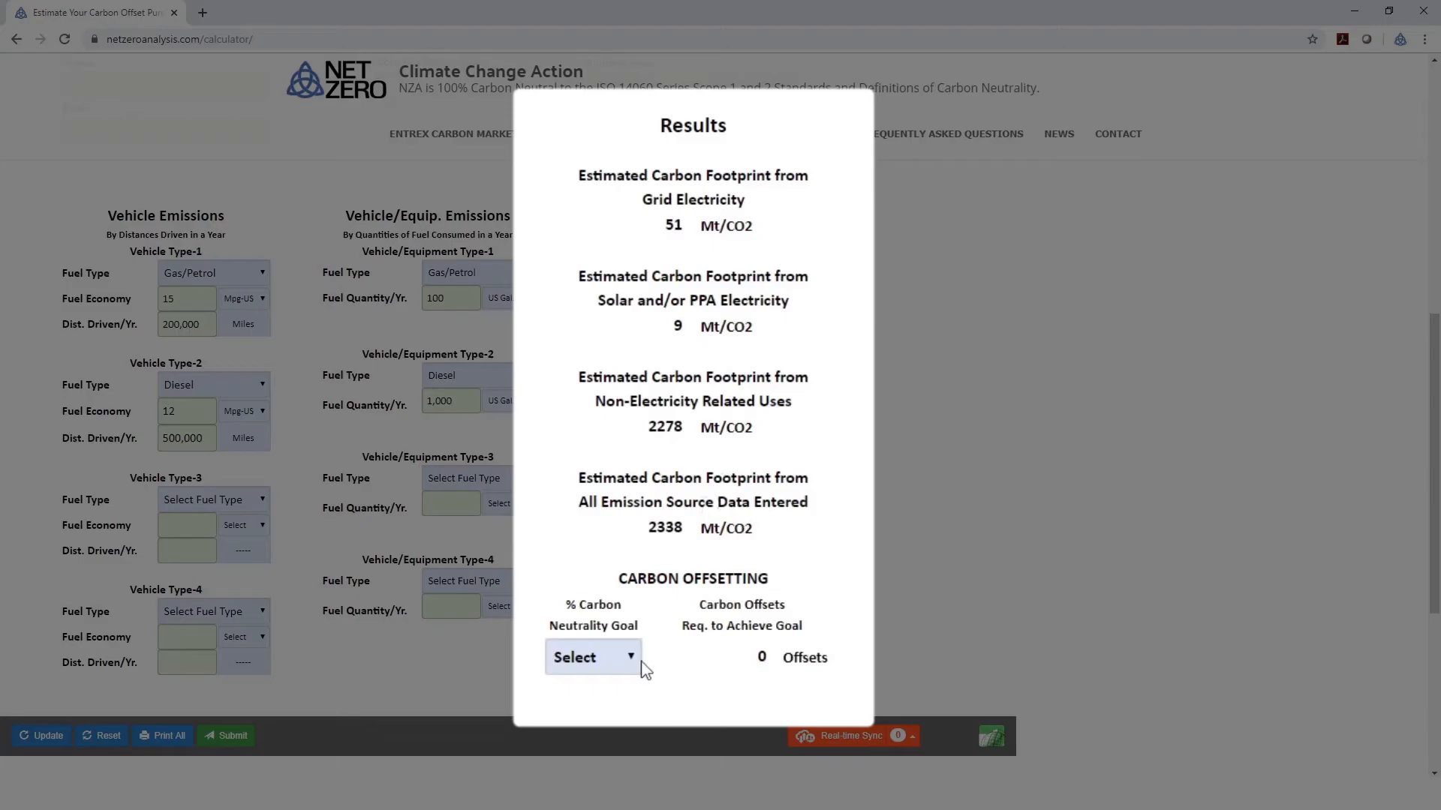
Set the carbon neutrality goal to 100%, then change it to 50% for 1169 offsets.
left_click(592, 656)
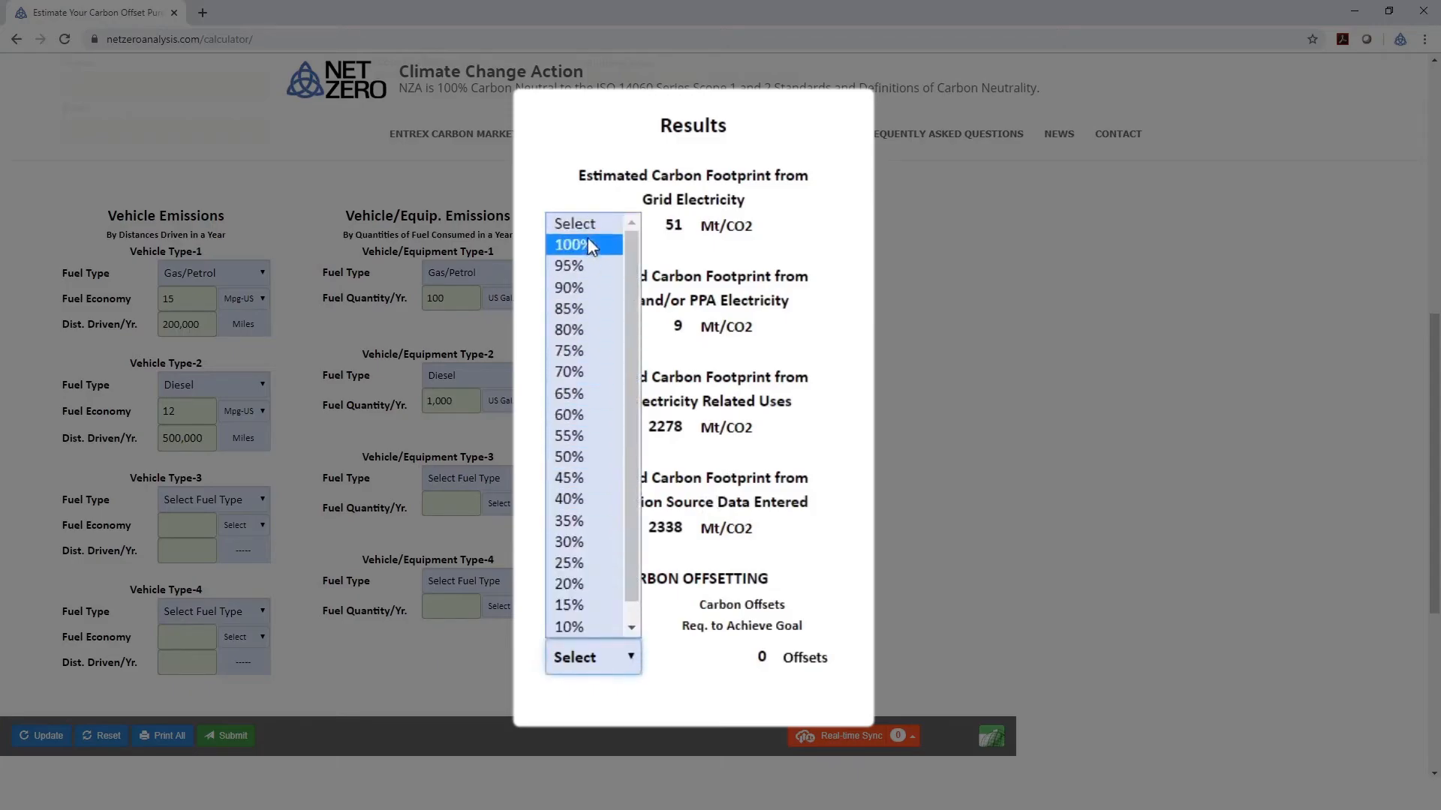
left_click(570, 245)
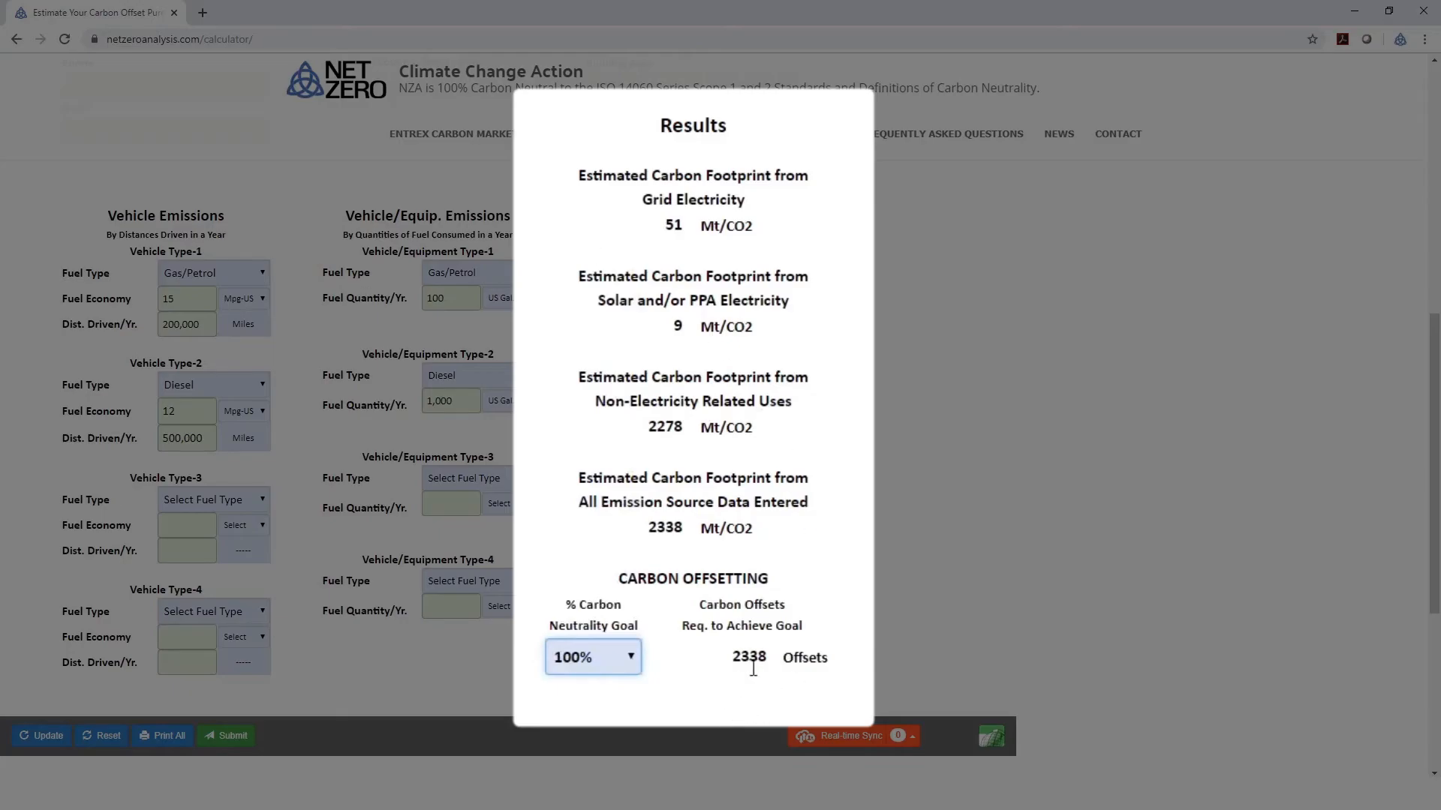
mouse_move(758, 679)
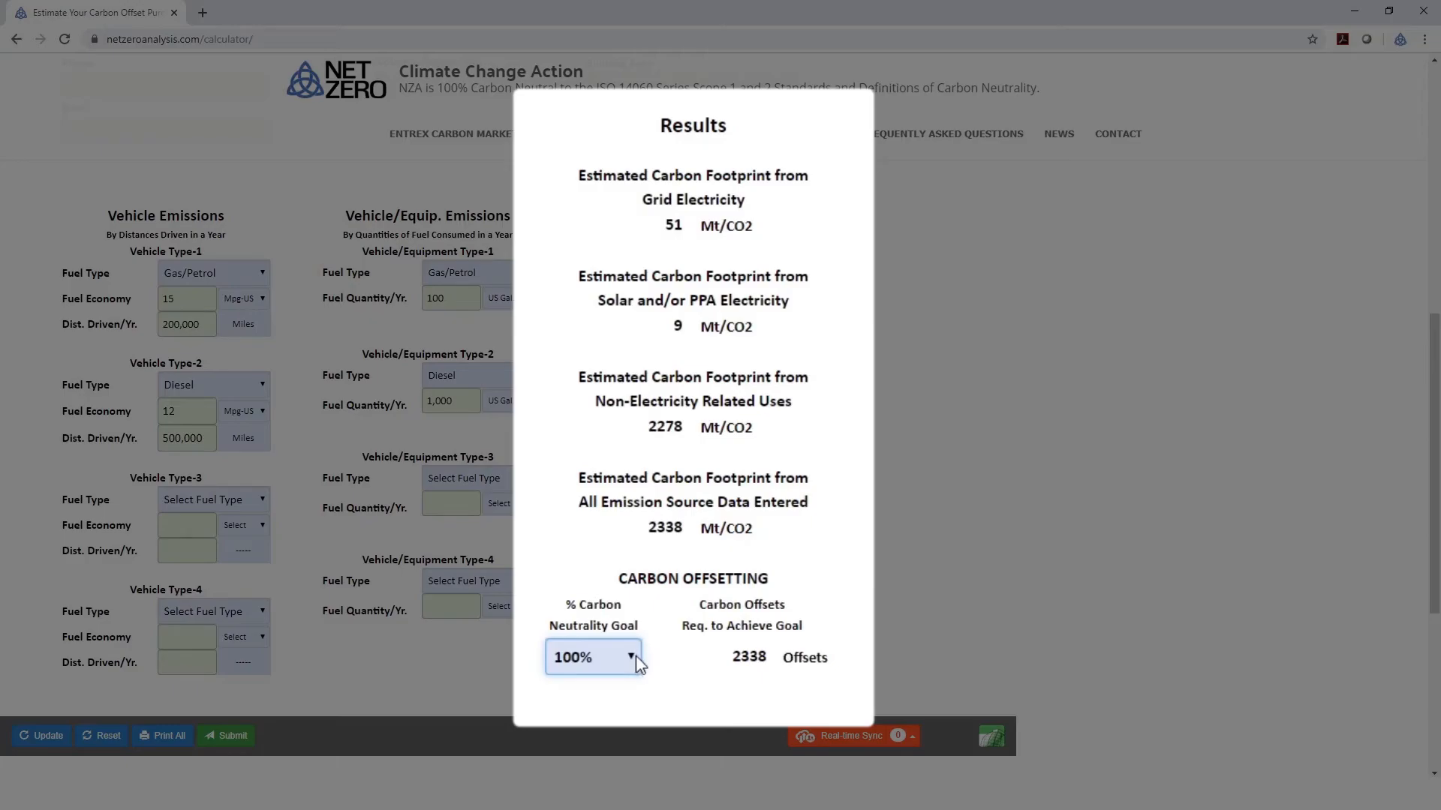
left_click(632, 656)
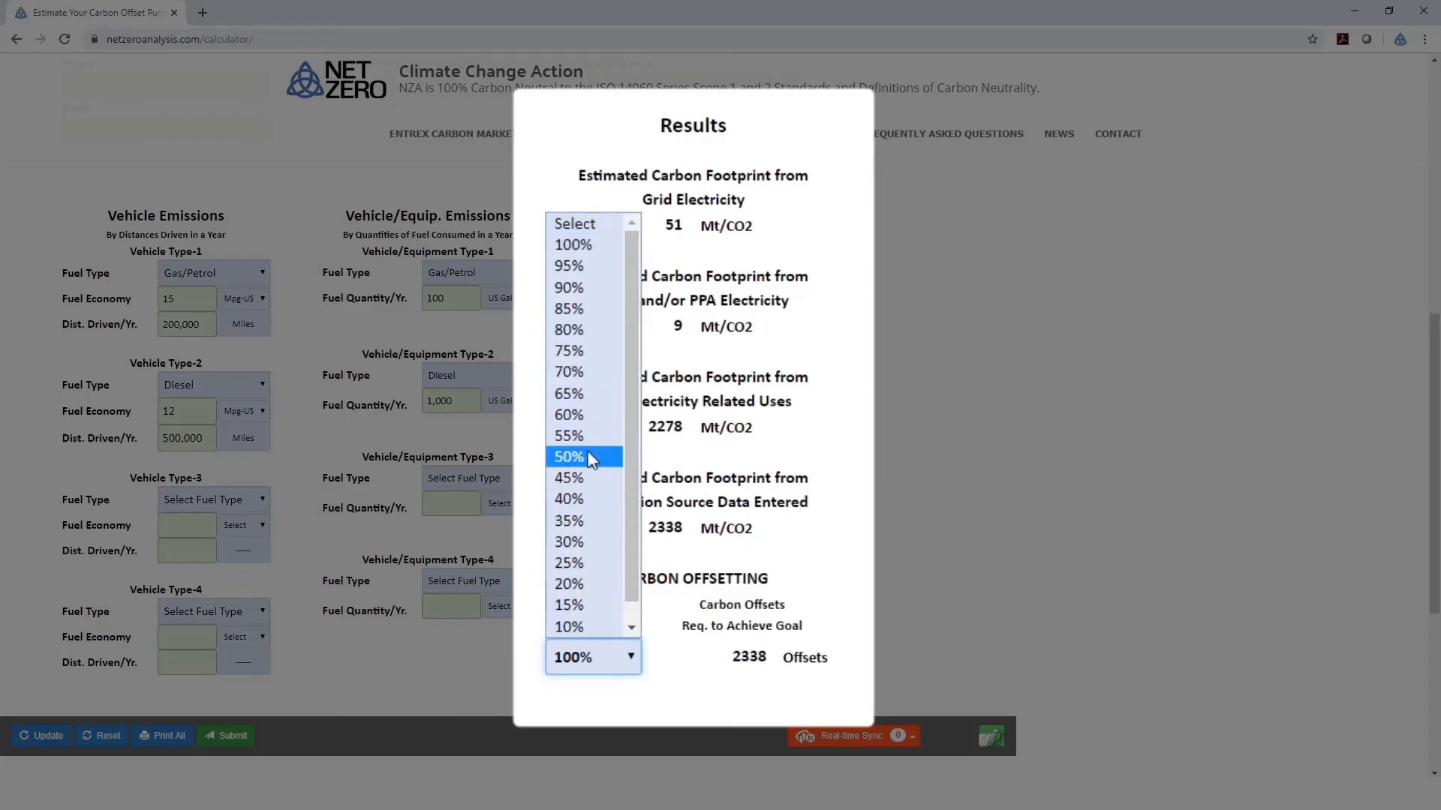
left_click(568, 456)
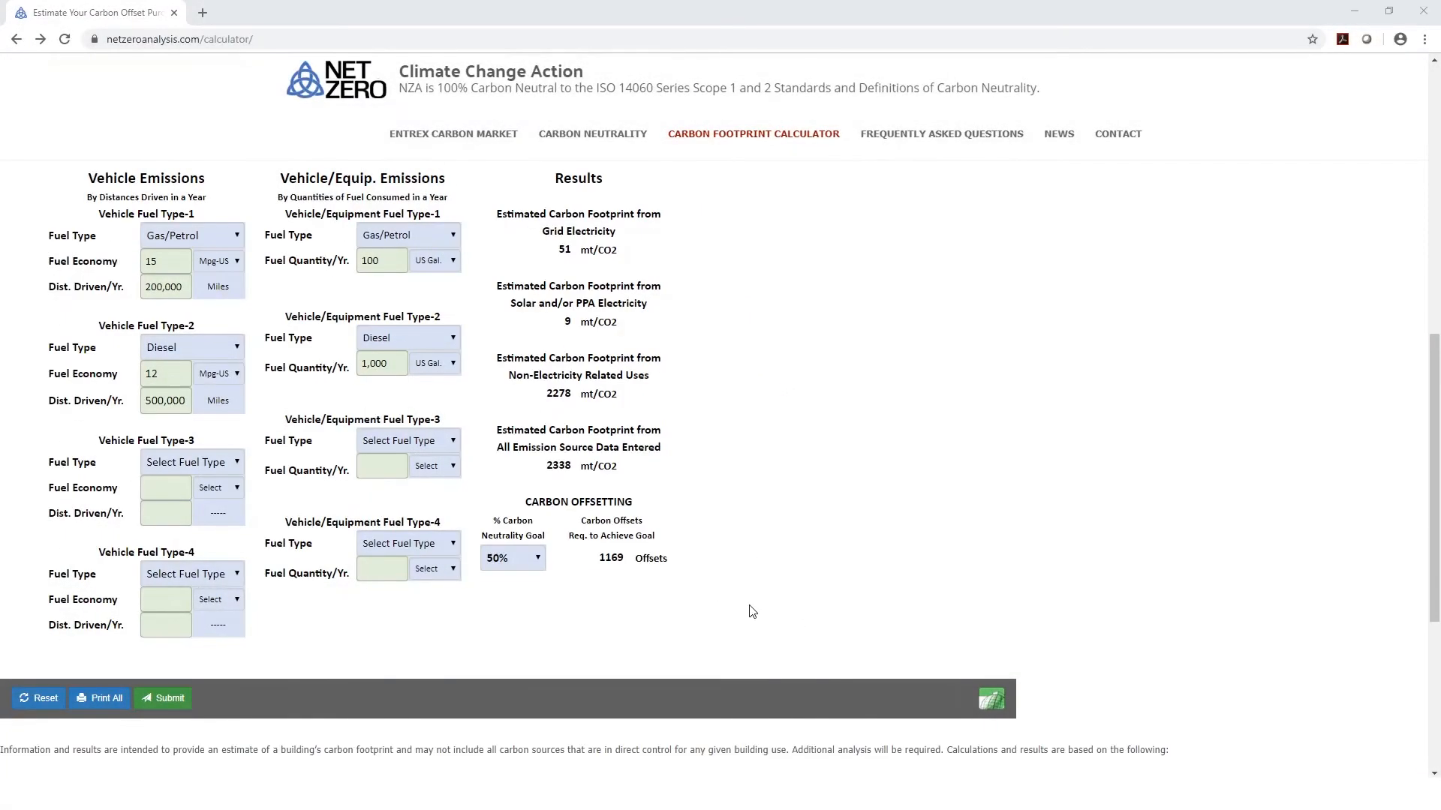
mouse_move(798, 533)
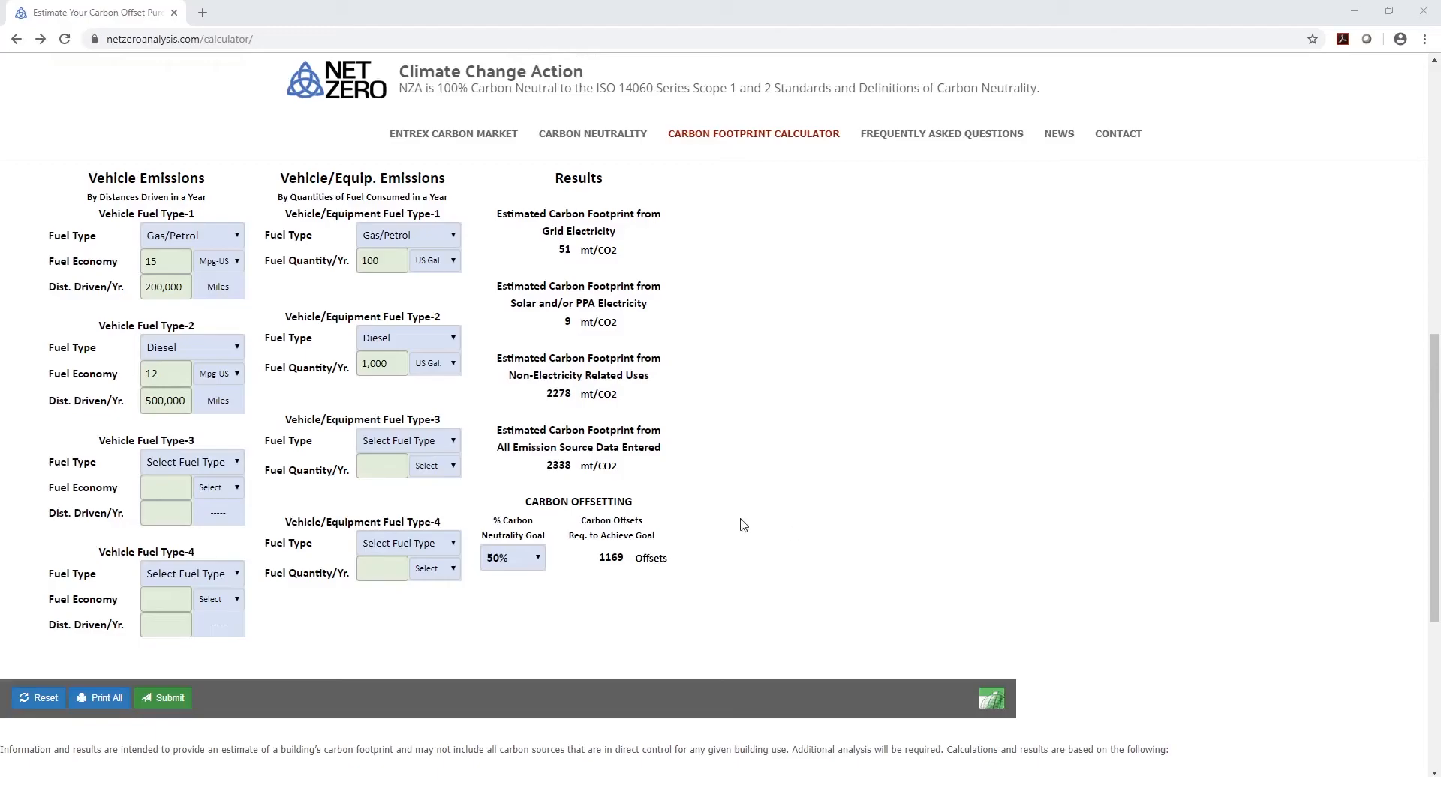
mouse_move(99, 698)
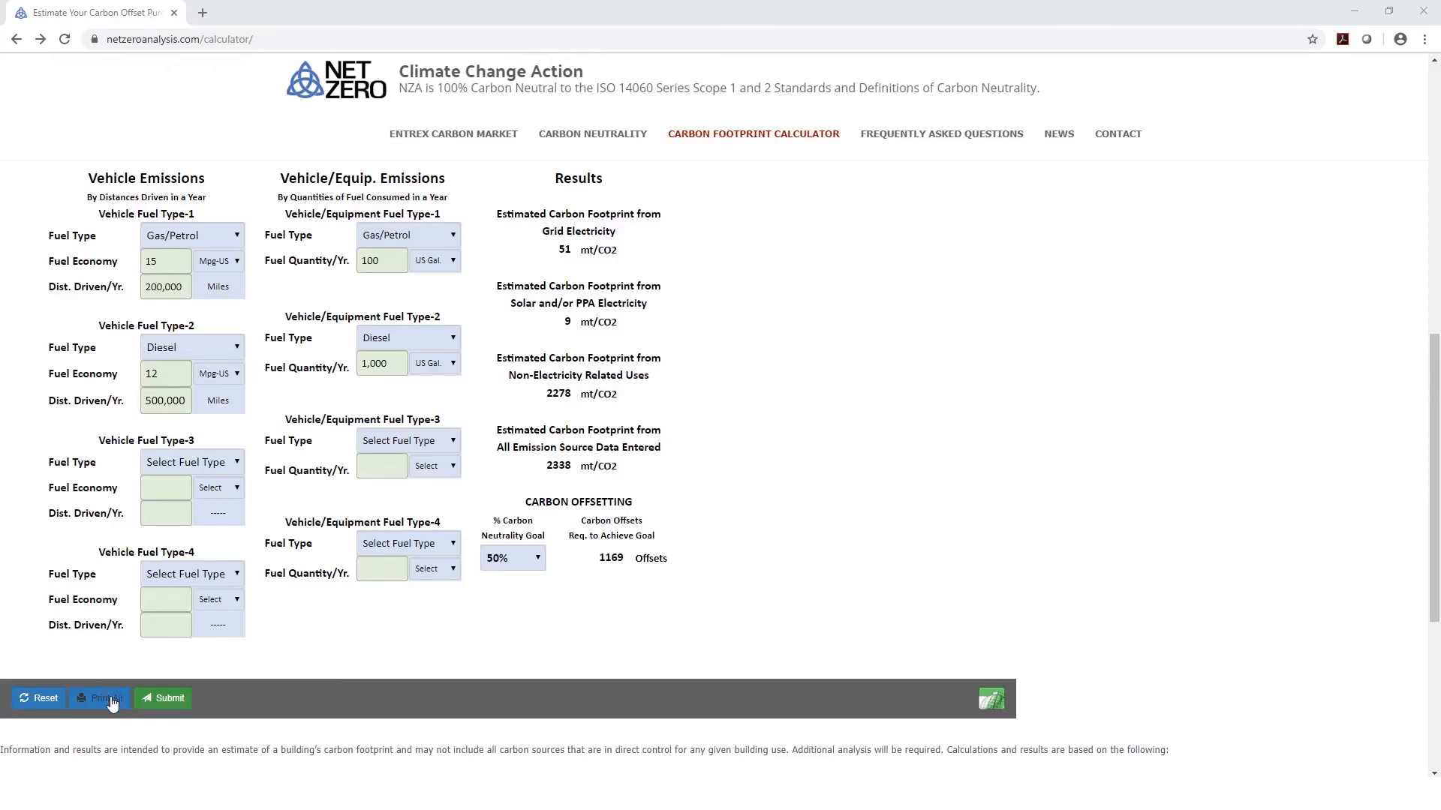
left_click(99, 698)
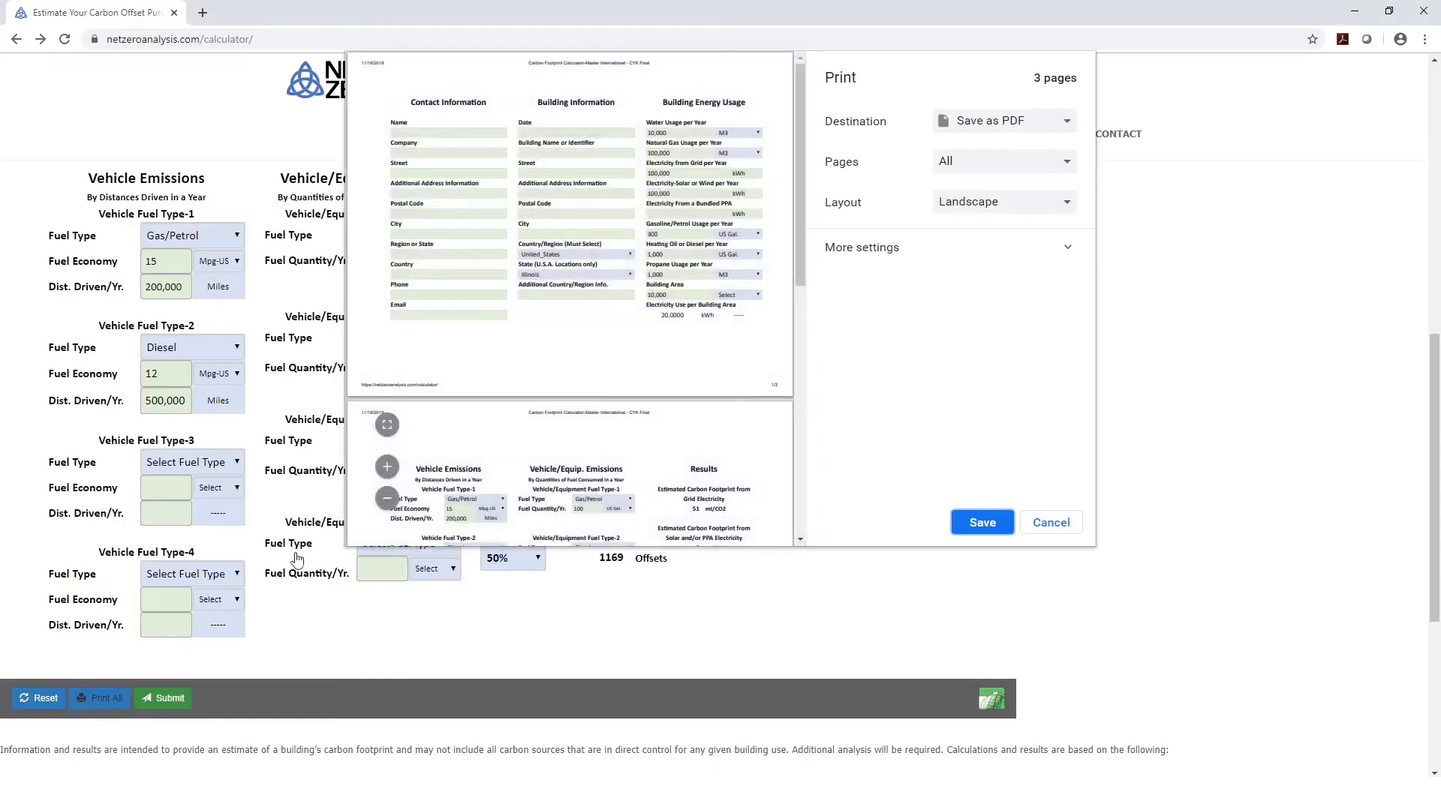
mouse_move(909, 153)
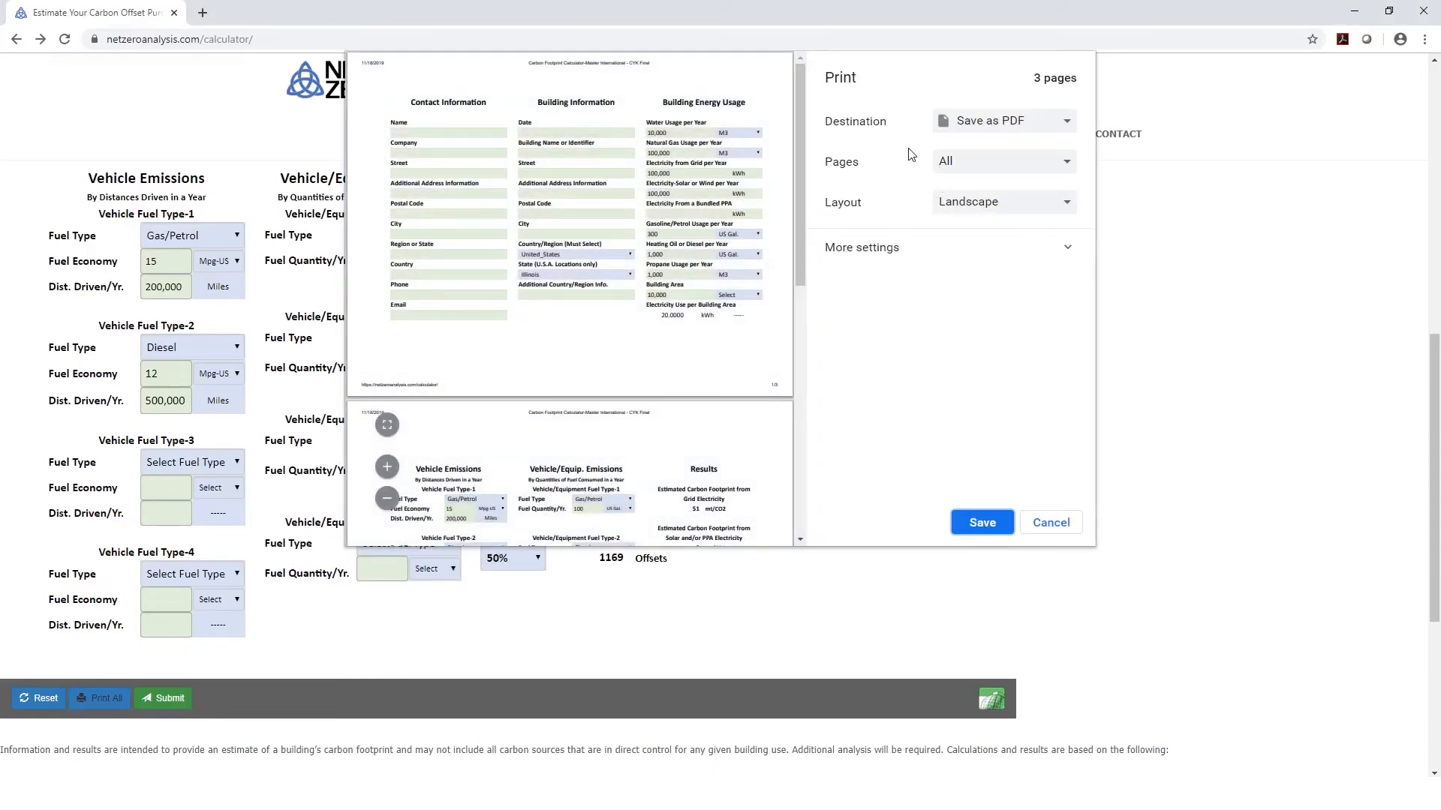
mouse_move(988, 132)
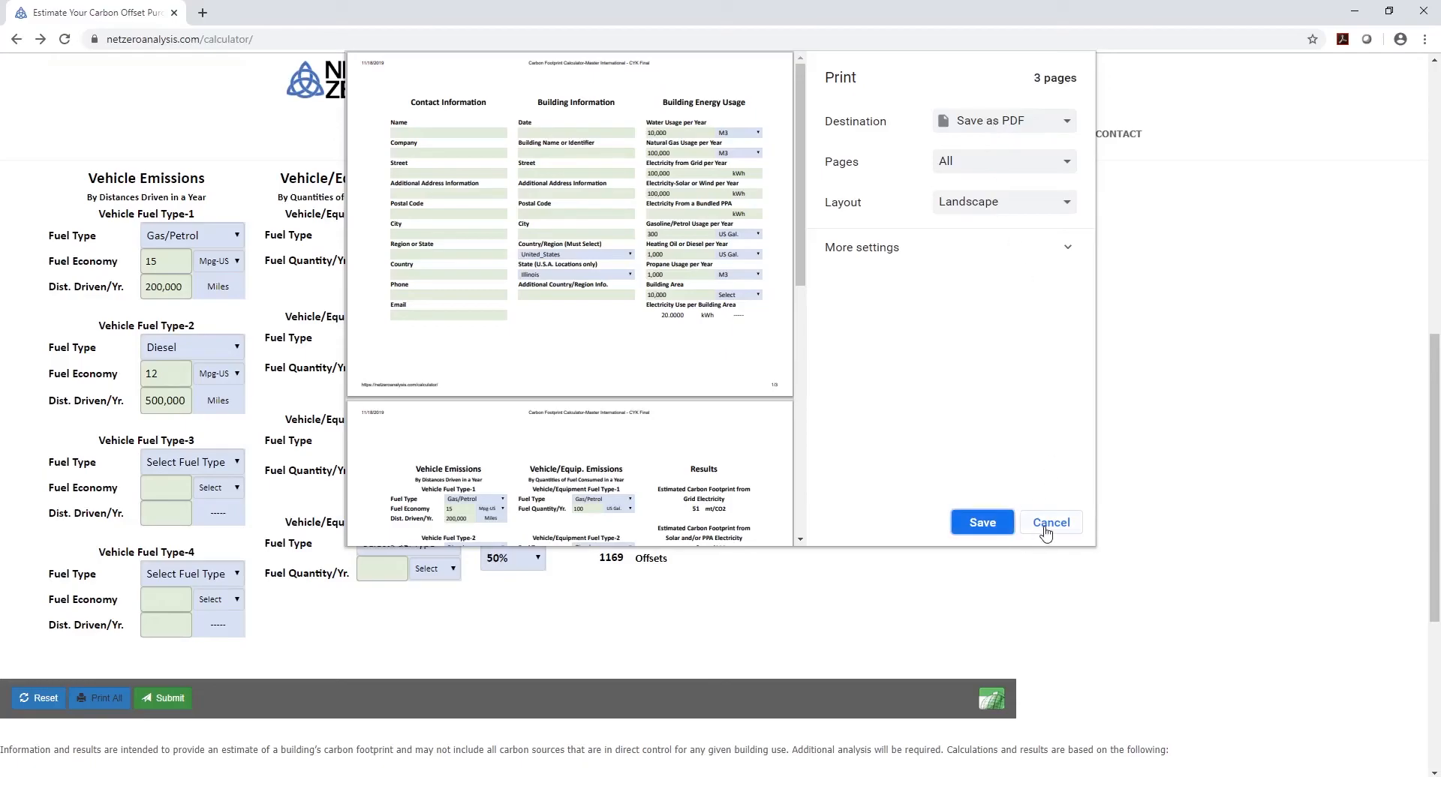
left_click(1051, 522)
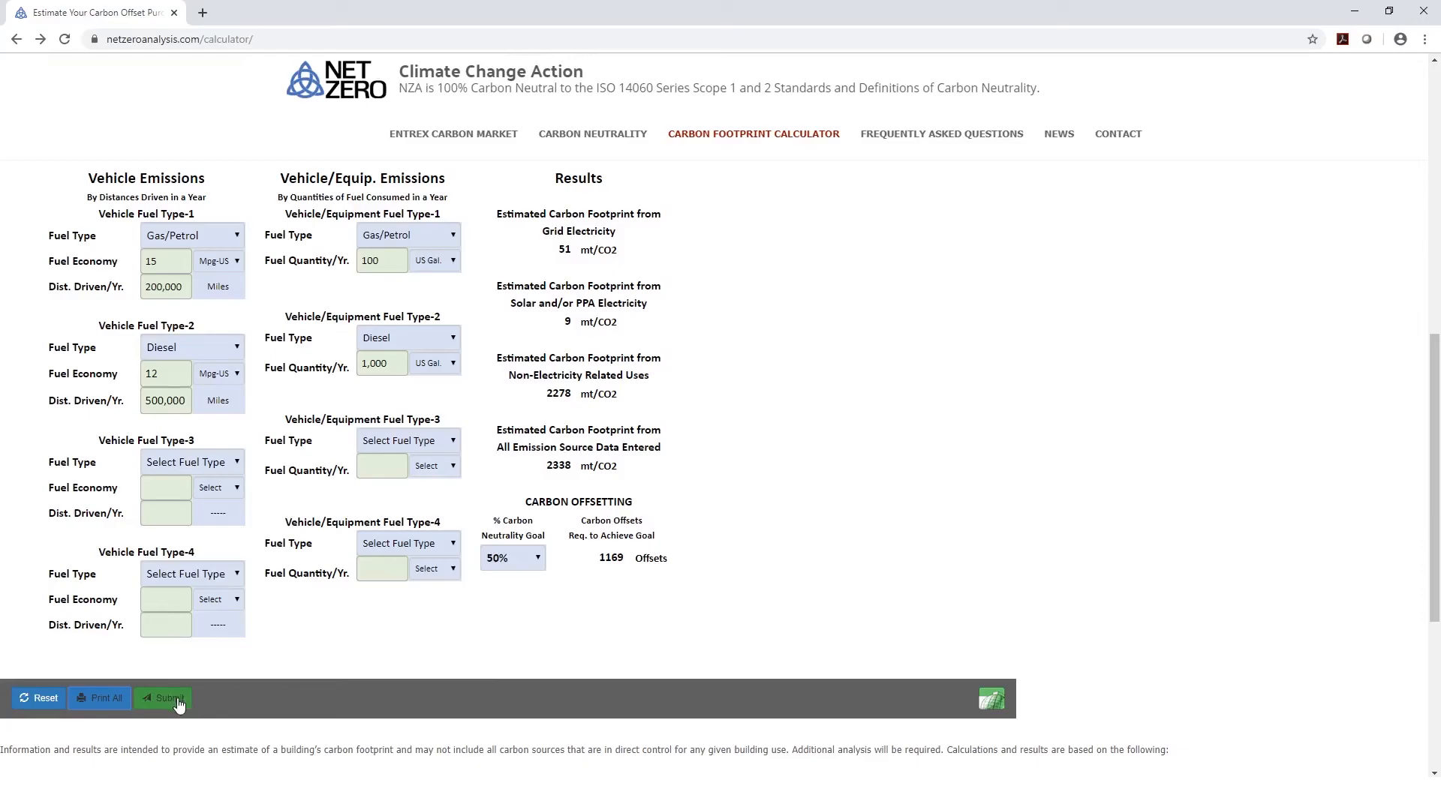
mouse_move(317, 586)
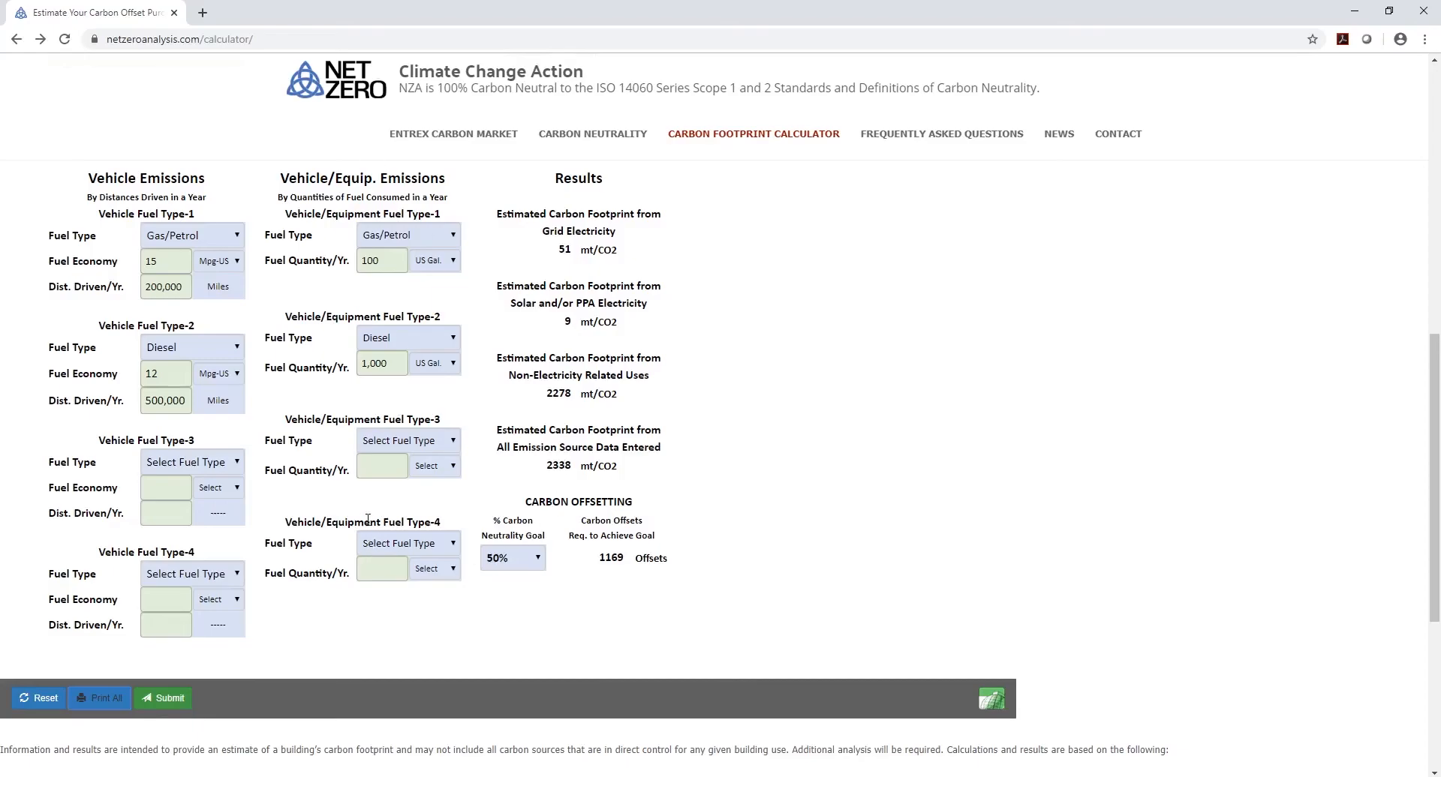
mouse_move(269, 572)
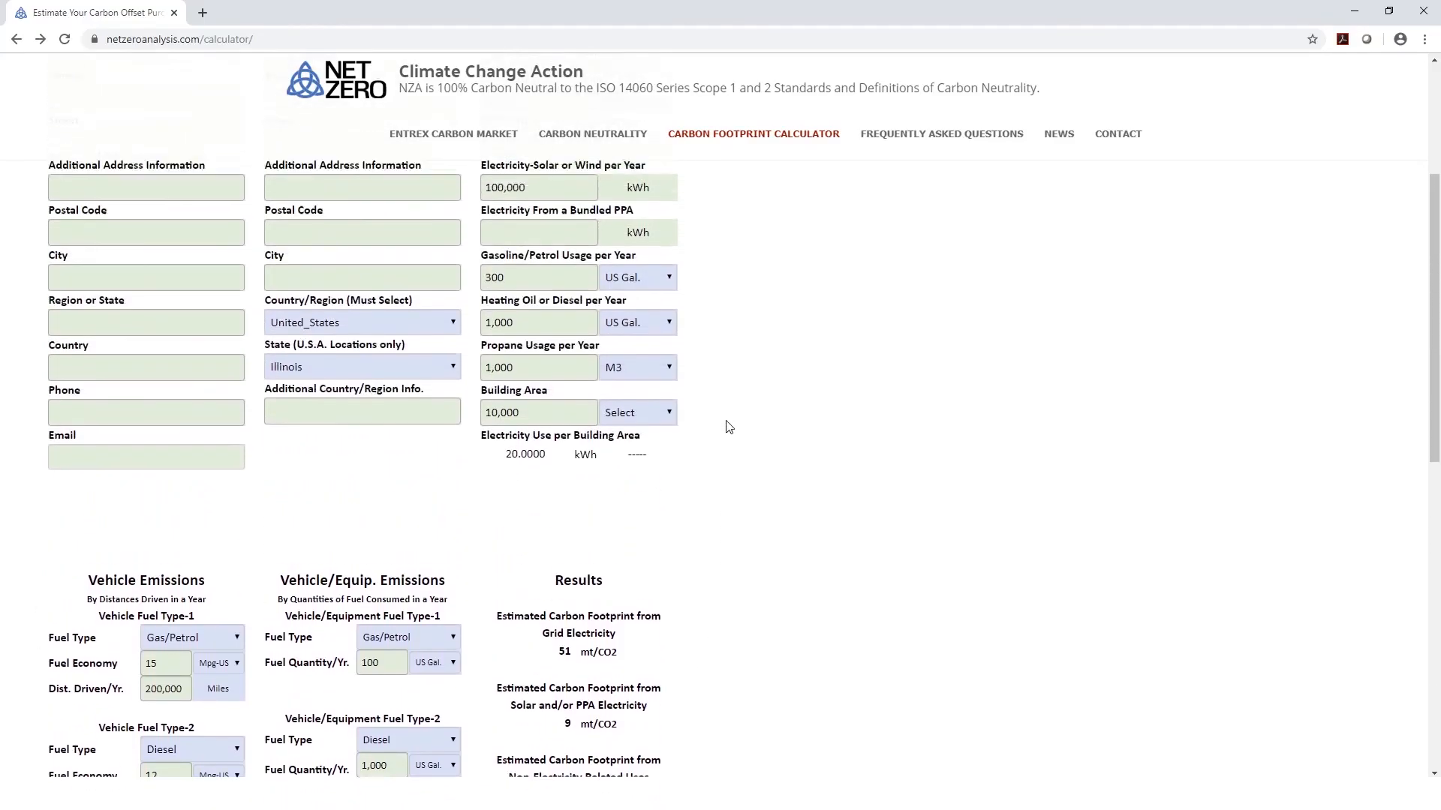
Open the Entrex Carbon Market website from the footer member badge.
scroll("down", 3)
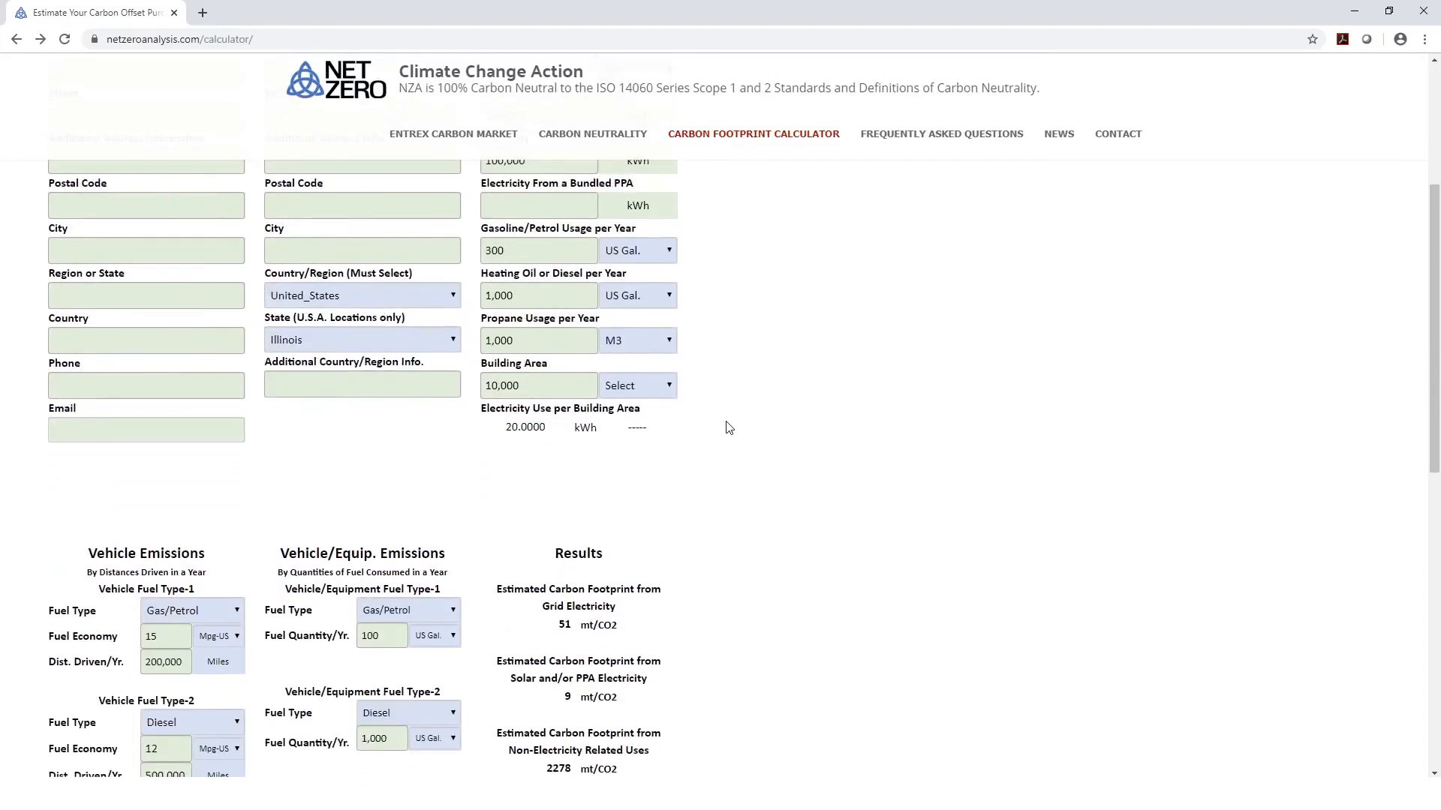
scroll("down", 3)
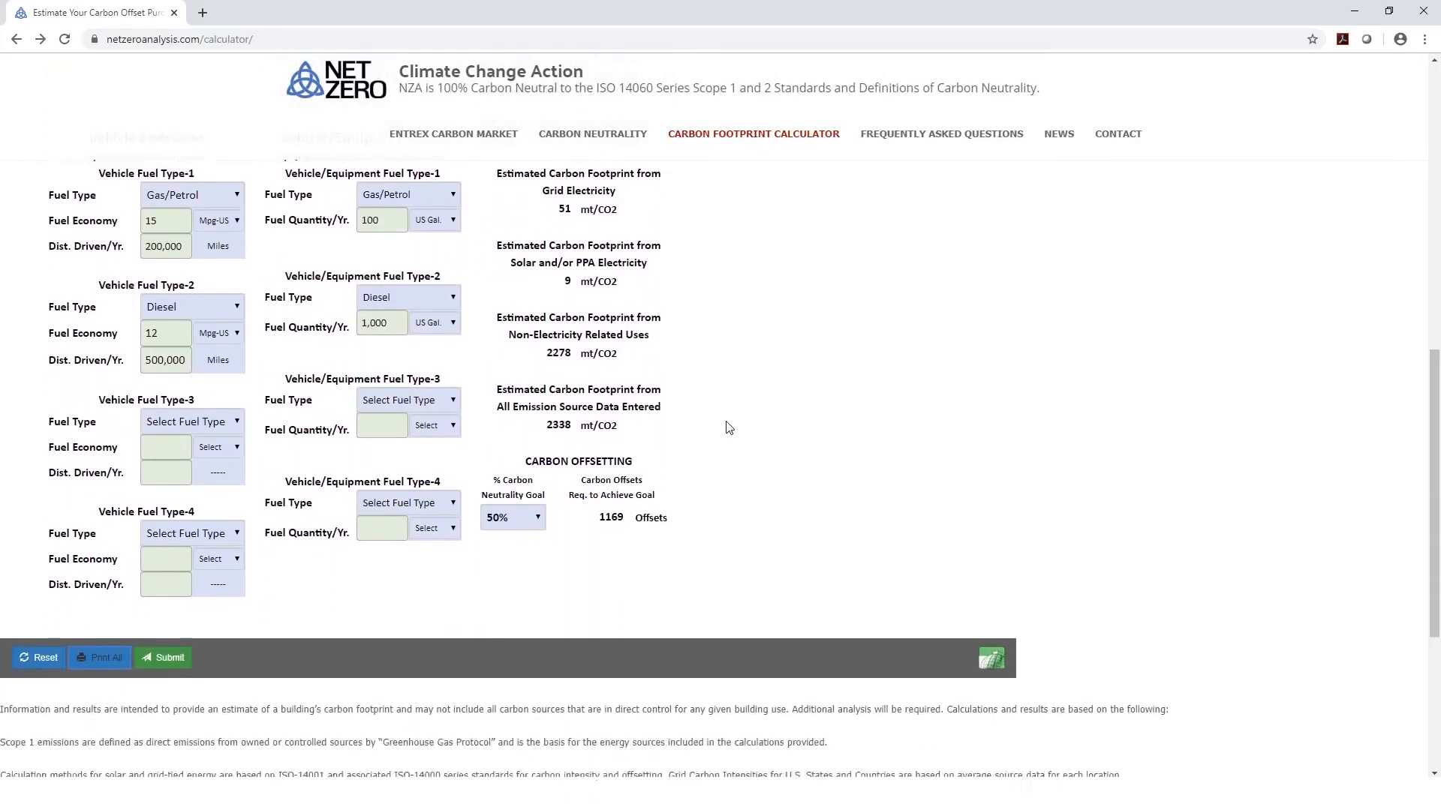
scroll("down", 3)
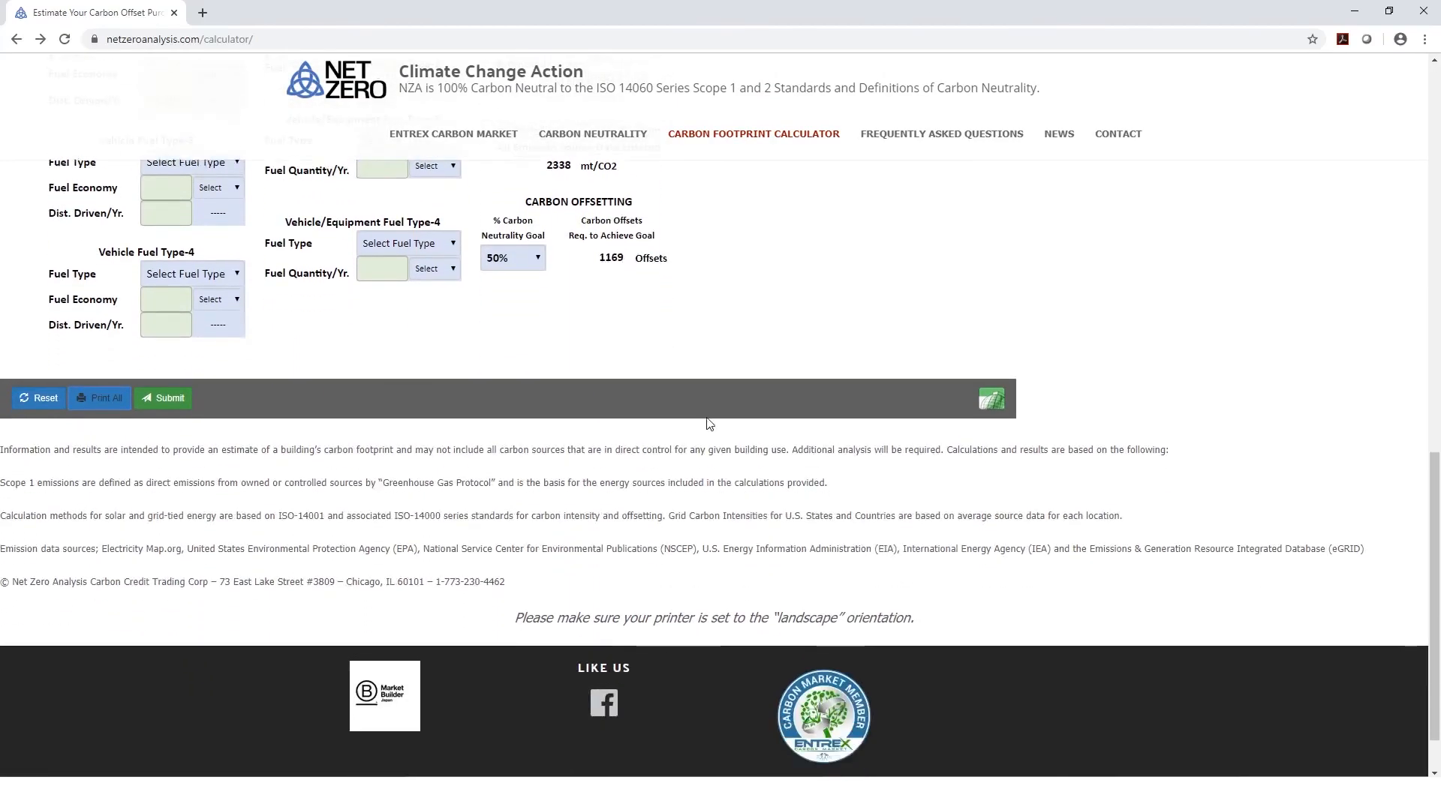
scroll("down", 3)
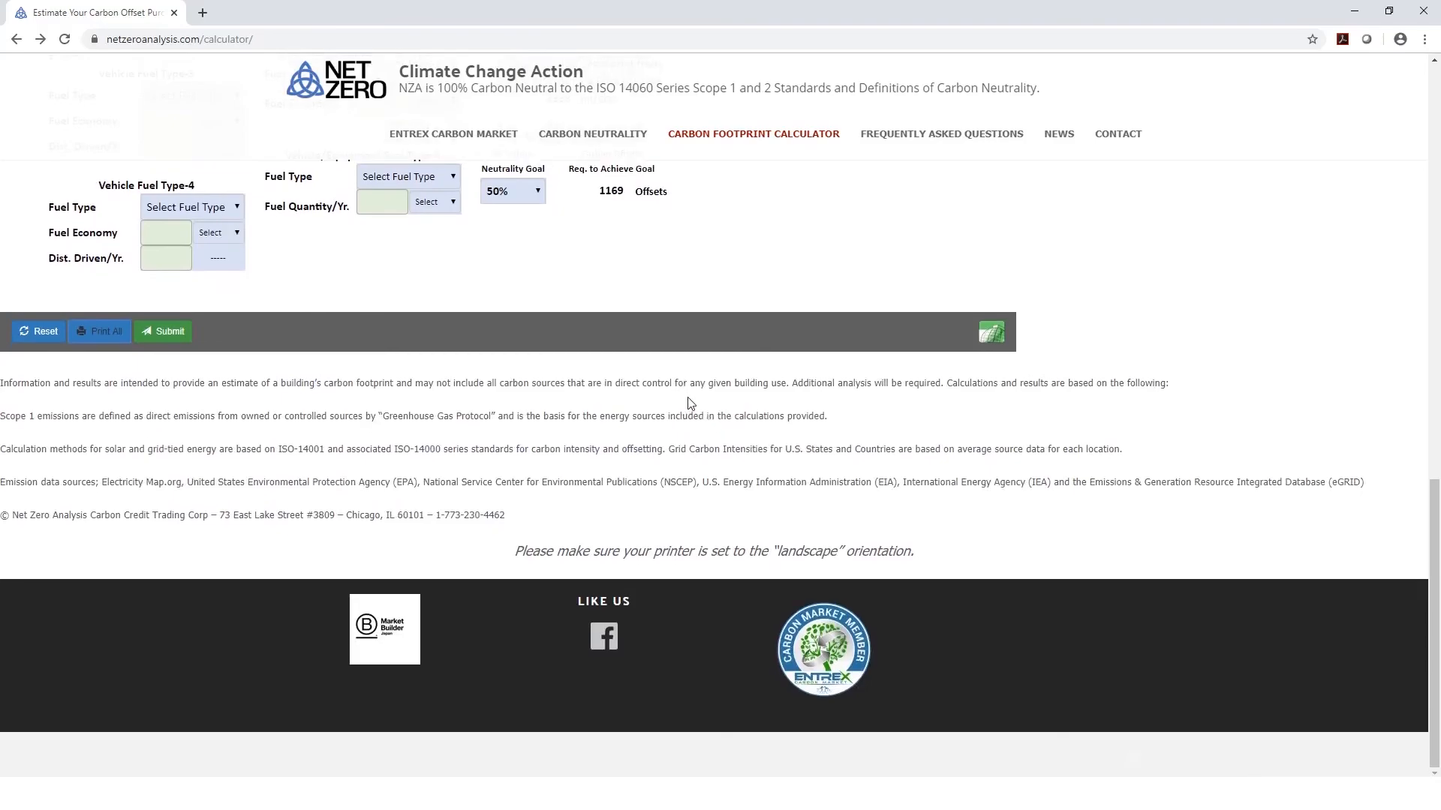
mouse_move(836, 648)
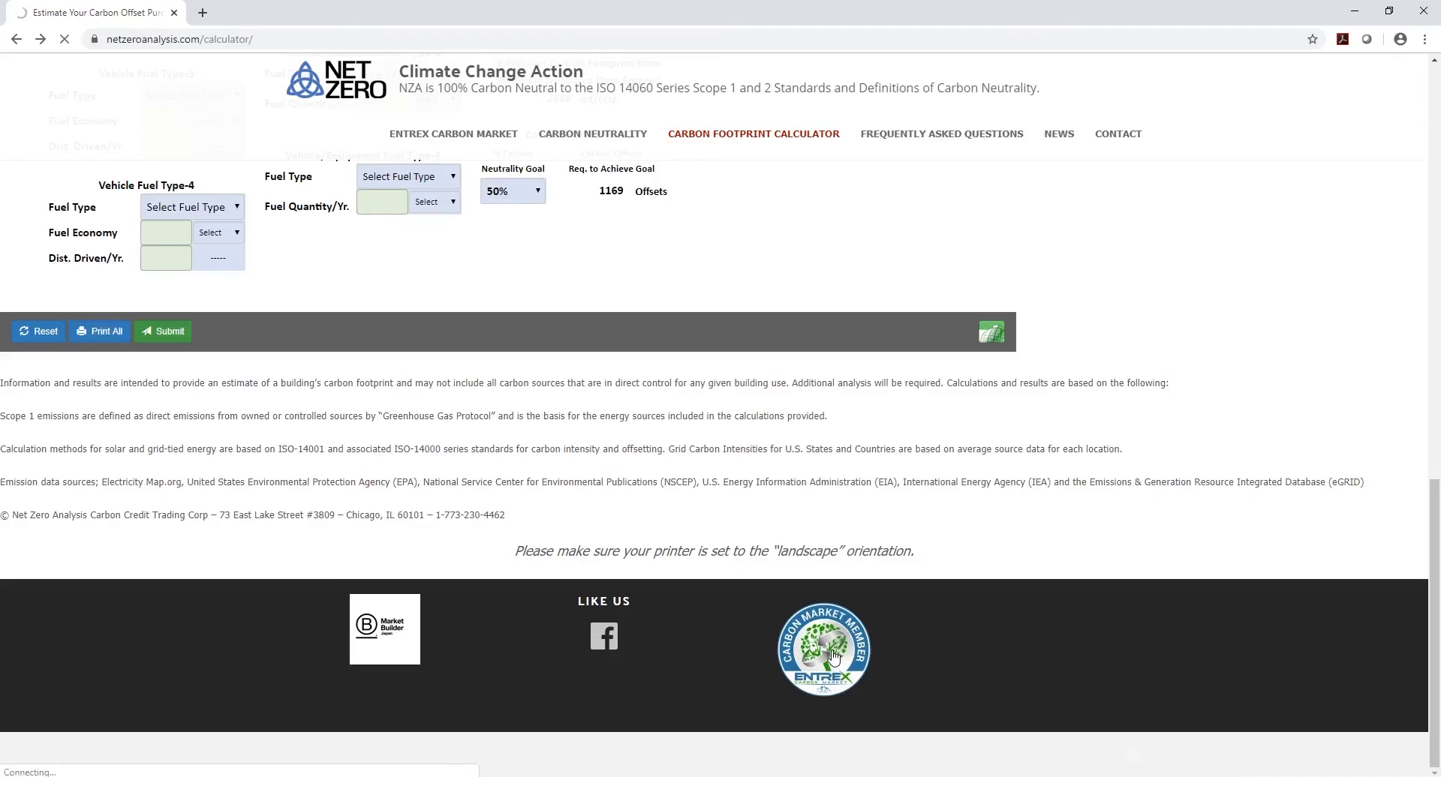
left_click(823, 648)
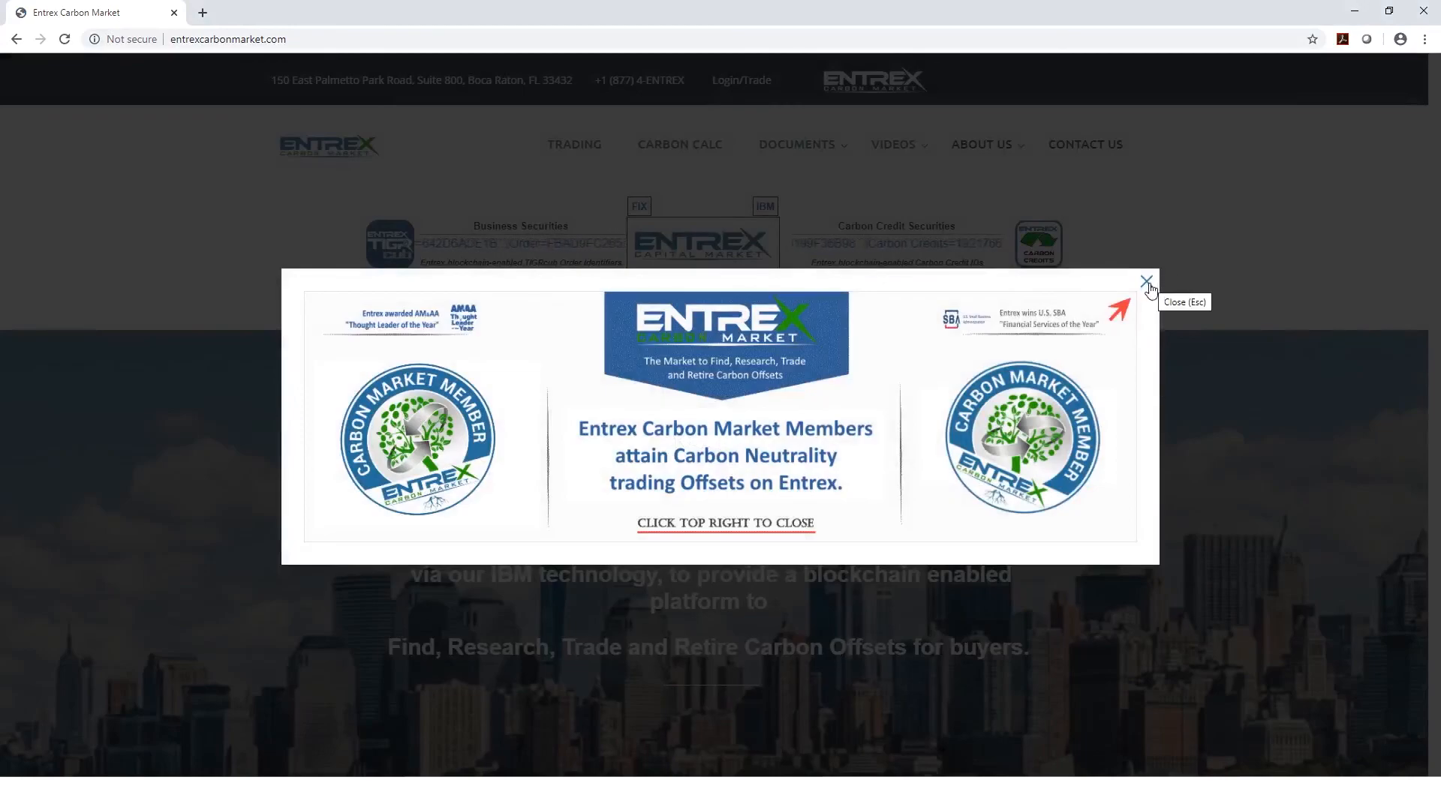
Close the promotional popup to show the Entrex Carbon Market home page.
left_click(1146, 282)
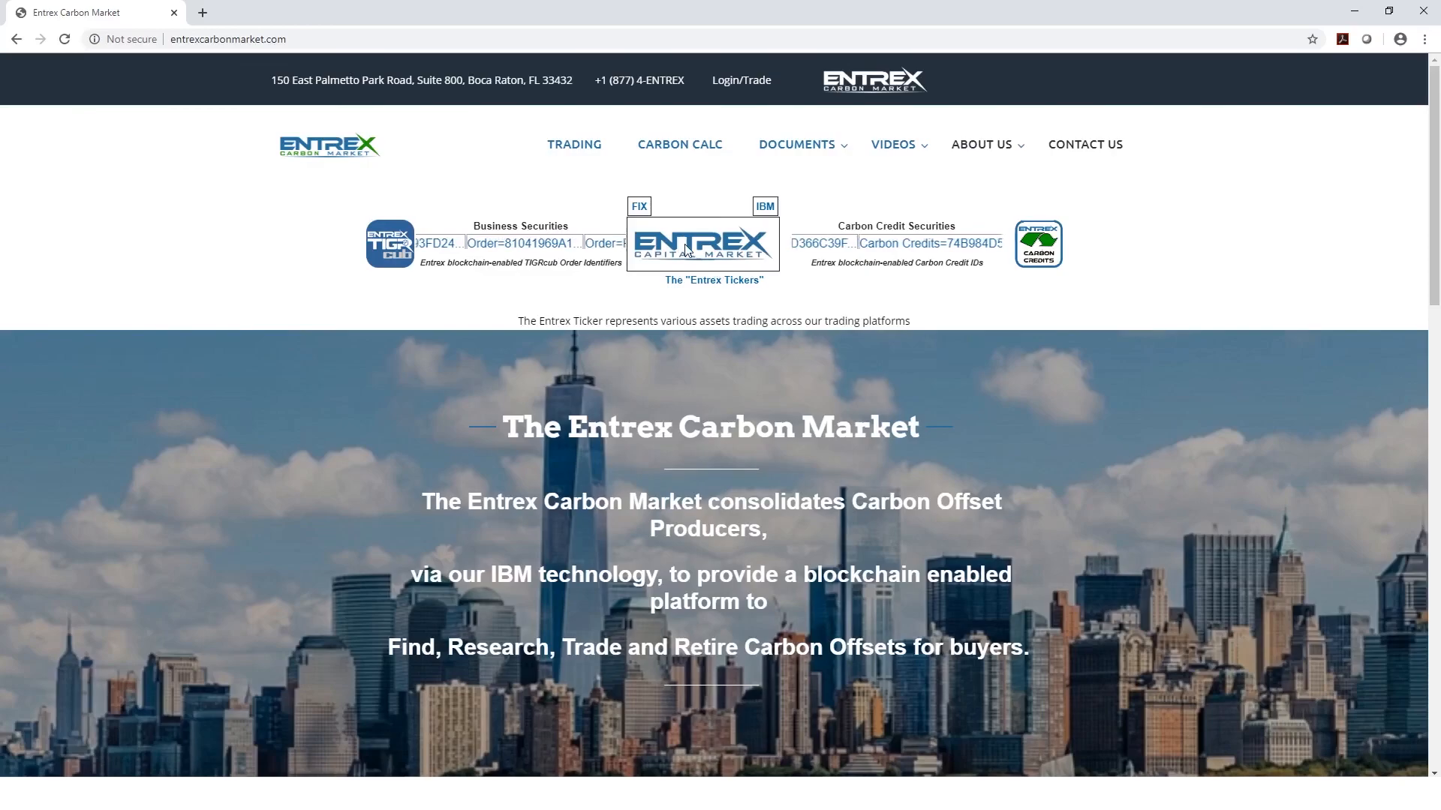
mouse_move(221, 164)
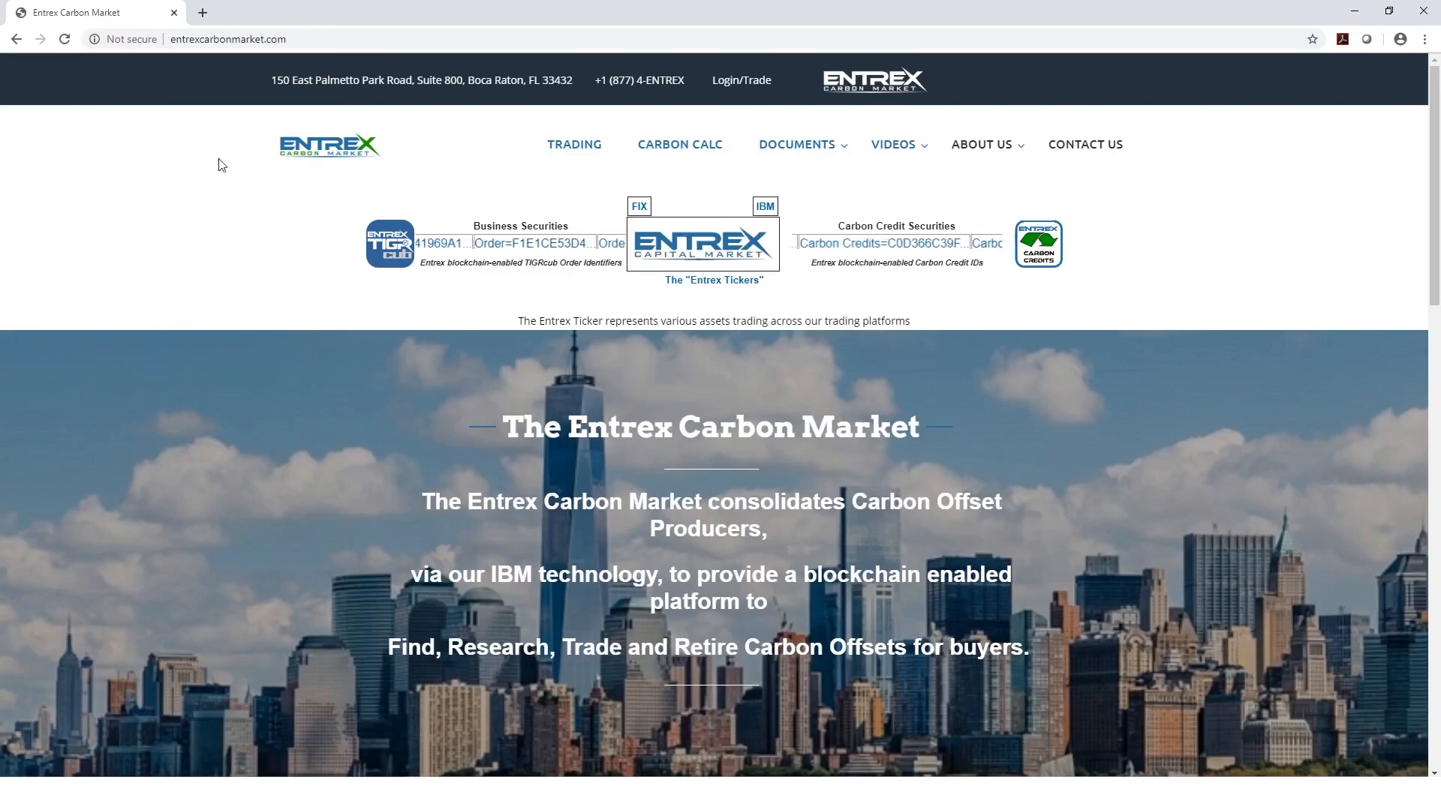